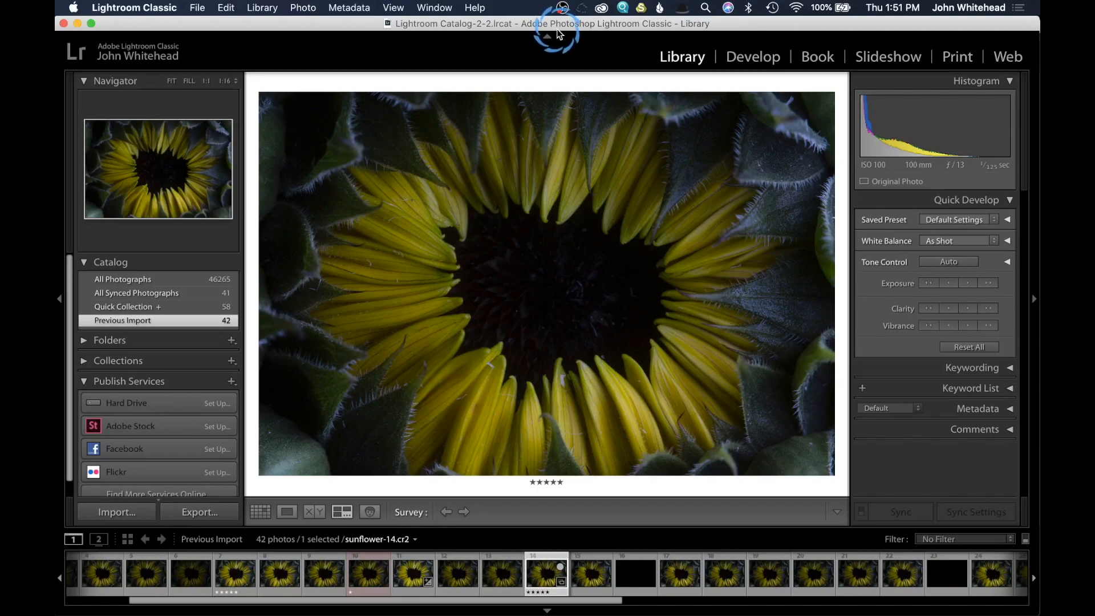
pyautogui.moveTo(251, 386)
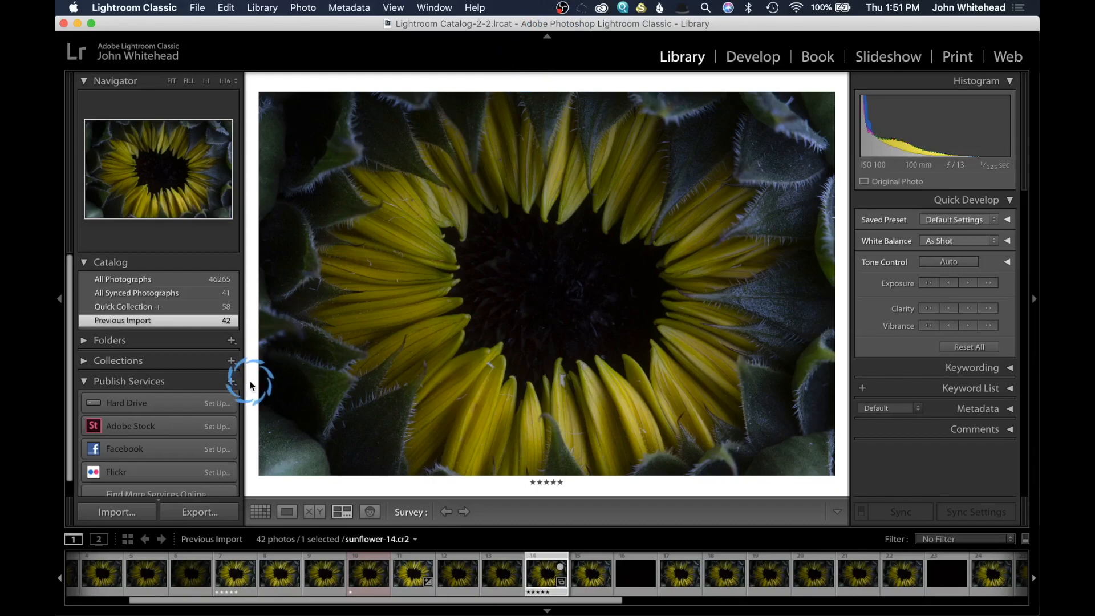
pyautogui.moveTo(140, 538)
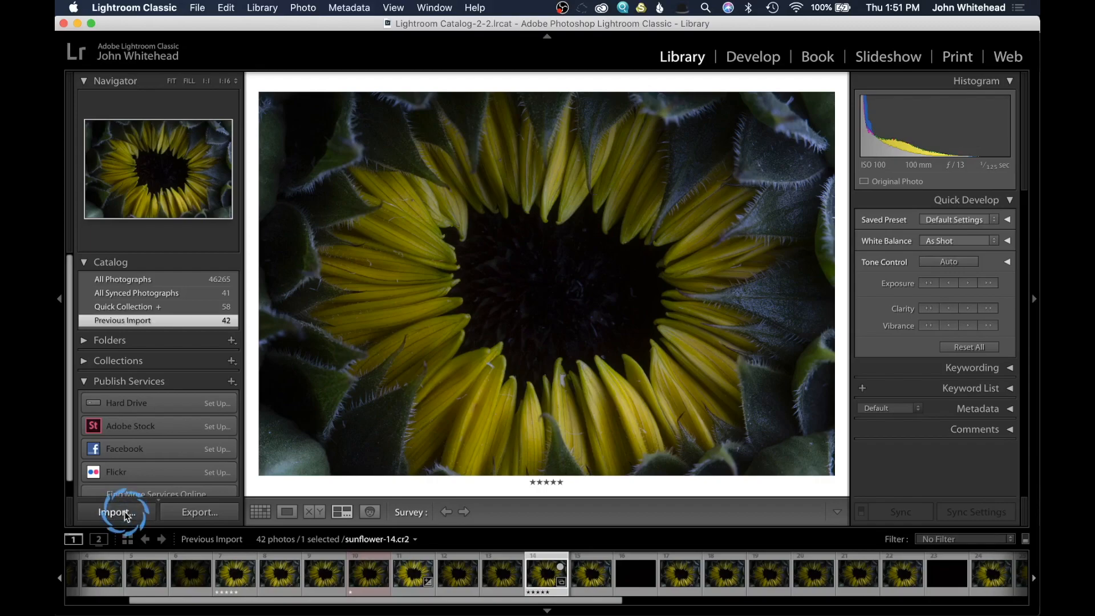
# Start an import with the EOS_DIGITAL card chosen as the source device.
pyautogui.click(114, 510)
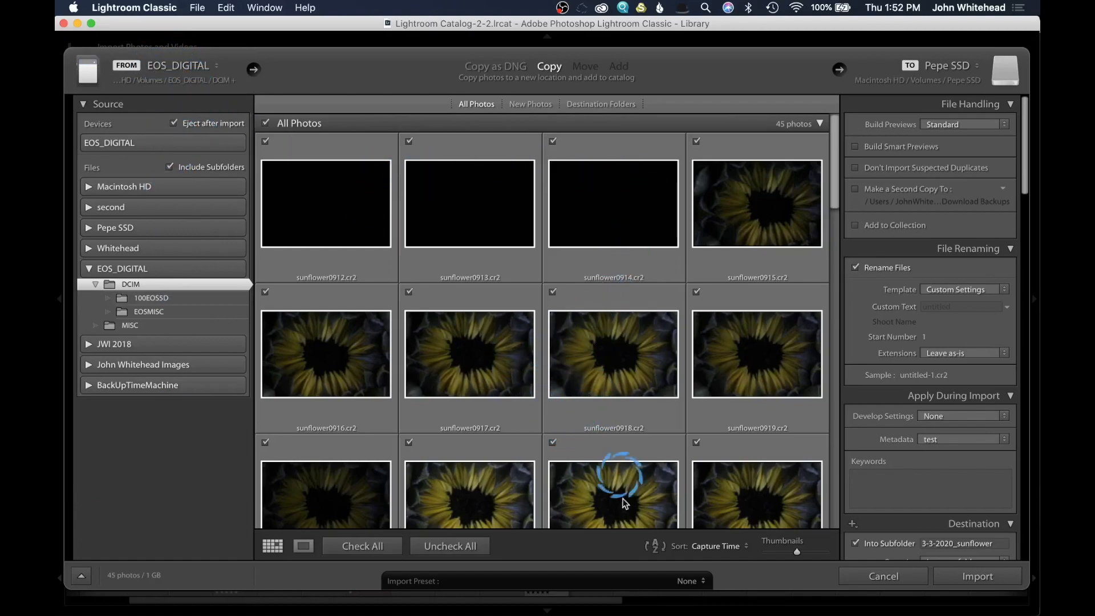
pyautogui.moveTo(433, 276)
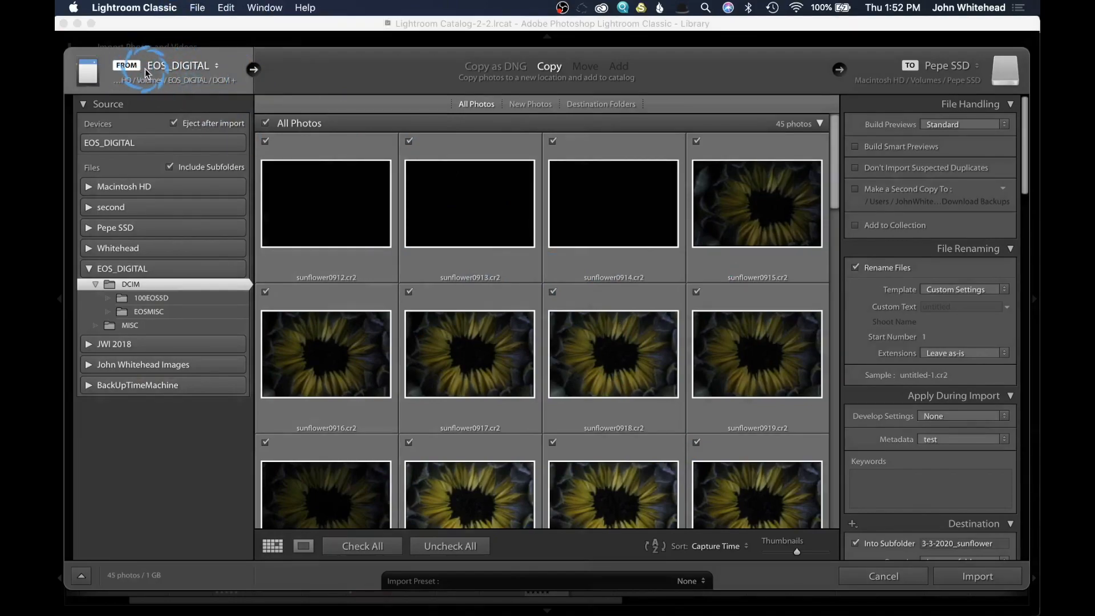
pyautogui.click(178, 66)
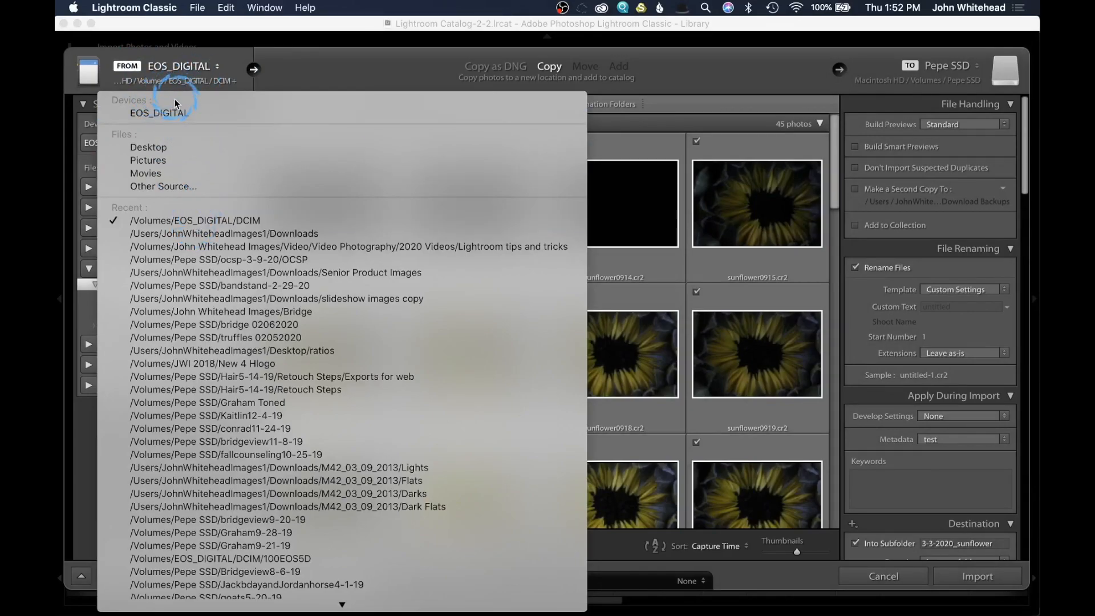
pyautogui.click(158, 122)
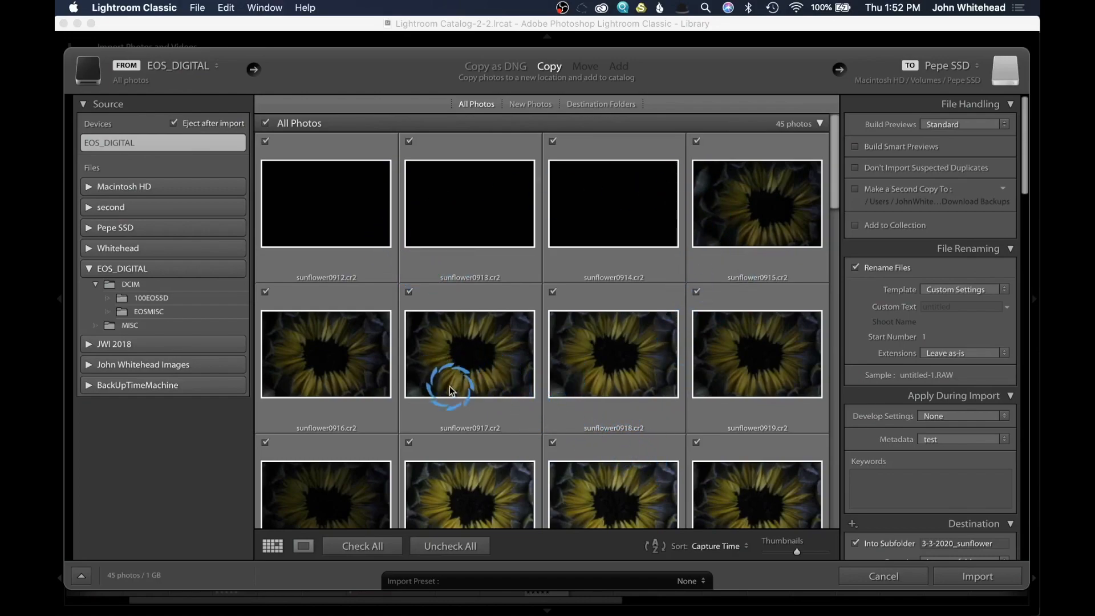
pyautogui.scroll(-3)
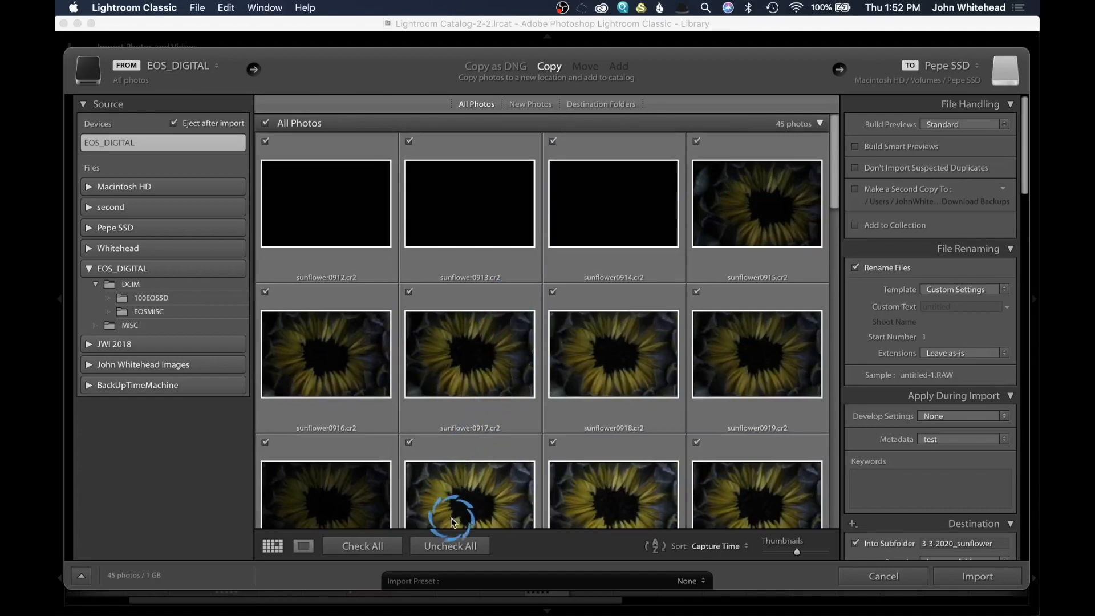
pyautogui.click(449, 545)
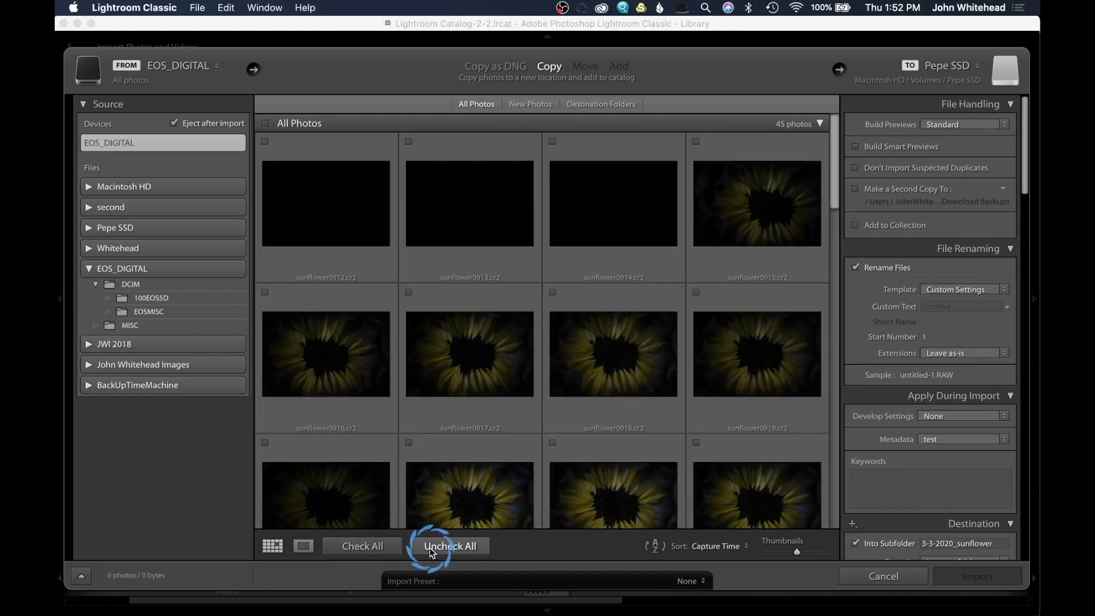
pyautogui.moveTo(497, 470)
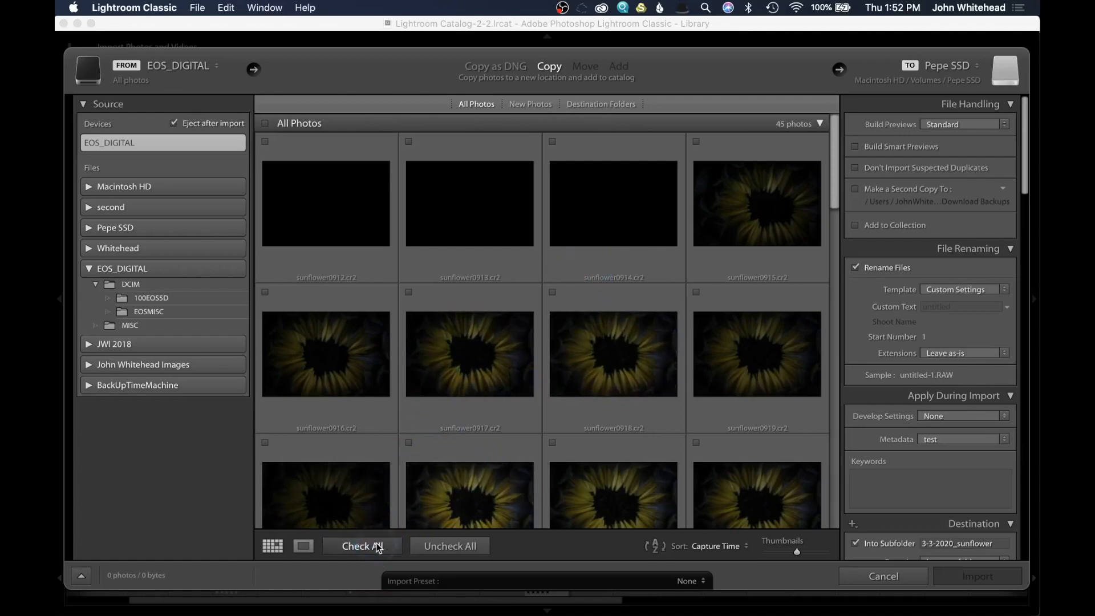
pyautogui.click(363, 545)
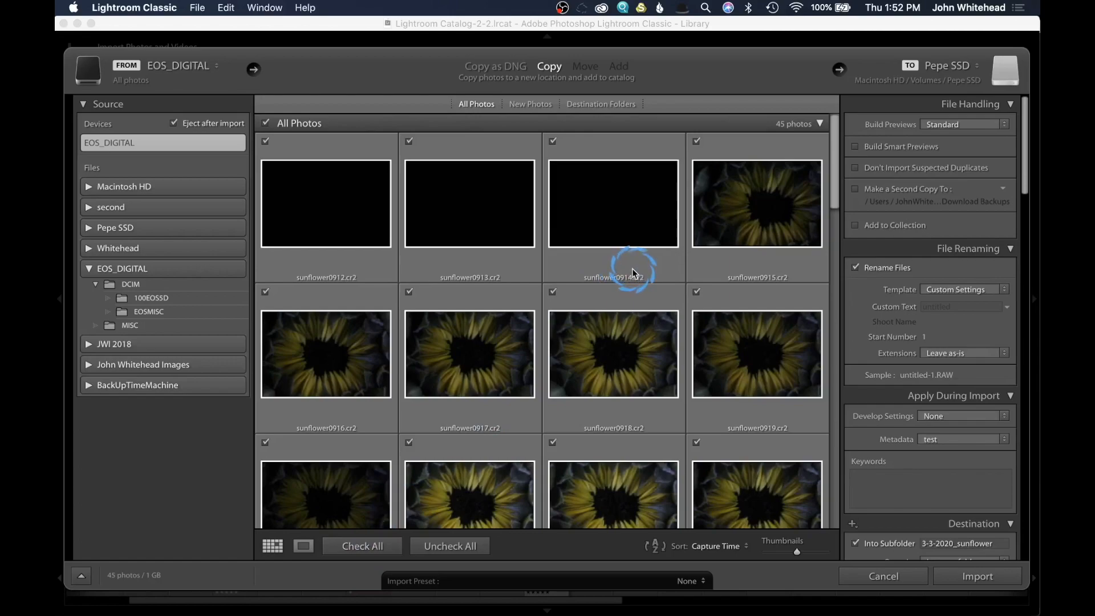
pyautogui.moveTo(653, 285)
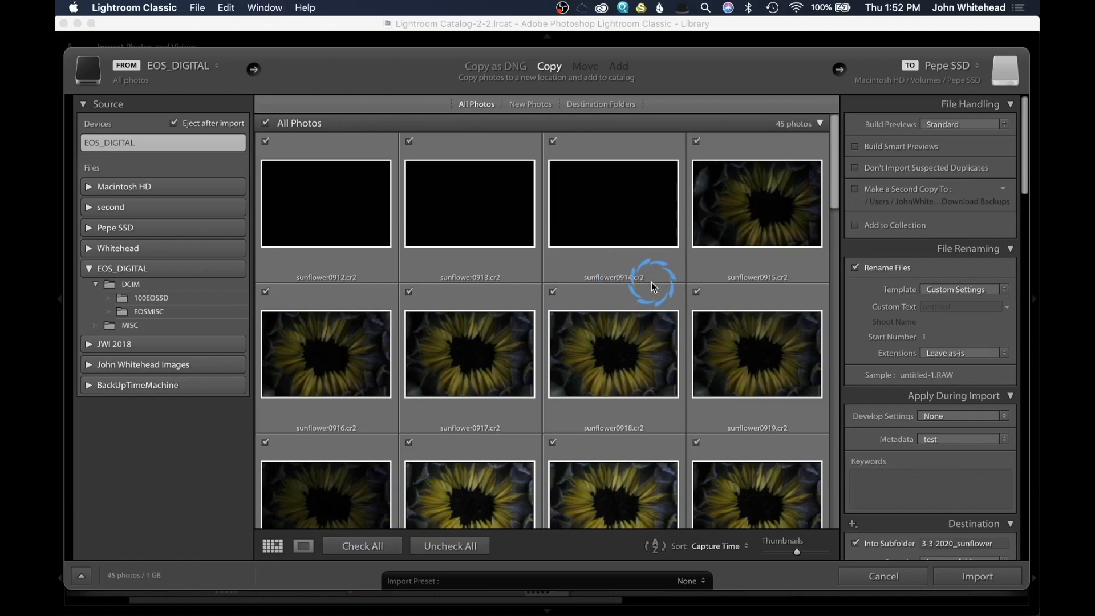
pyautogui.moveTo(337, 231)
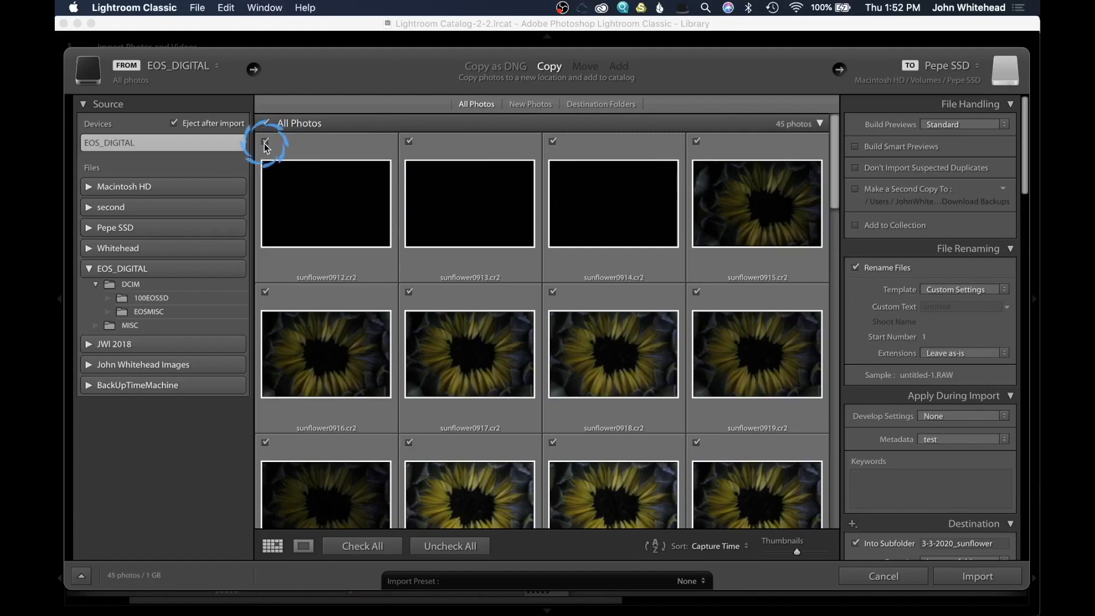
pyautogui.click(264, 141)
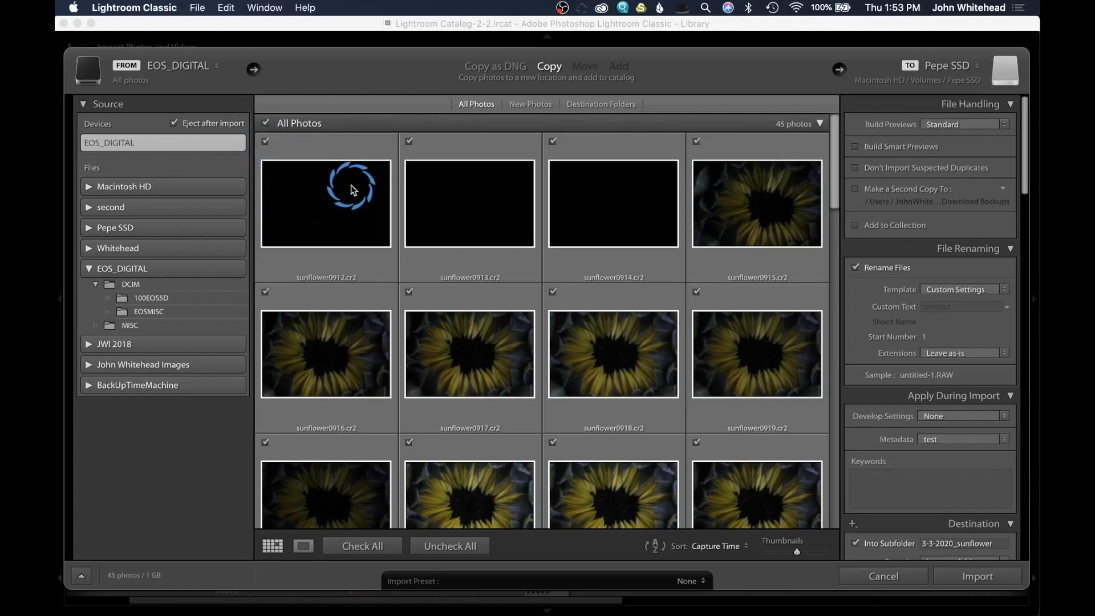
pyautogui.moveTo(343, 206)
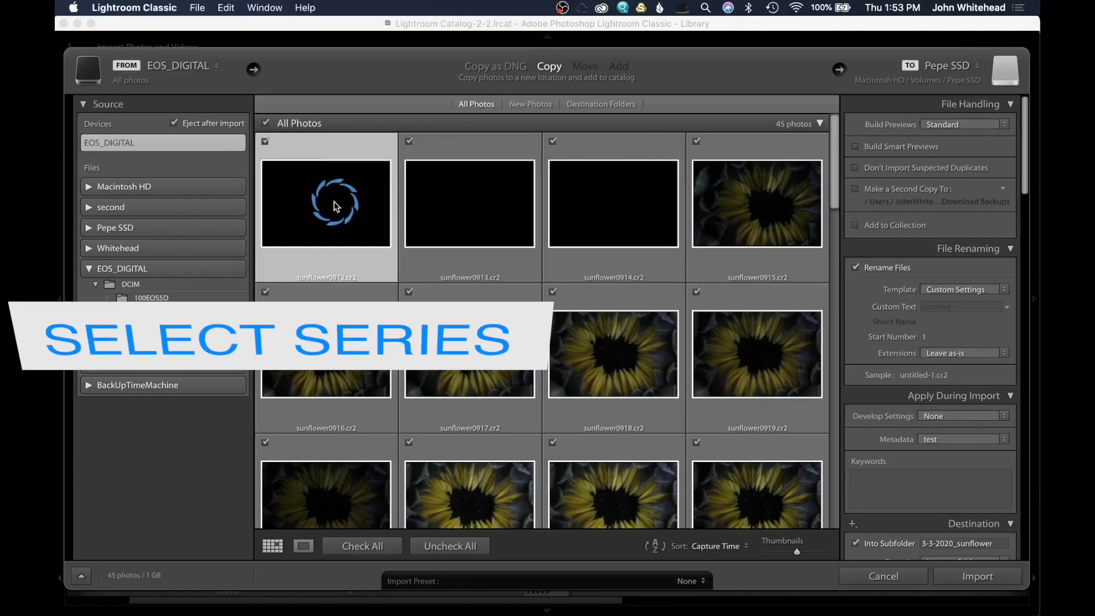
# Uncheck the first three black frames starting at sunflower0912.cr2 so they are not imported.
pyautogui.click(641, 194)
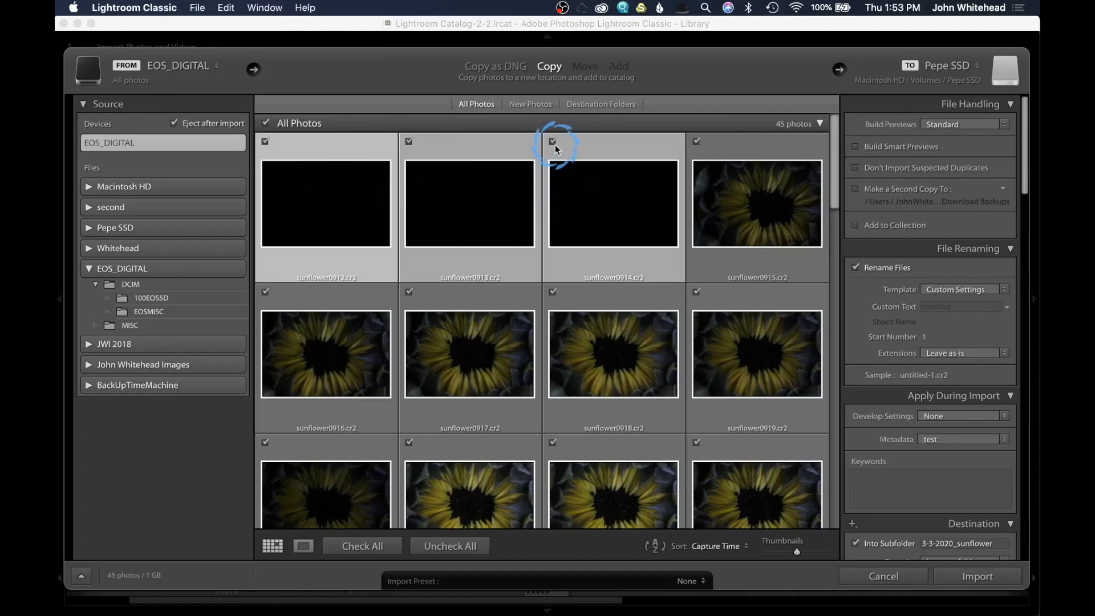
pyautogui.click(552, 141)
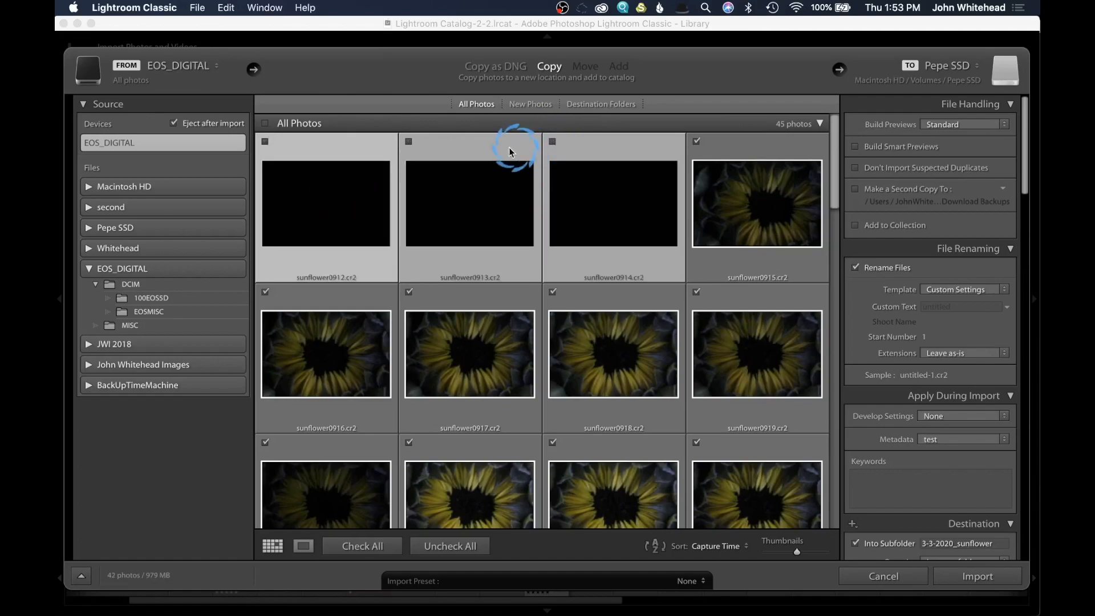
pyautogui.moveTo(329, 242)
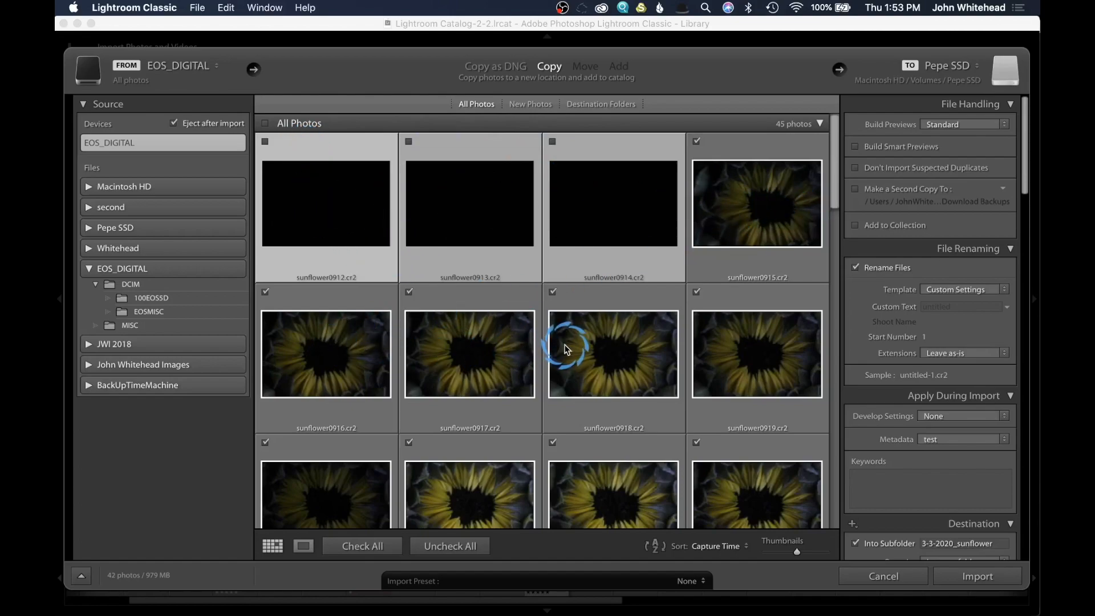
pyautogui.moveTo(475, 306)
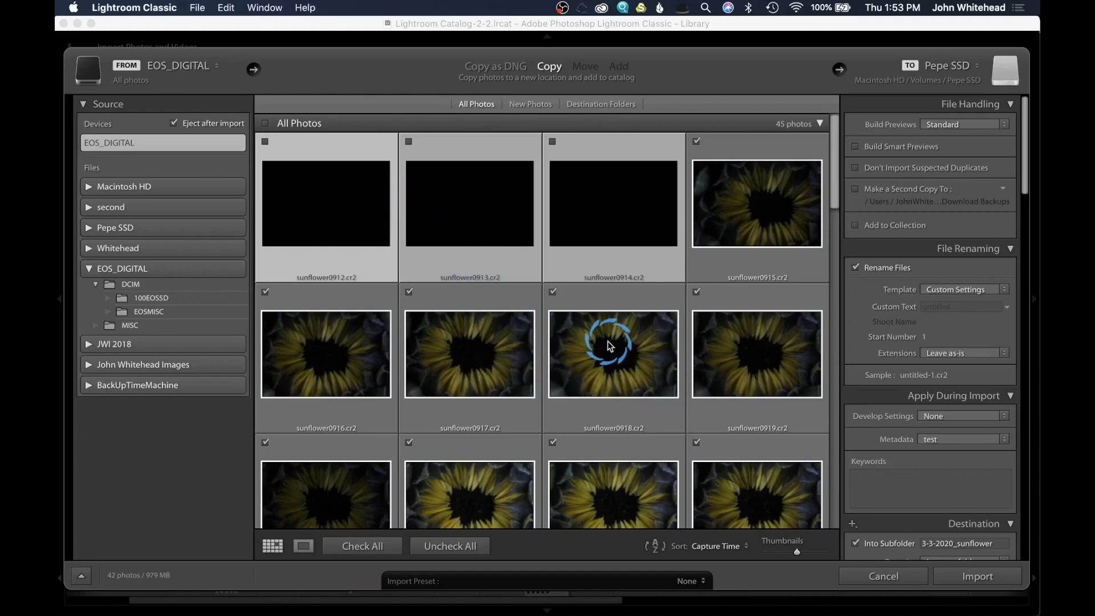
# Select the black frame sunflower0930.cr2 and the next black frame below it.
pyautogui.scroll(-3)
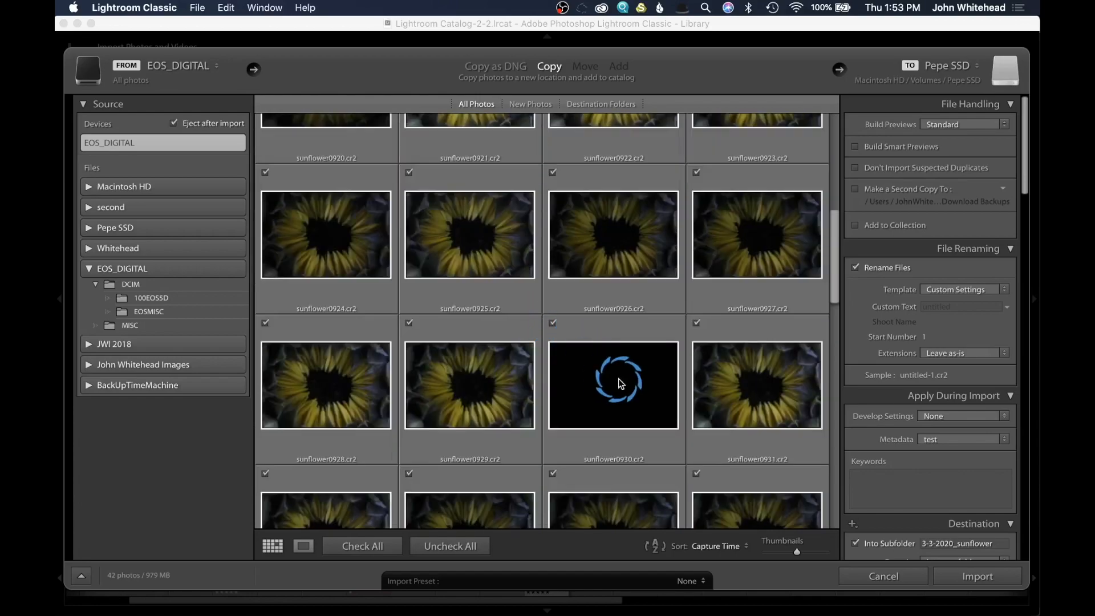
pyautogui.click(613, 385)
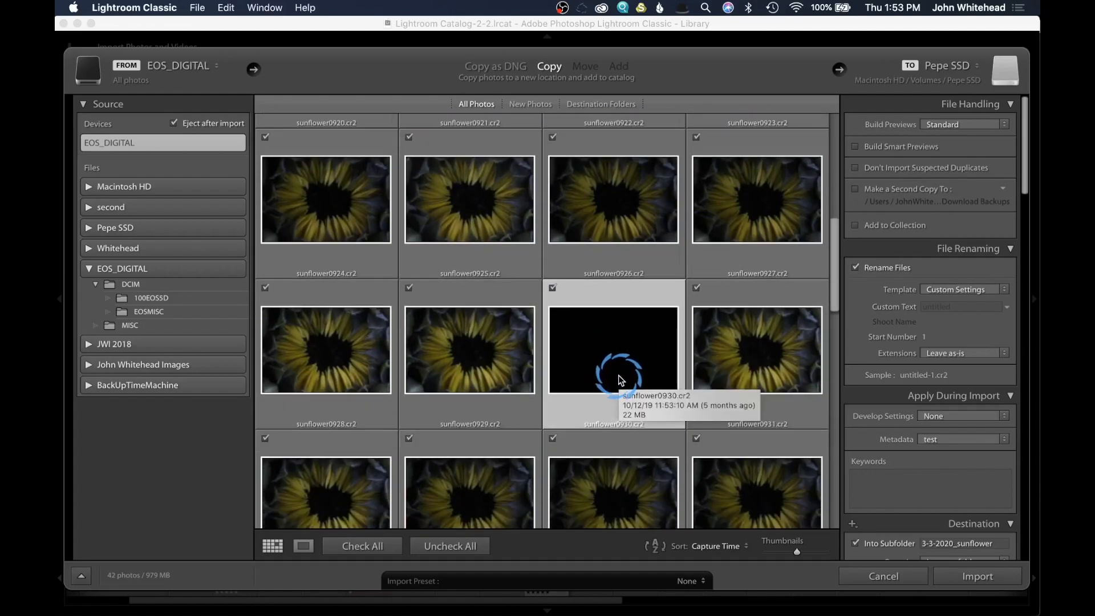
pyautogui.scroll(-3)
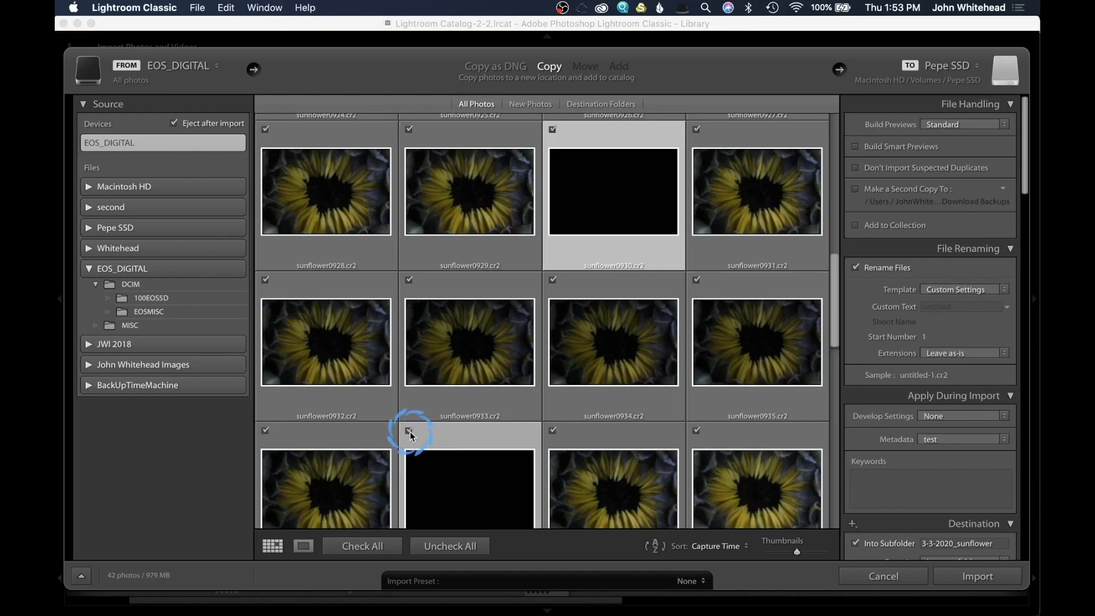
pyautogui.click(410, 431)
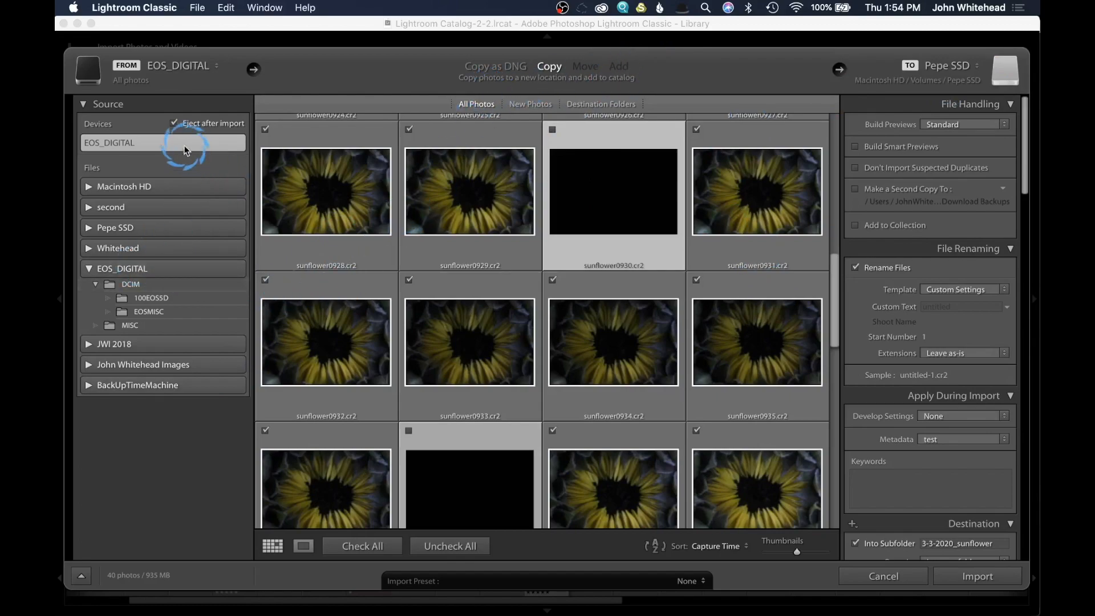
pyautogui.moveTo(308, 100)
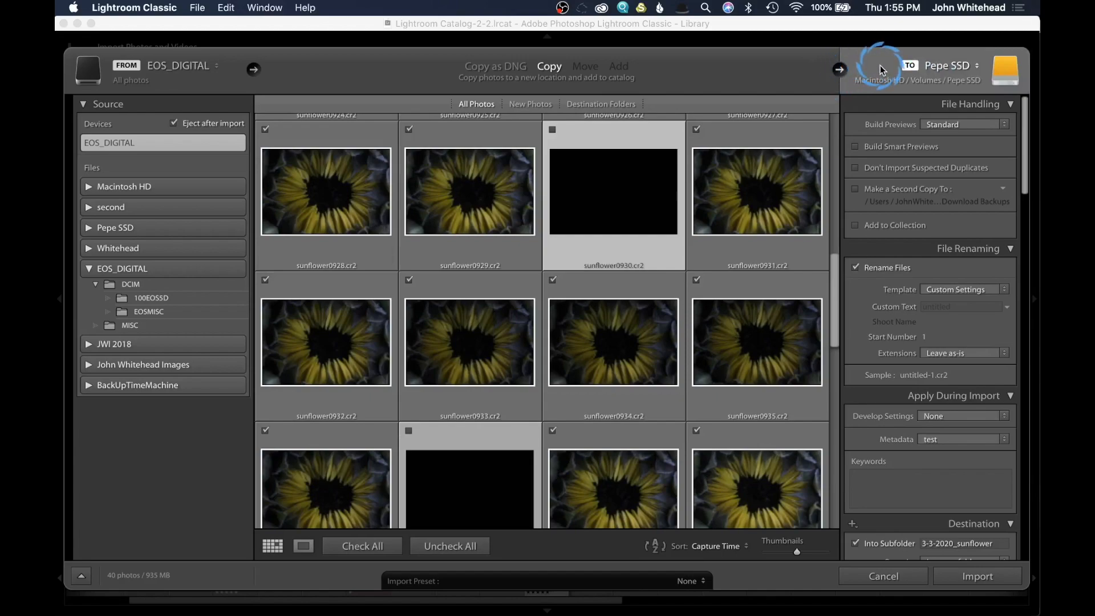
pyautogui.moveTo(284, 75)
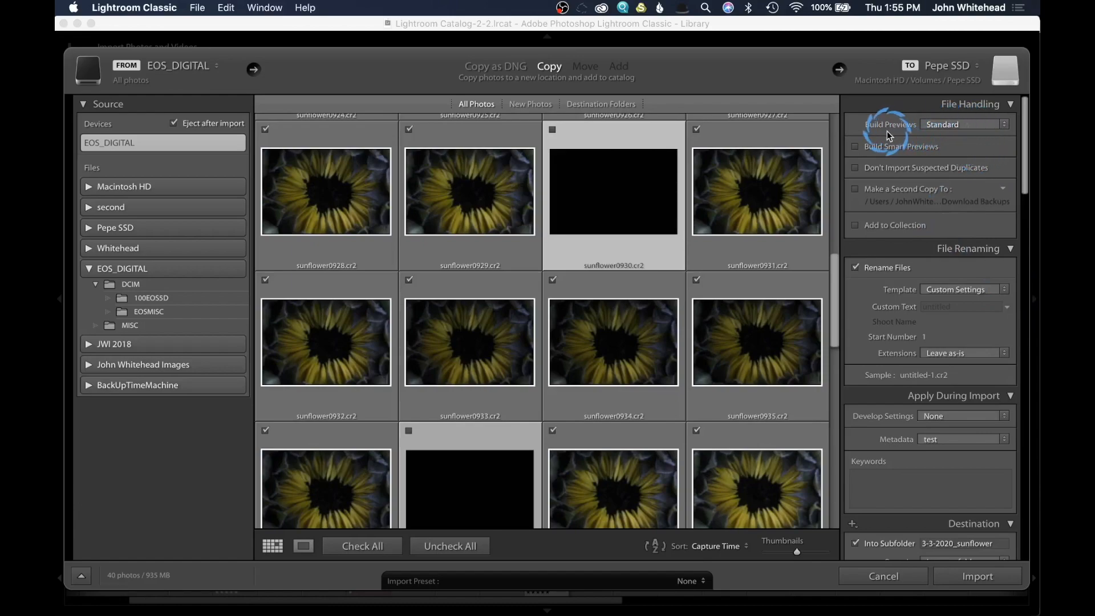
pyautogui.moveTo(508, 207)
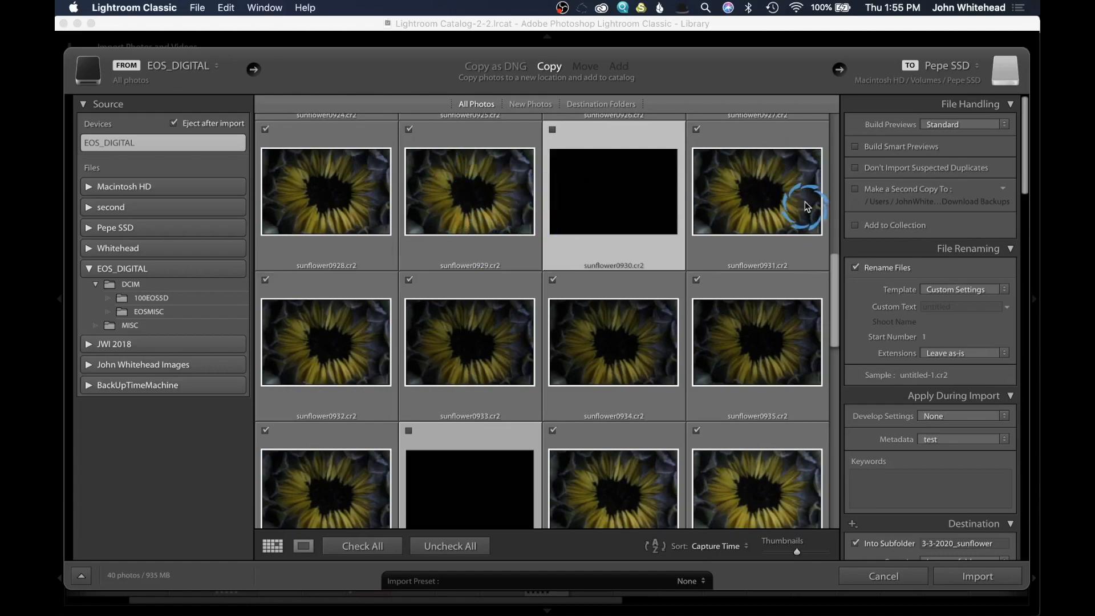
pyautogui.click(960, 124)
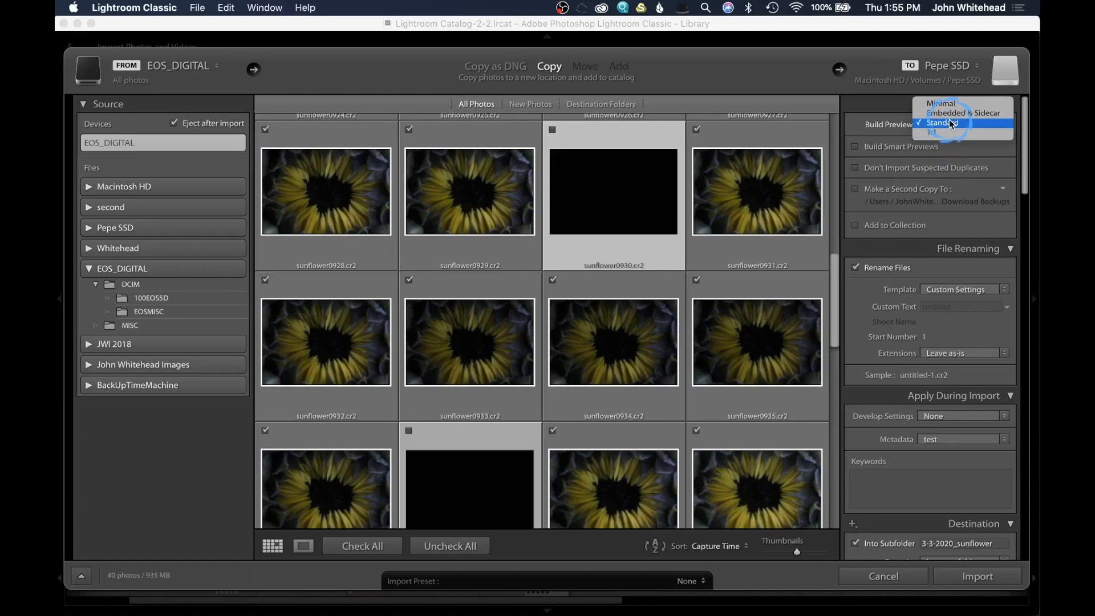
pyautogui.click(947, 124)
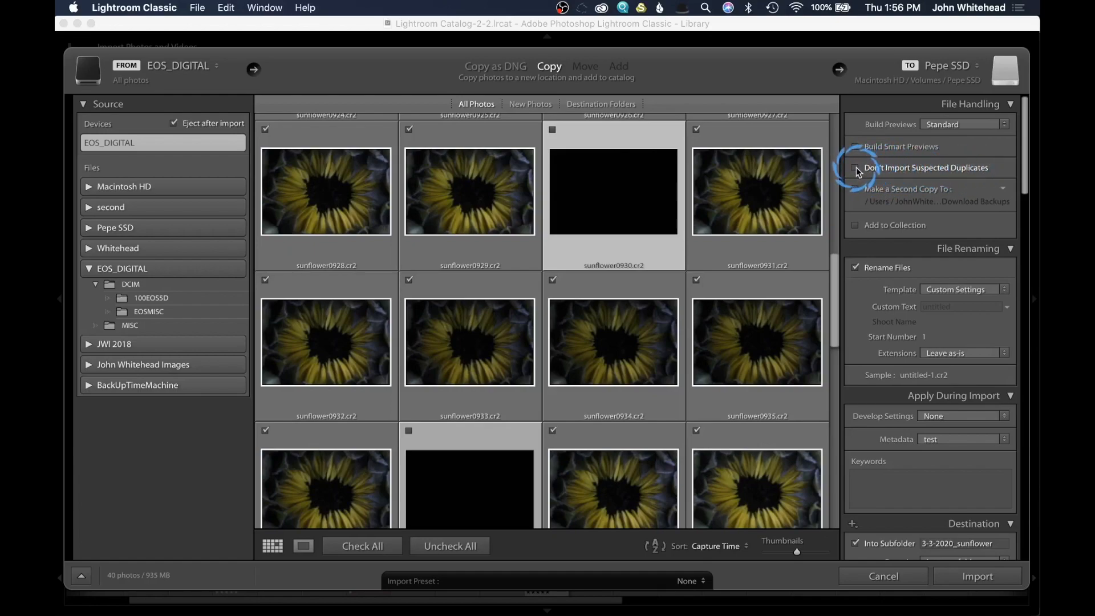
pyautogui.click(856, 167)
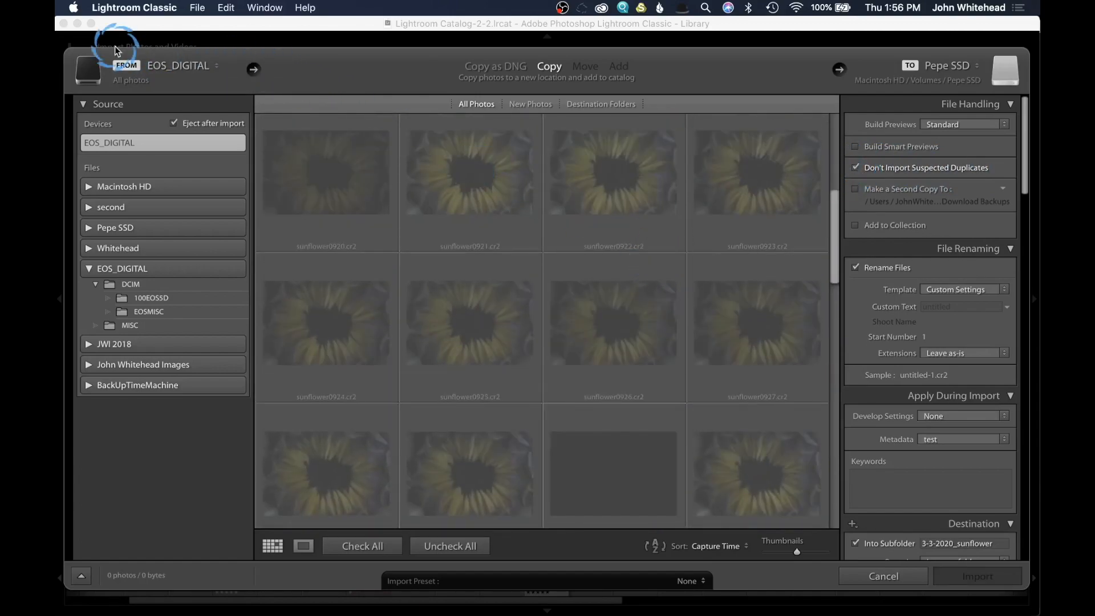
pyautogui.scroll(-3)
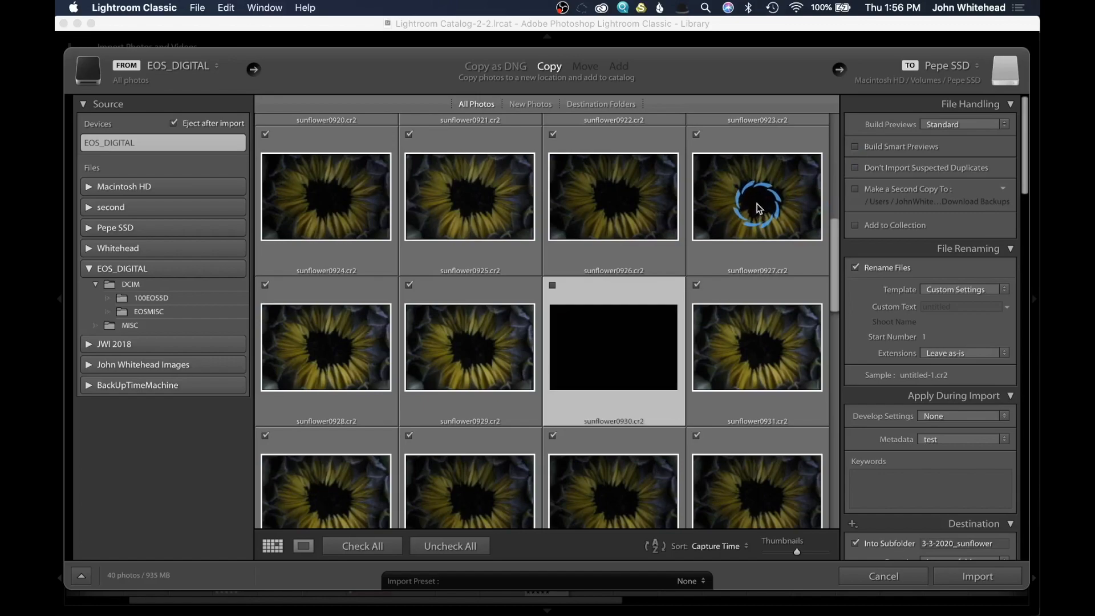
pyautogui.moveTo(752, 210)
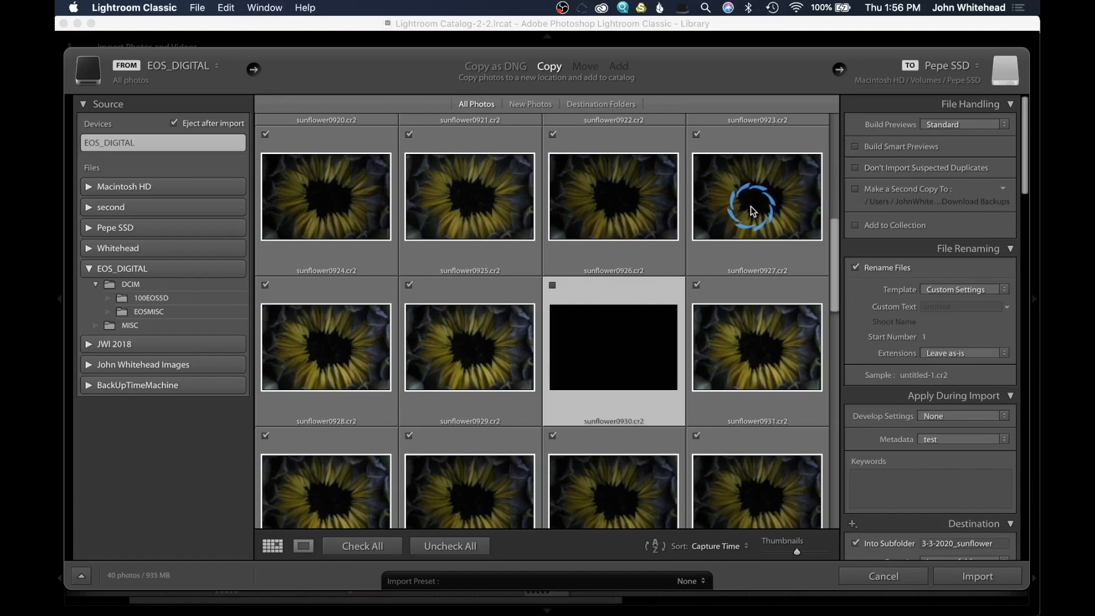
pyautogui.moveTo(753, 213)
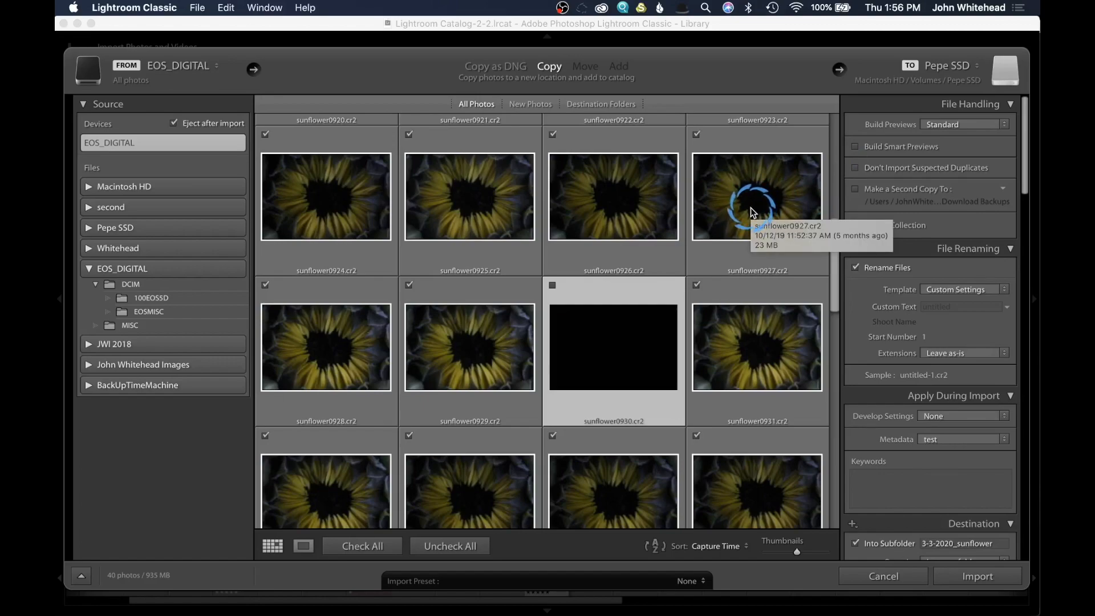
pyautogui.moveTo(761, 215)
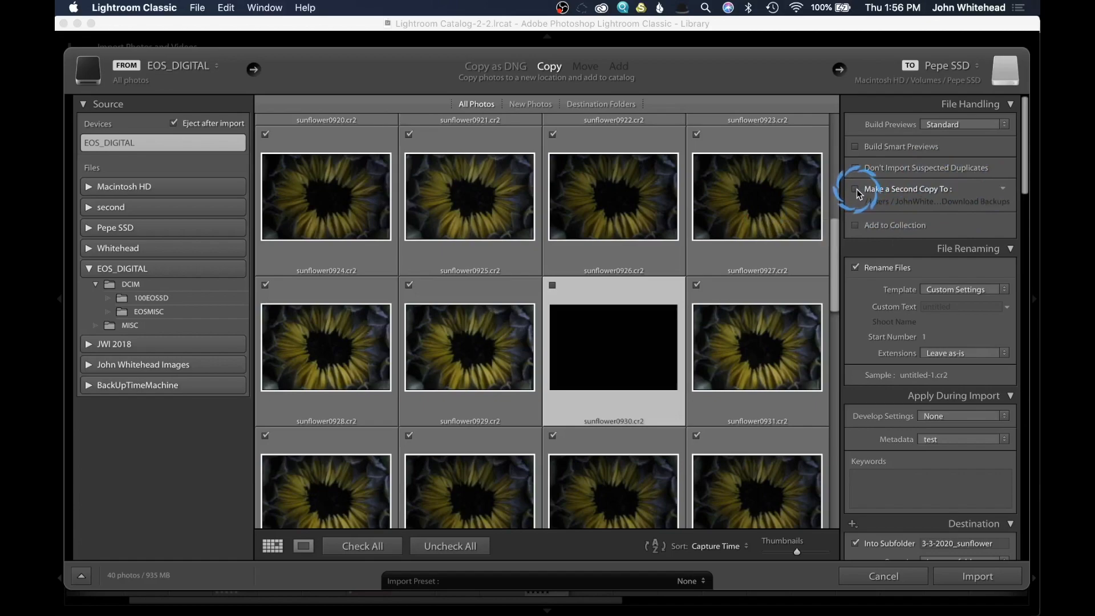
pyautogui.click(854, 190)
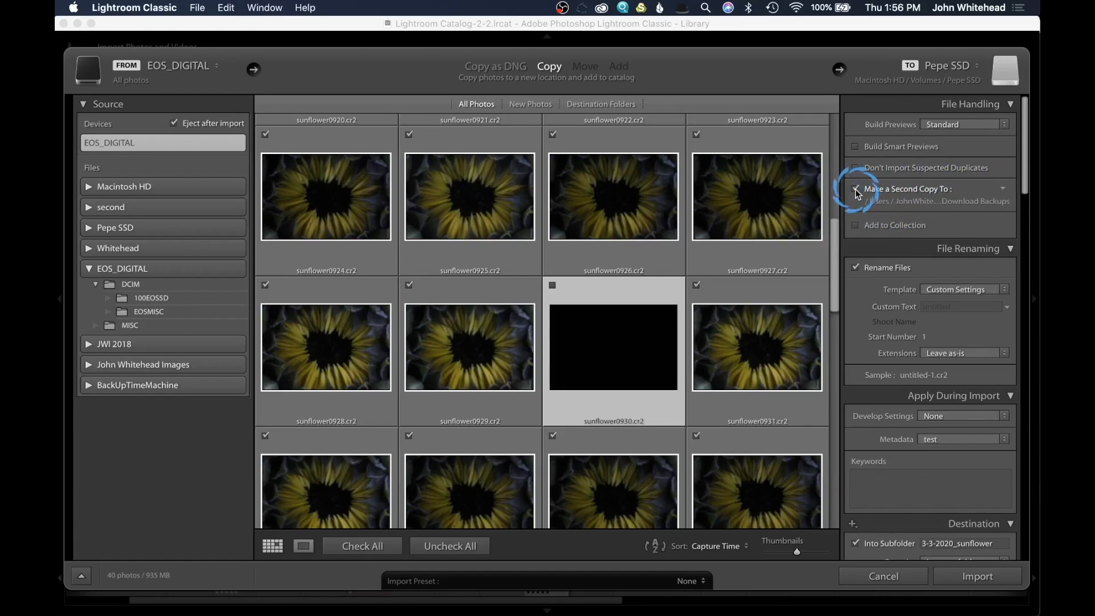
pyautogui.click(855, 189)
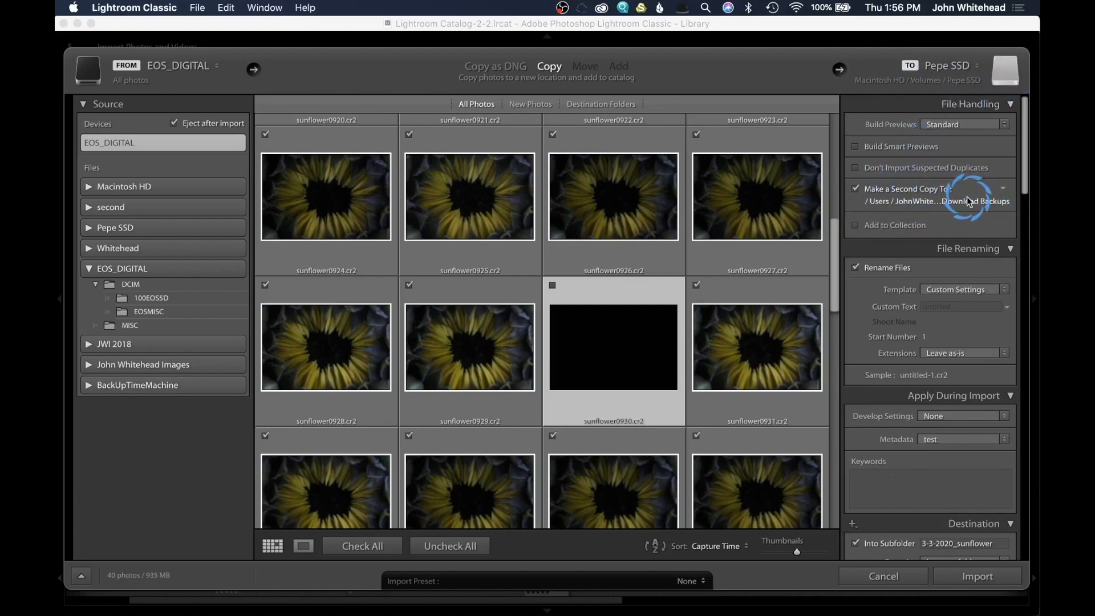
pyautogui.moveTo(965, 201)
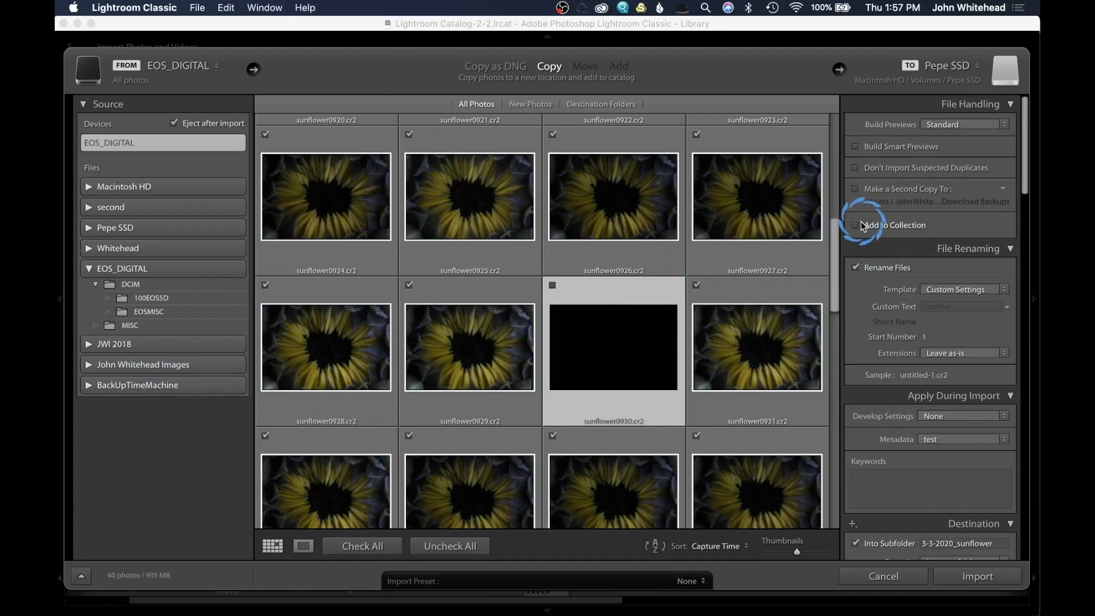
pyautogui.click(855, 225)
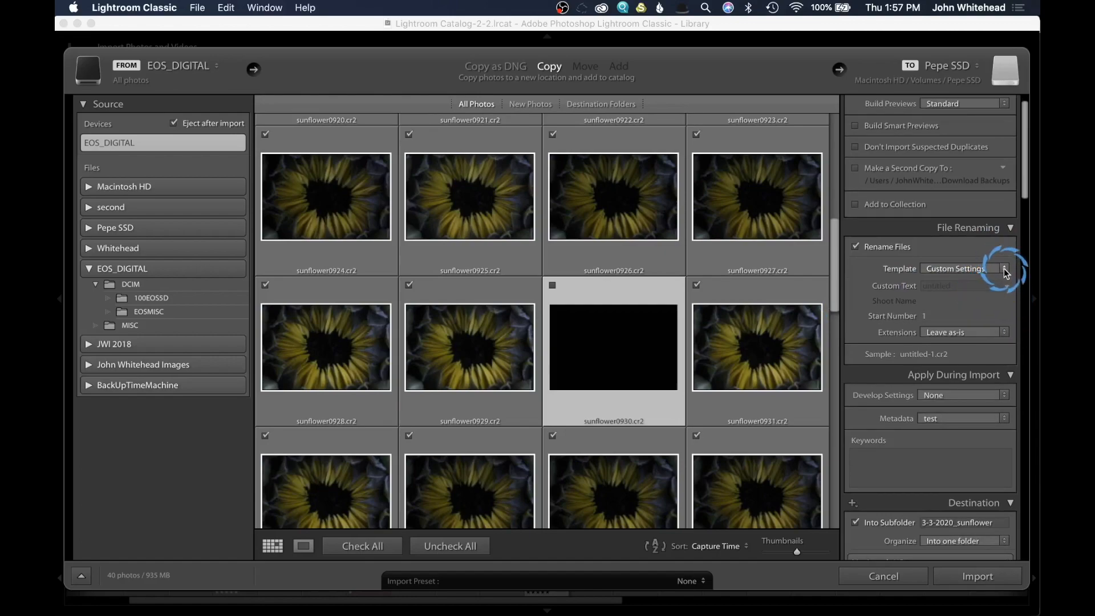
pyautogui.click(1003, 268)
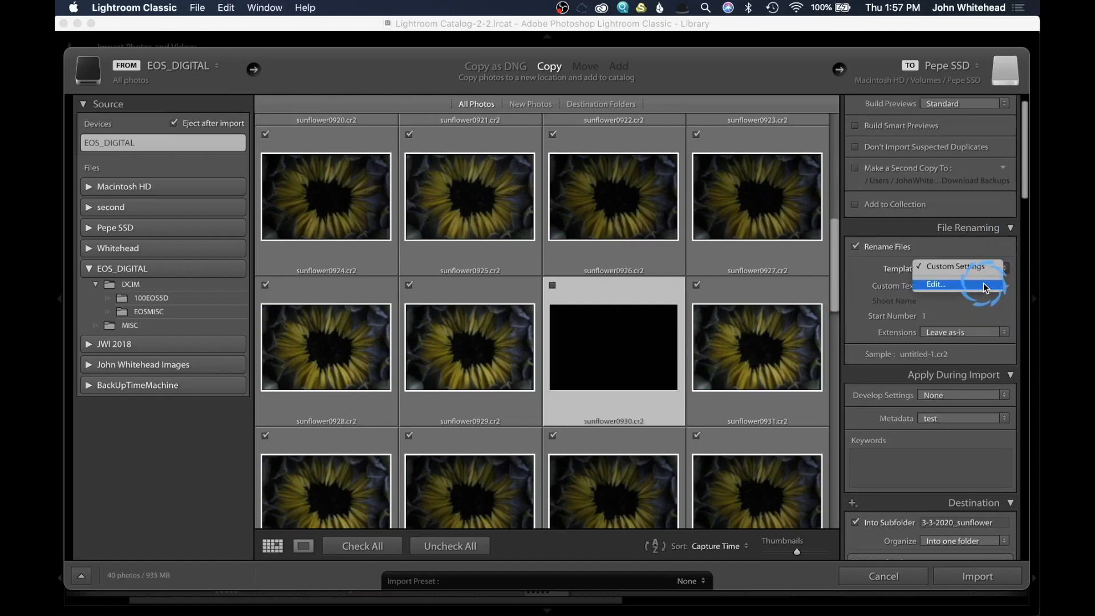
pyautogui.click(935, 284)
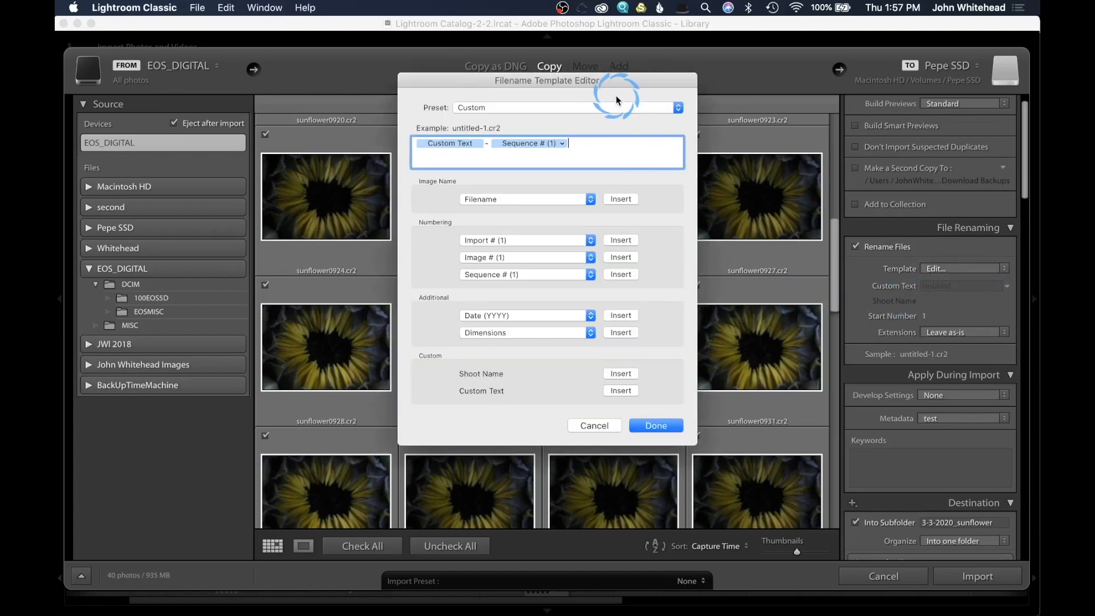
pyautogui.moveTo(622, 87)
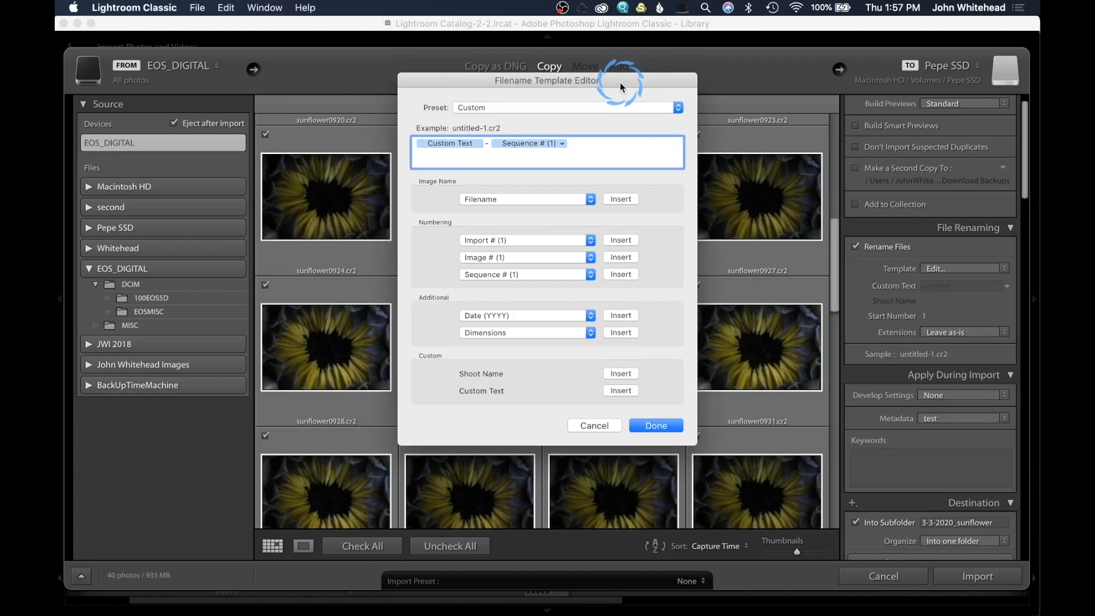
pyautogui.click(595, 150)
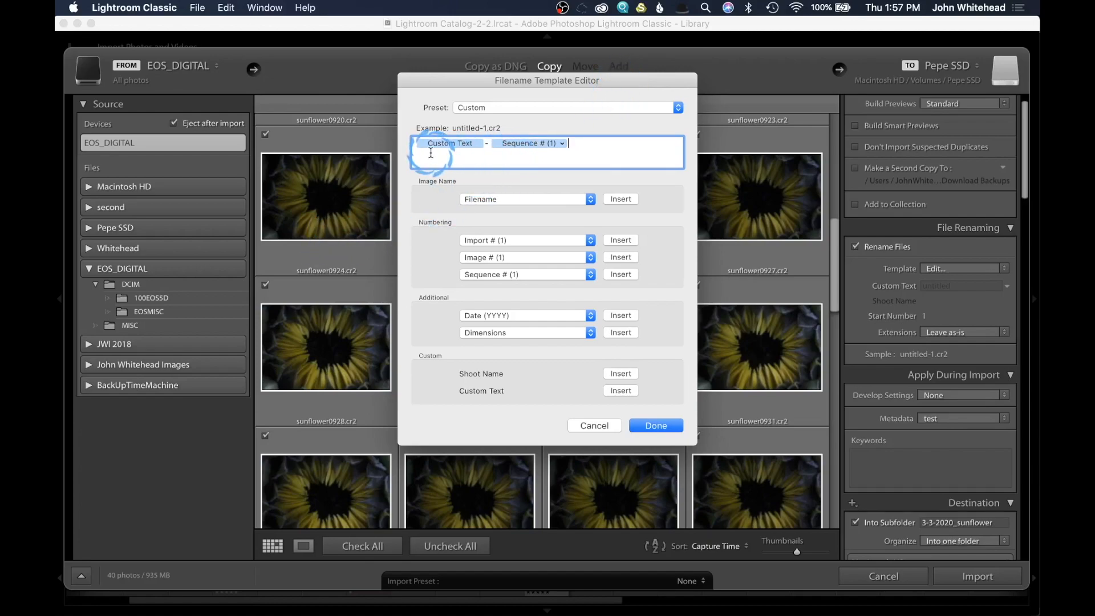
pyautogui.moveTo(545, 151)
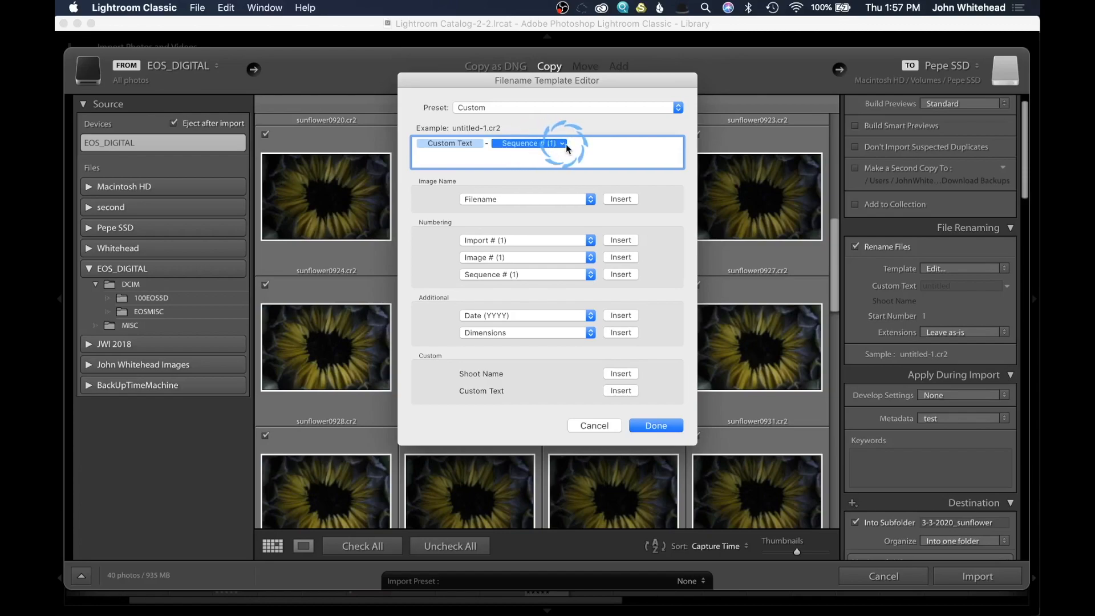
pyautogui.click(562, 144)
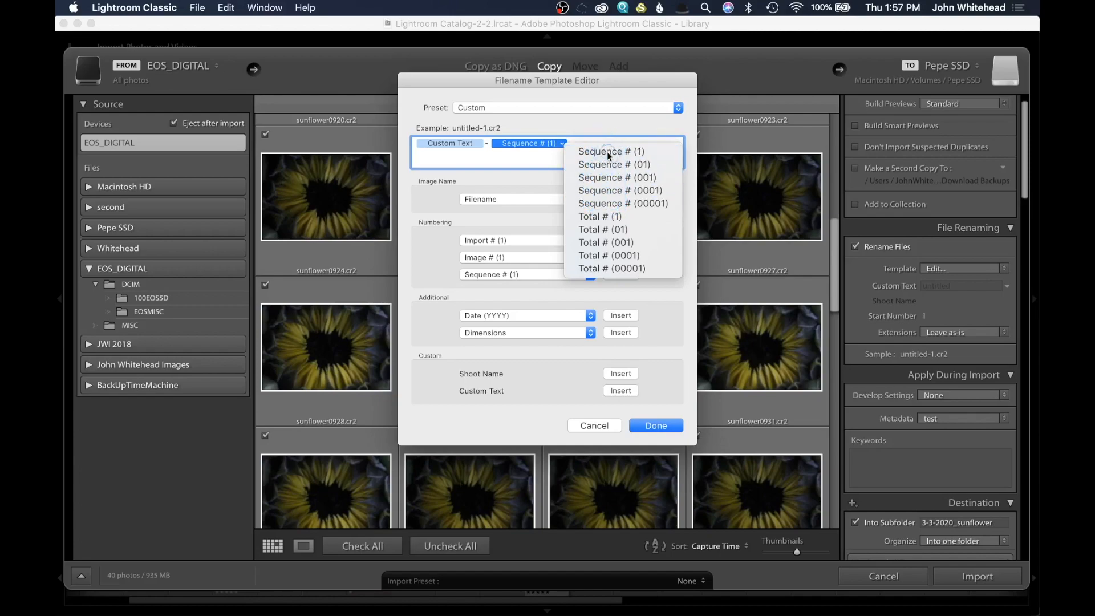
pyautogui.click(611, 150)
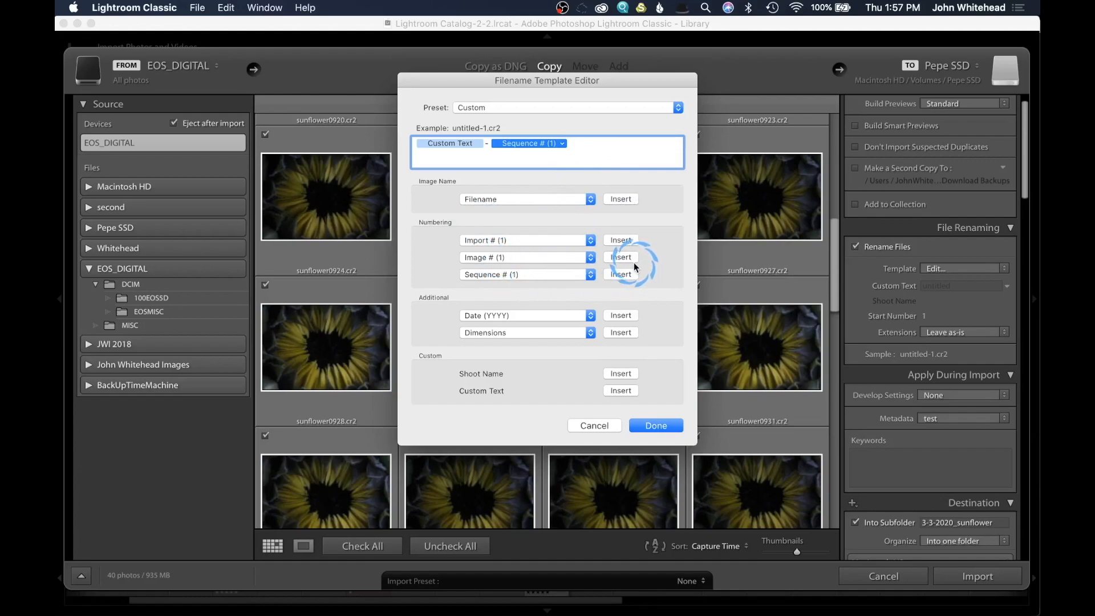
pyautogui.moveTo(556, 328)
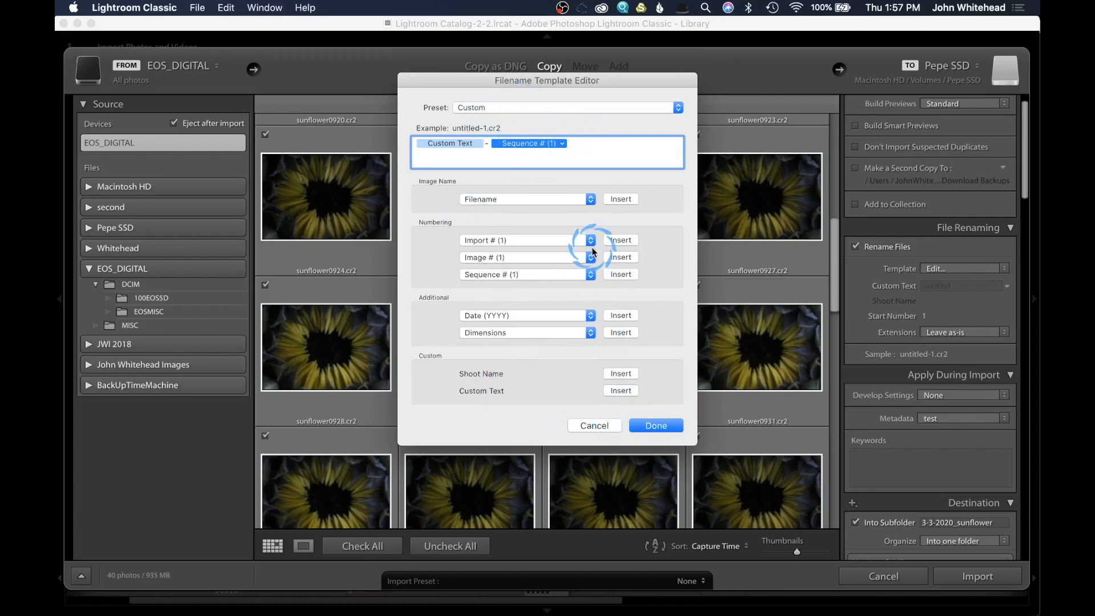
pyautogui.click(656, 425)
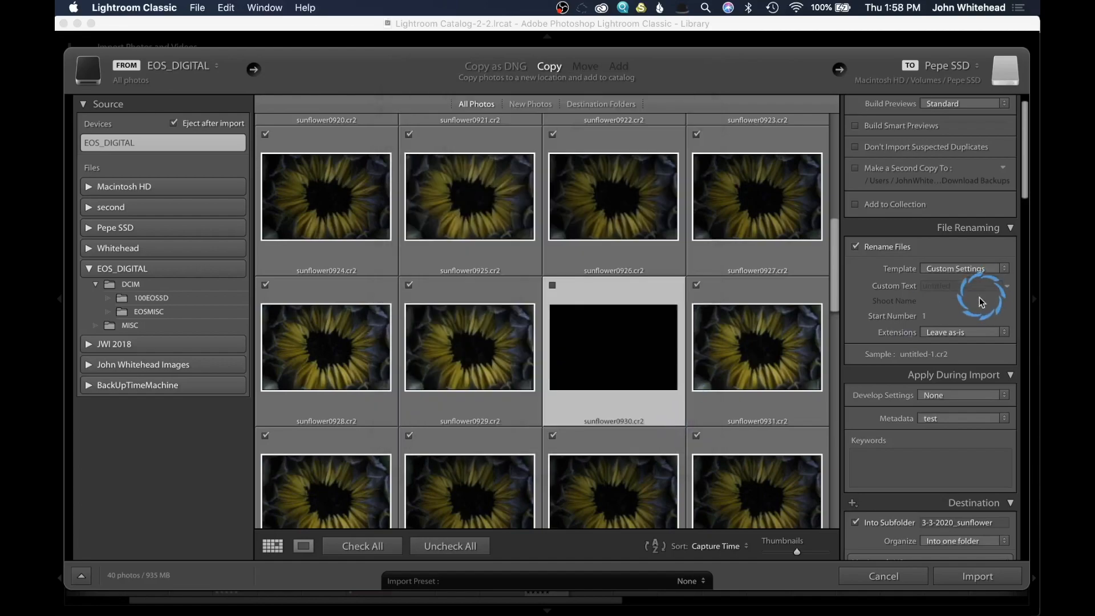
# Set the File Renaming custom text to Sunflowers so files become Sunflowers-1.cr2.
pyautogui.click(955, 285)
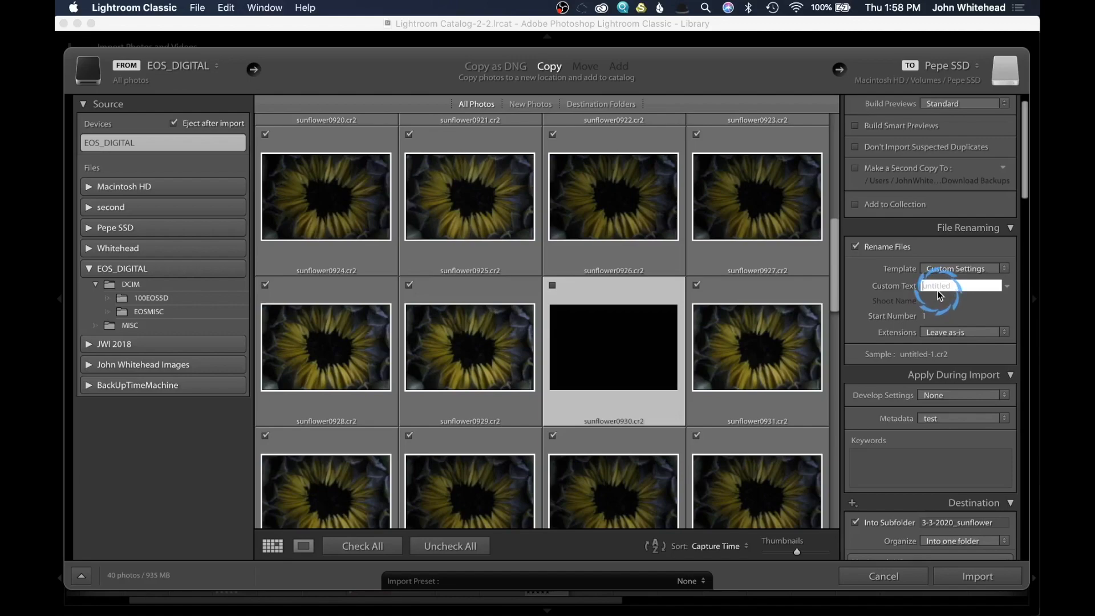
pyautogui.write('Sunflowers')
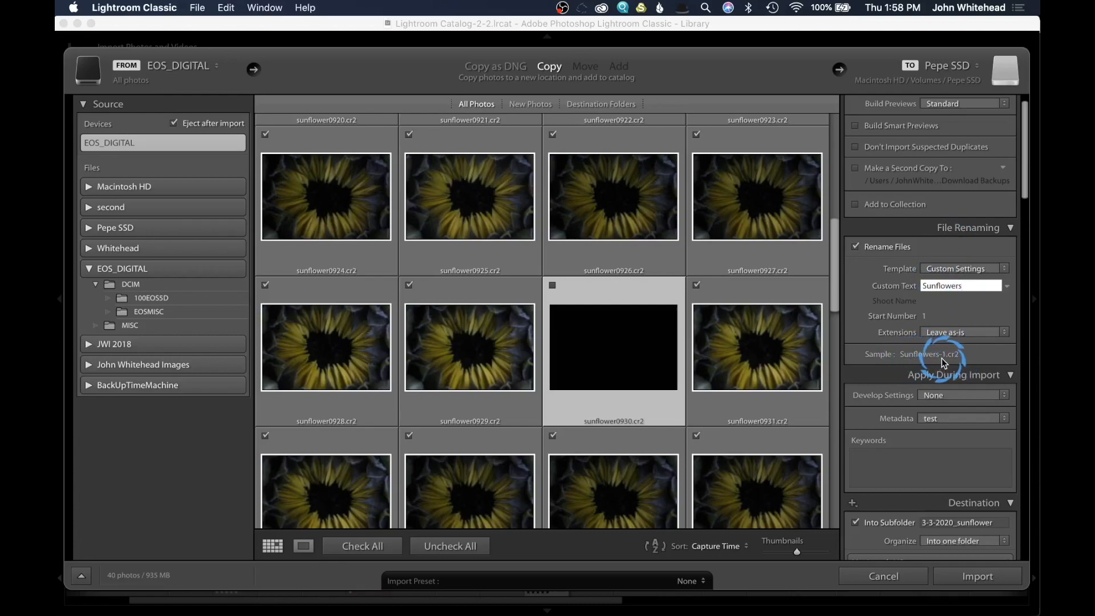
pyautogui.click(960, 285)
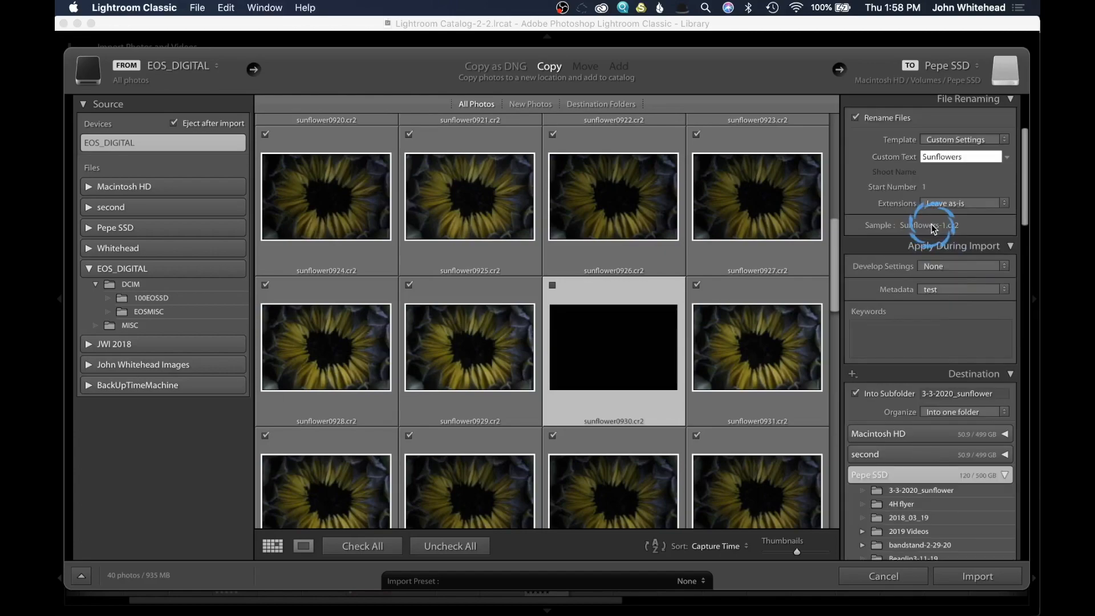
pyautogui.moveTo(946, 259)
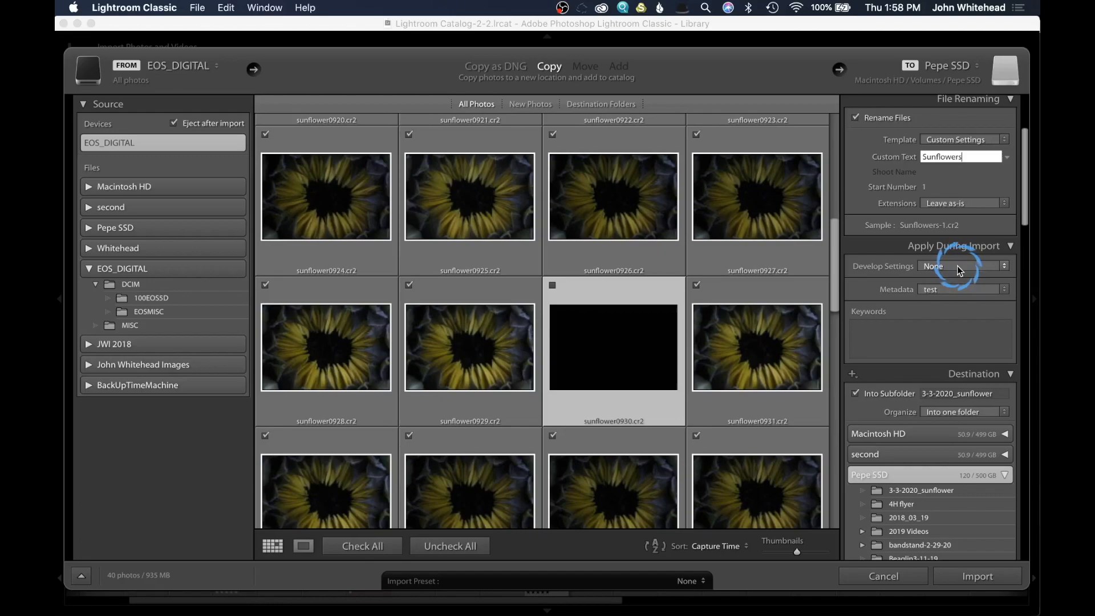
pyautogui.click(963, 266)
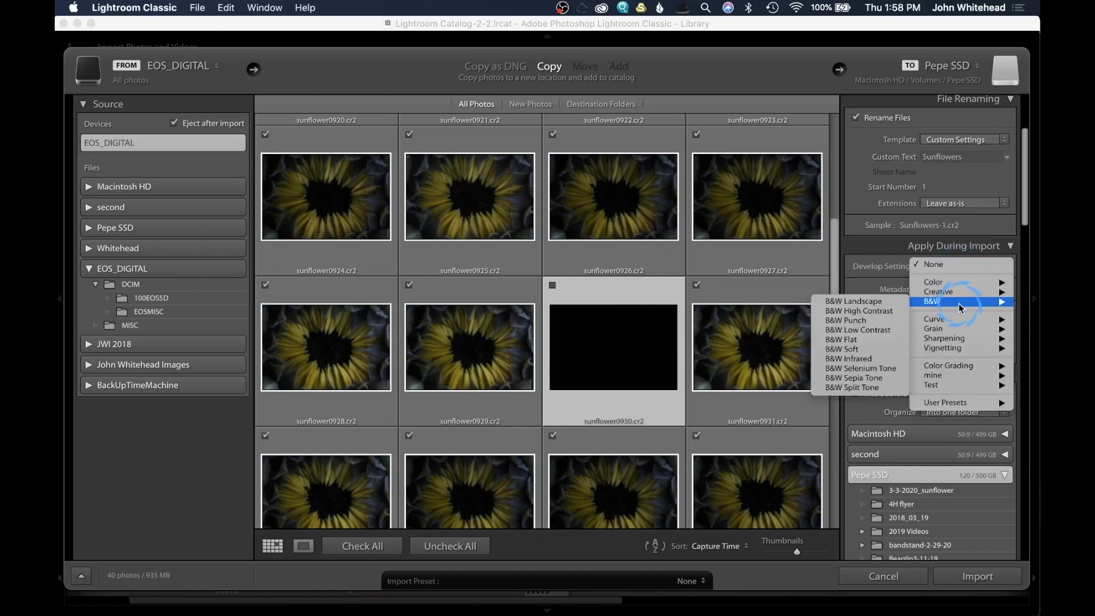
pyautogui.moveTo(842, 349)
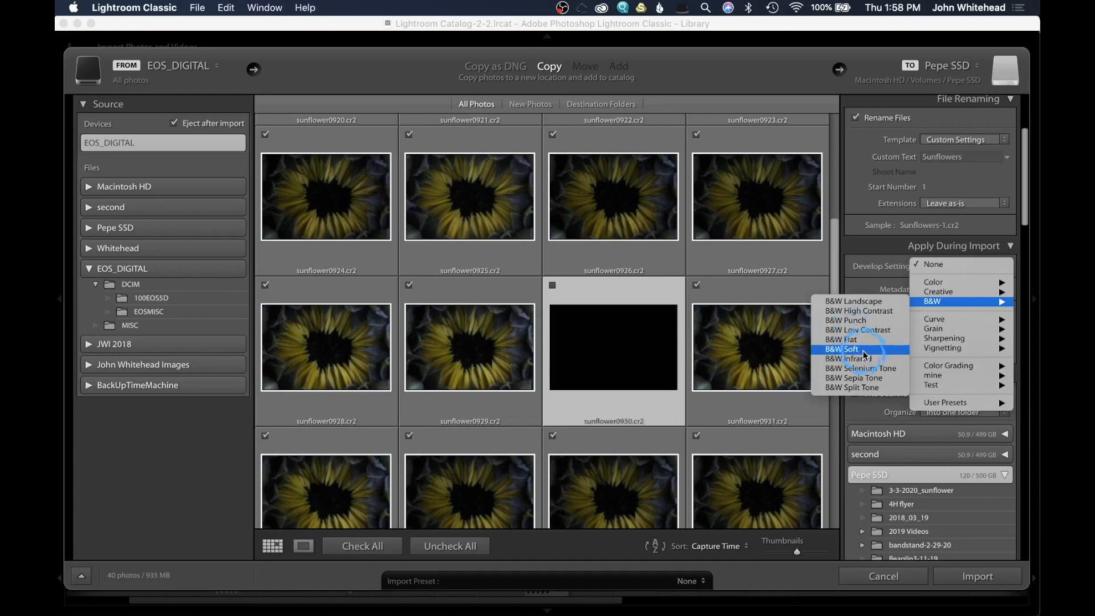
pyautogui.moveTo(862, 282)
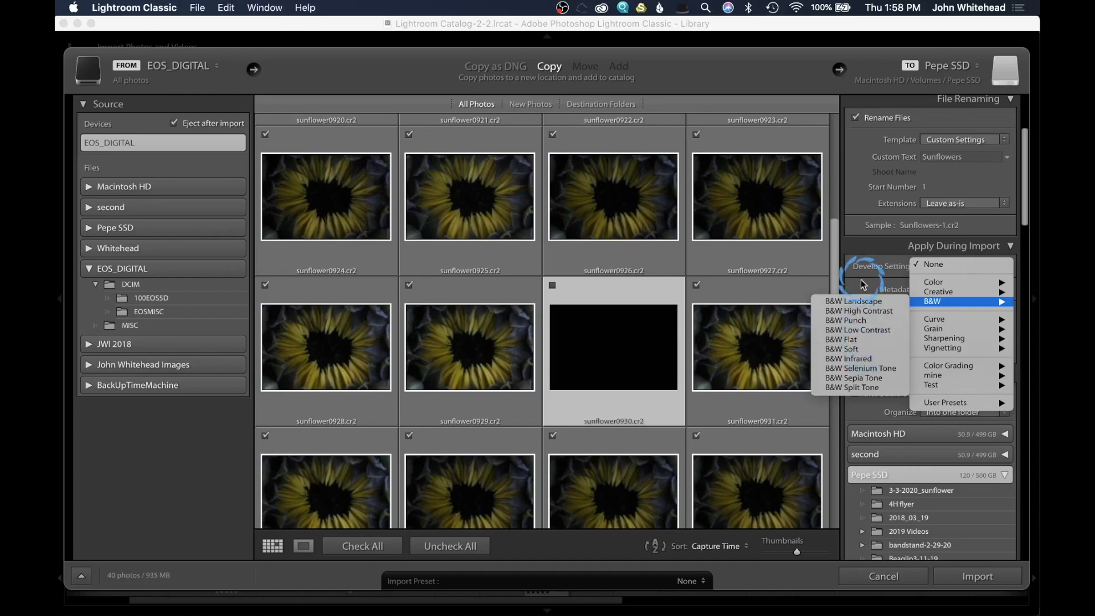
pyautogui.click(932, 264)
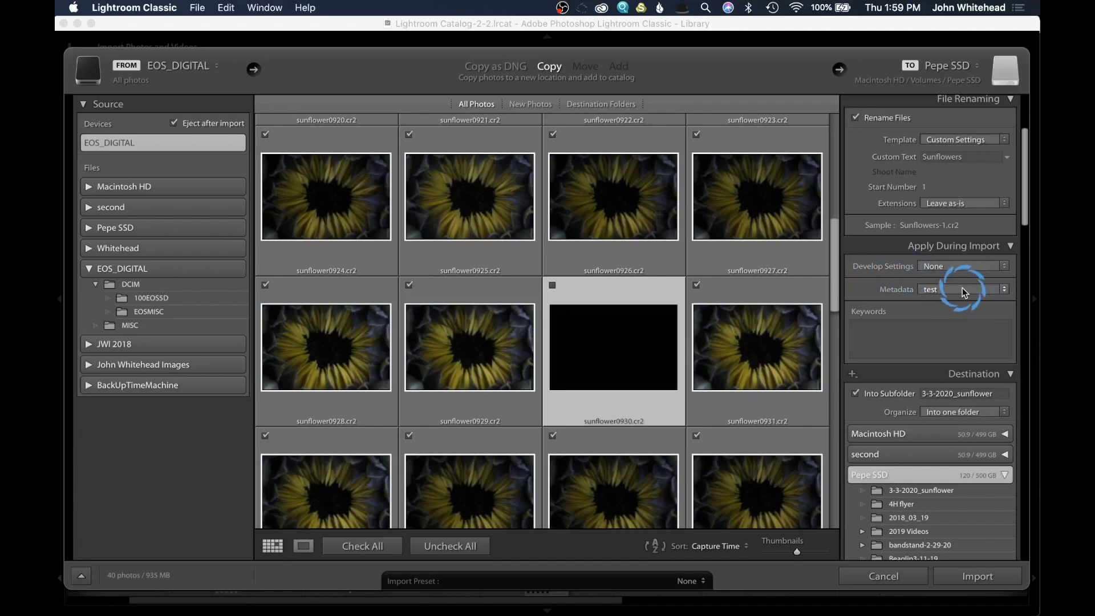
# Start a new metadata preset and review its IPTC fields.
pyautogui.click(962, 289)
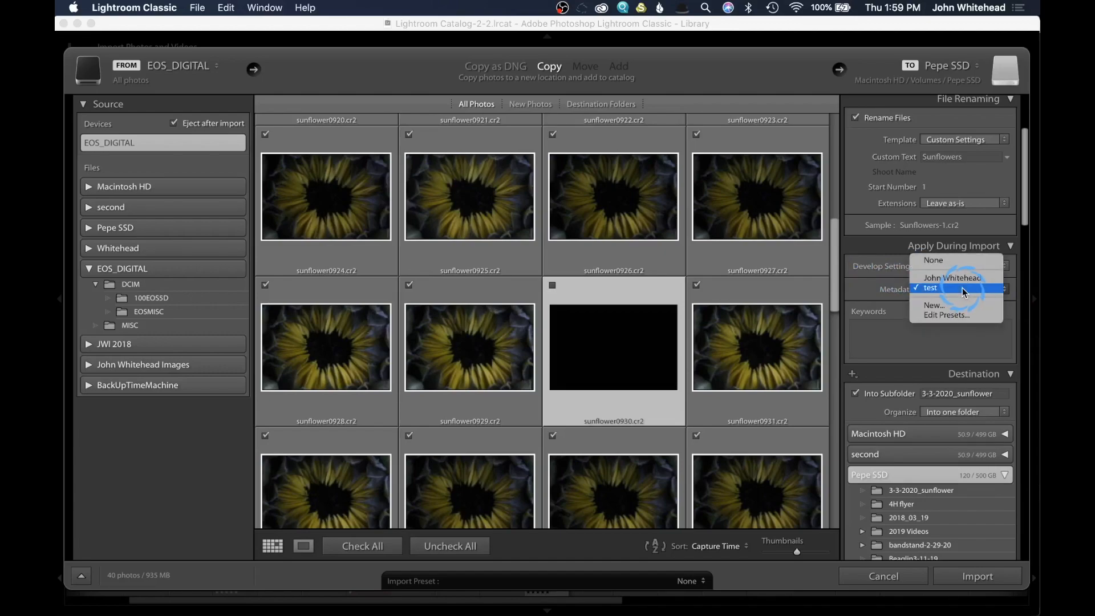
pyautogui.moveTo(949, 305)
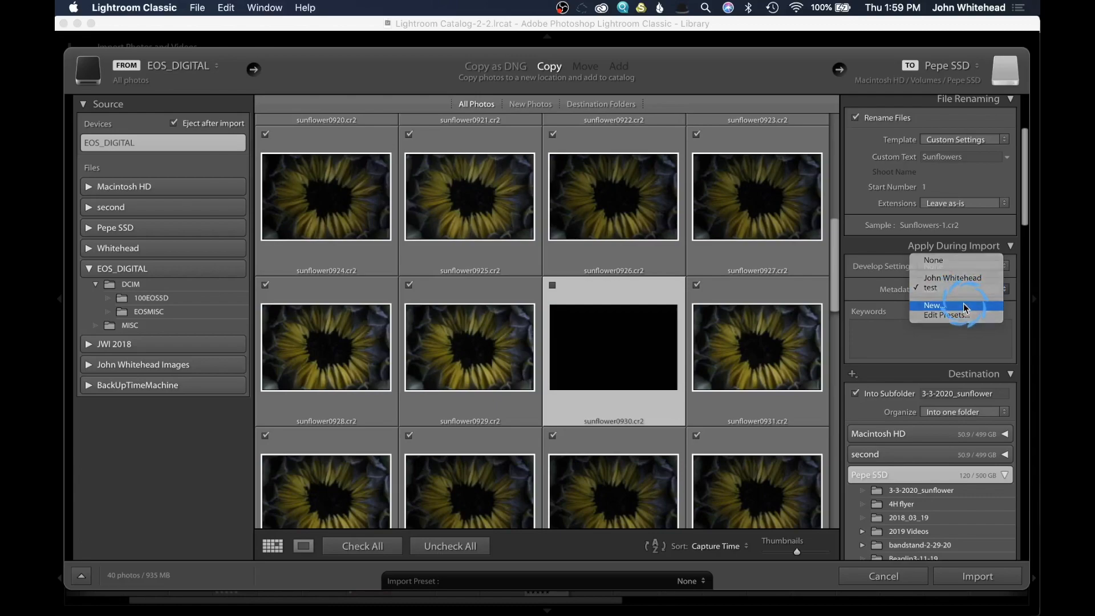
pyautogui.click(932, 306)
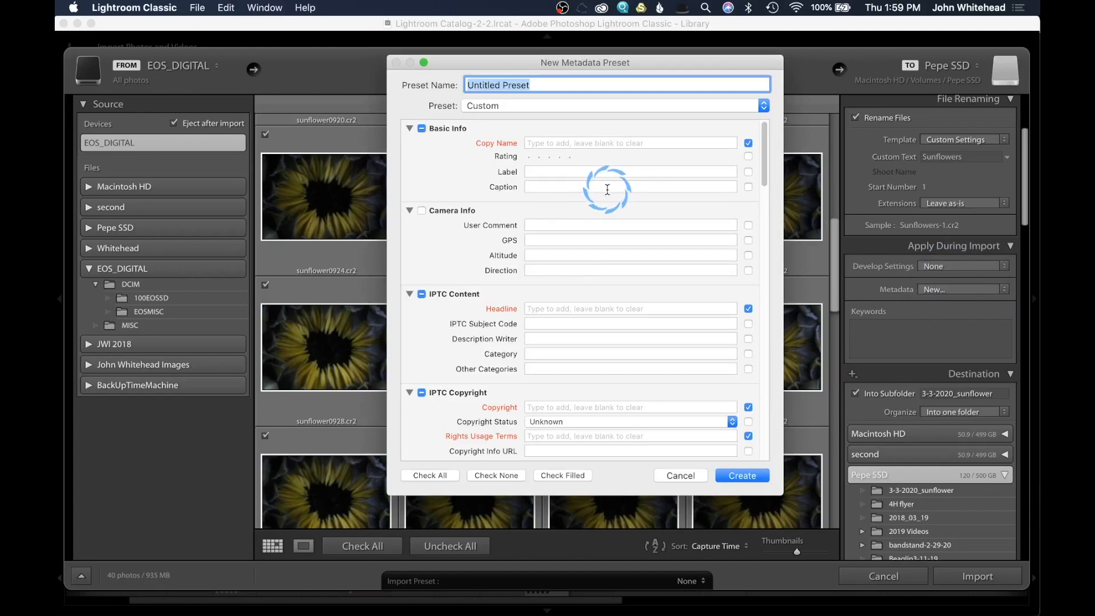
pyautogui.moveTo(573, 242)
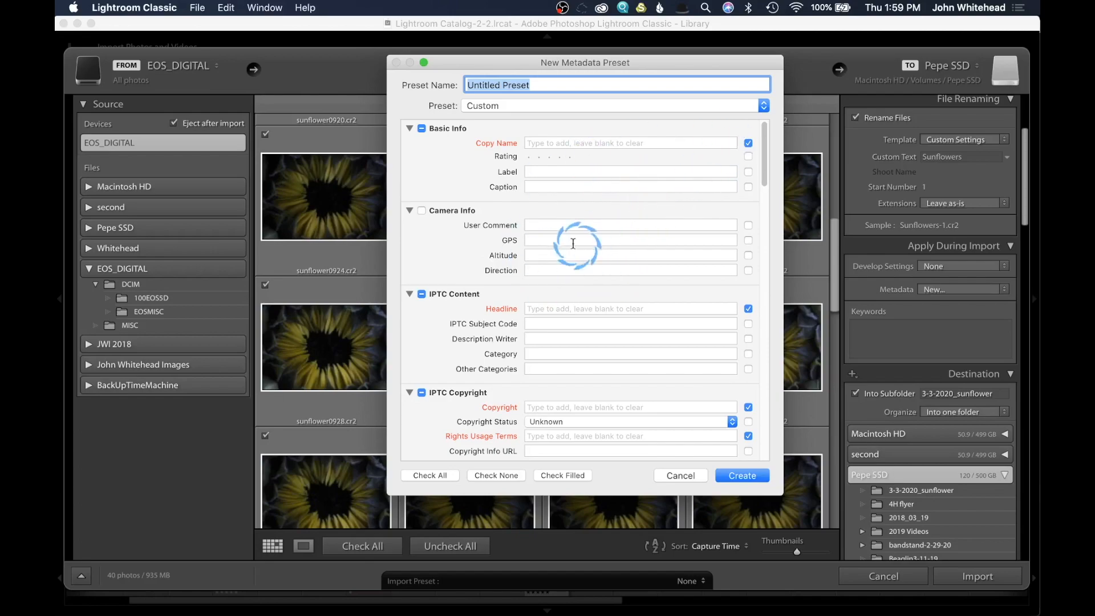
pyautogui.scroll(-3)
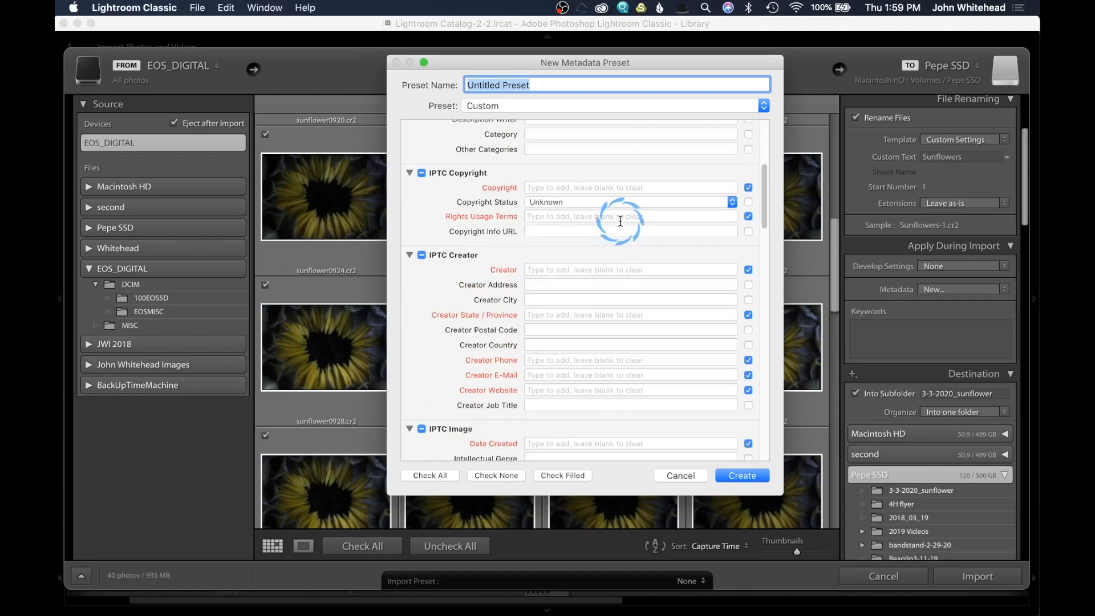
pyautogui.scroll(-3)
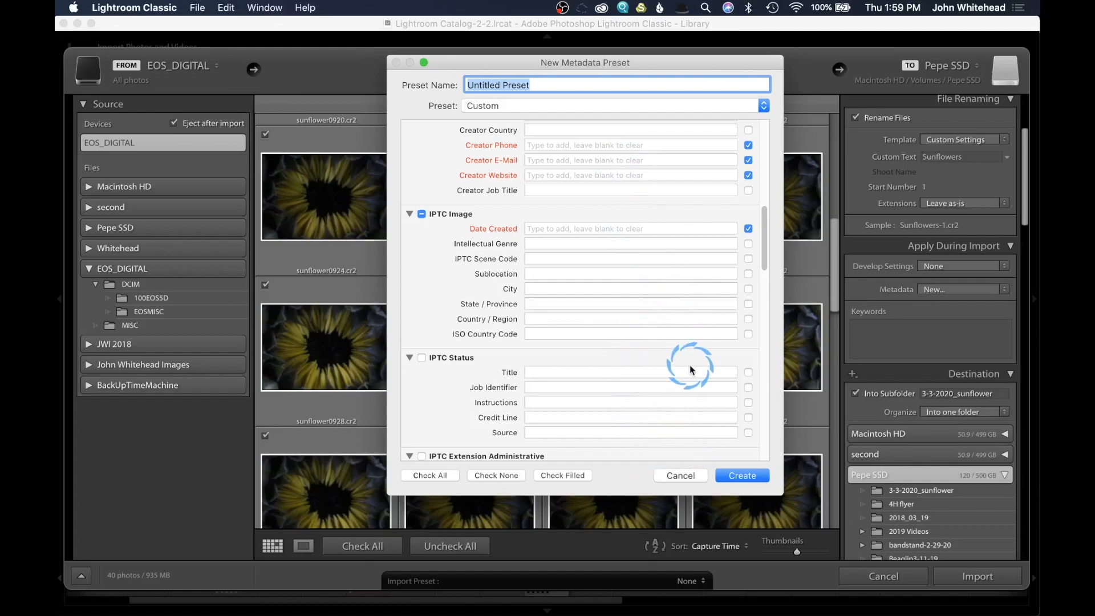
pyautogui.moveTo(666, 372)
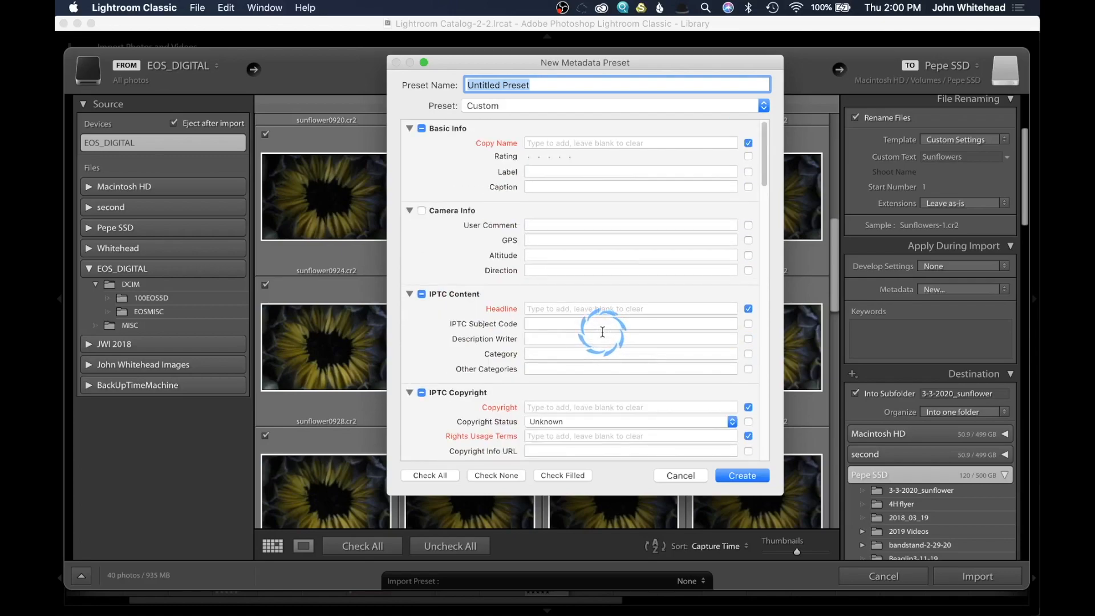
pyautogui.moveTo(600, 330)
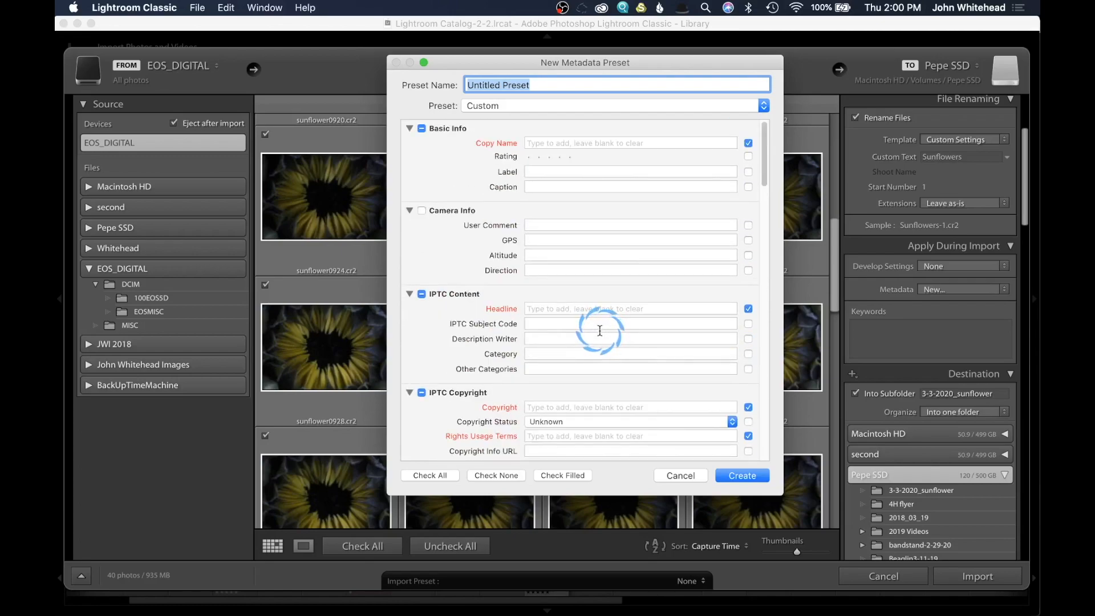
pyautogui.moveTo(556, 252)
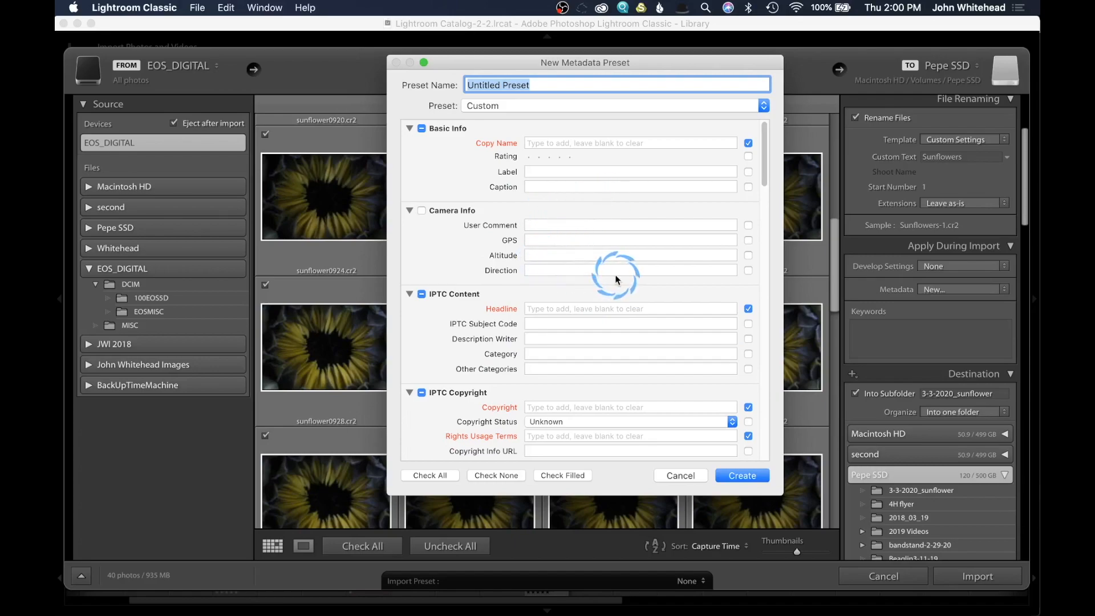
pyautogui.moveTo(657, 445)
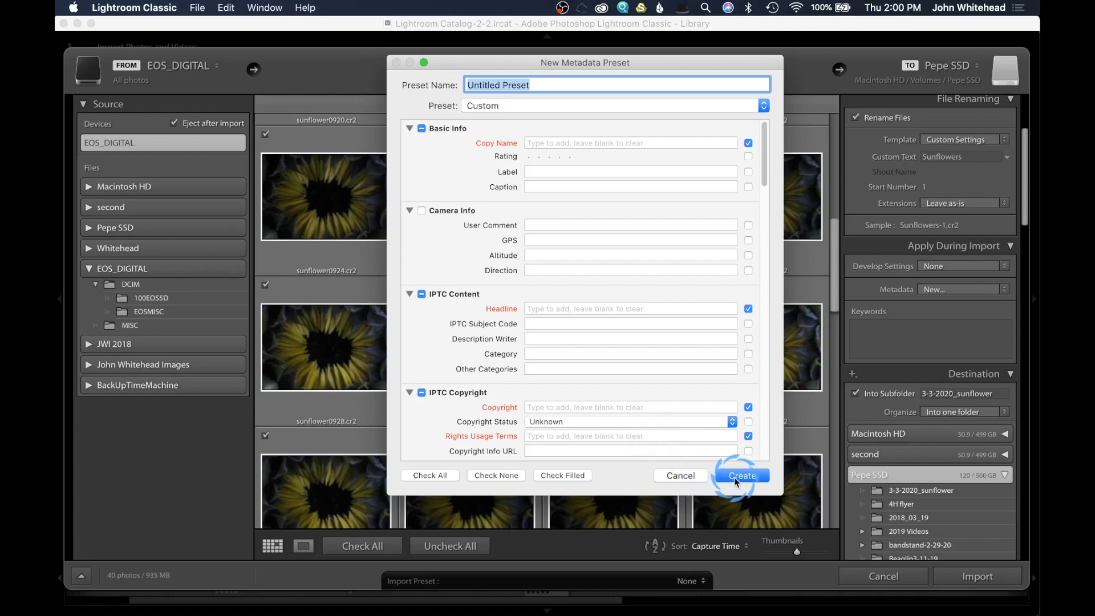
pyautogui.moveTo(679, 480)
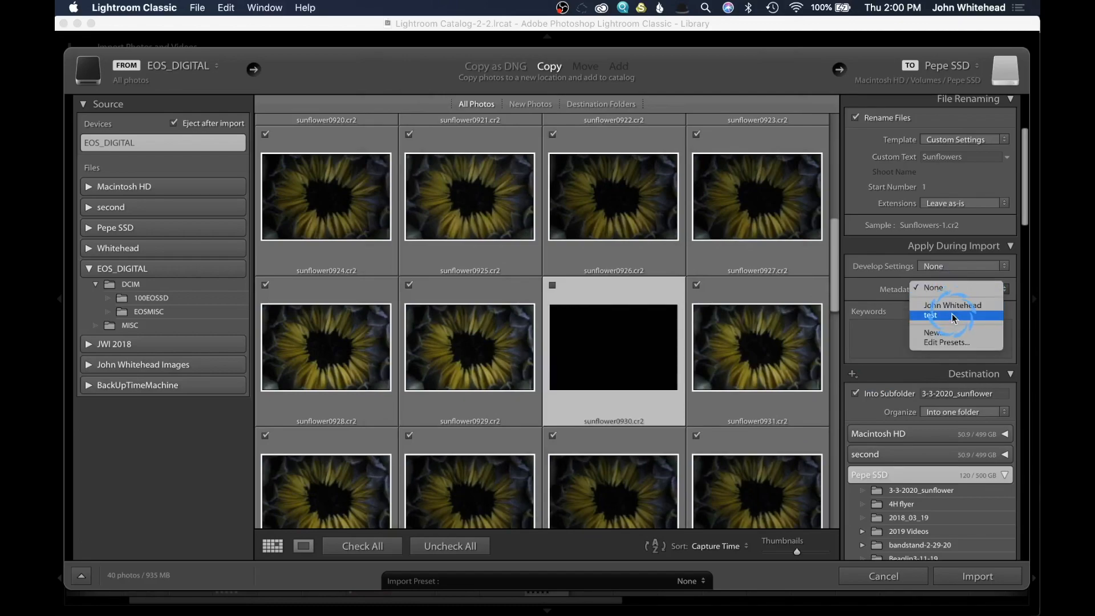
# Choose the test metadata preset under Apply During Import.
pyautogui.click(930, 315)
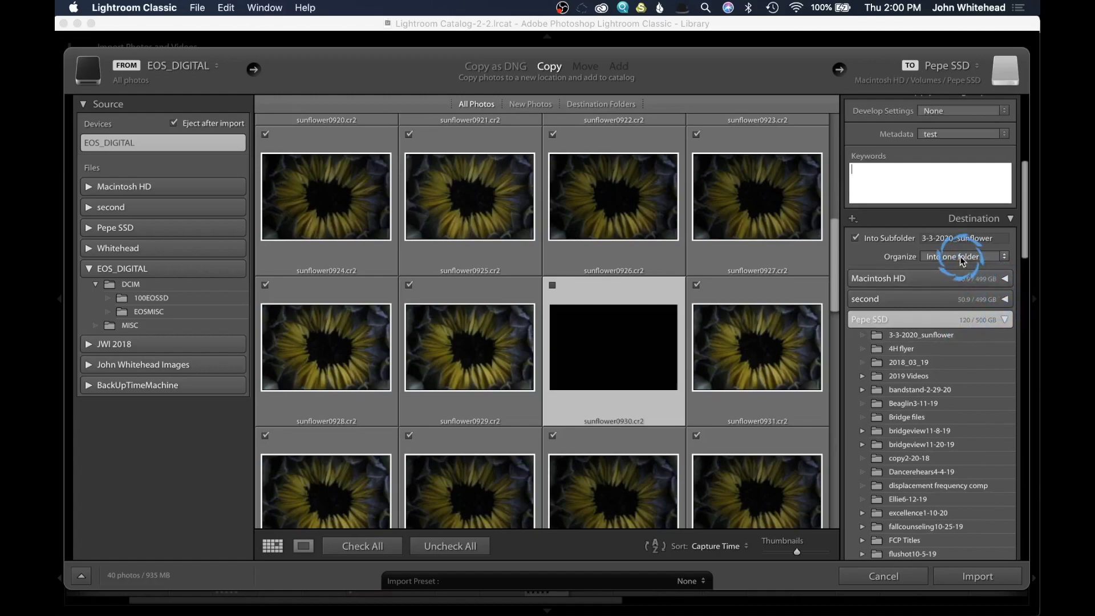
# Name the destination subfolder 3-19-2020_sunflower after checking today's date.
pyautogui.click(958, 237)
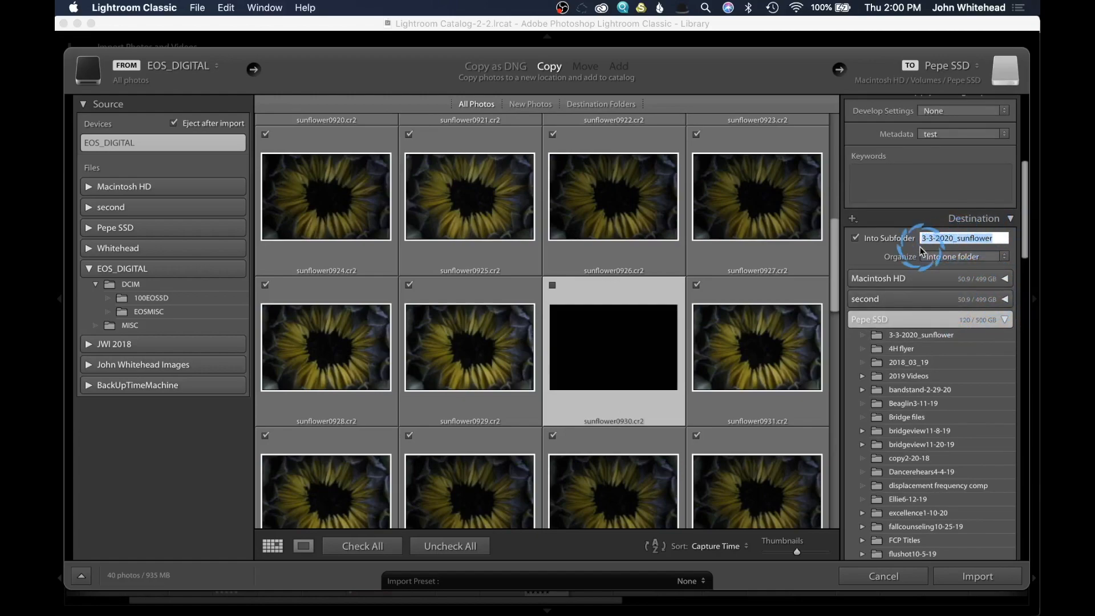
pyautogui.click(894, 7)
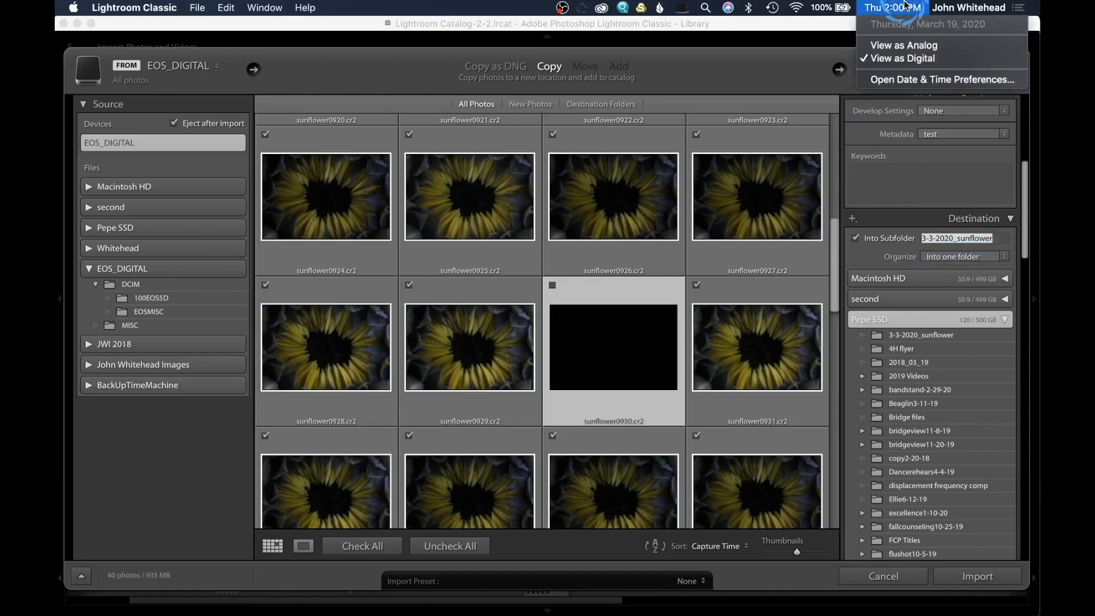
pyautogui.click(940, 237)
pyautogui.write('19')
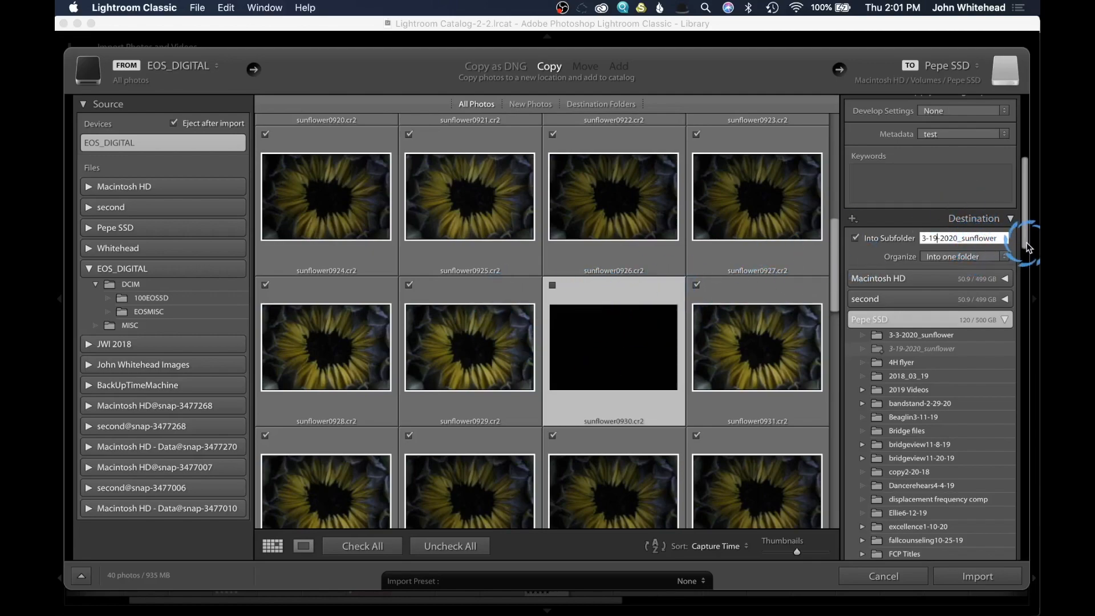
# Set Organize to Into one folder for the imported photos.
pyautogui.click(958, 256)
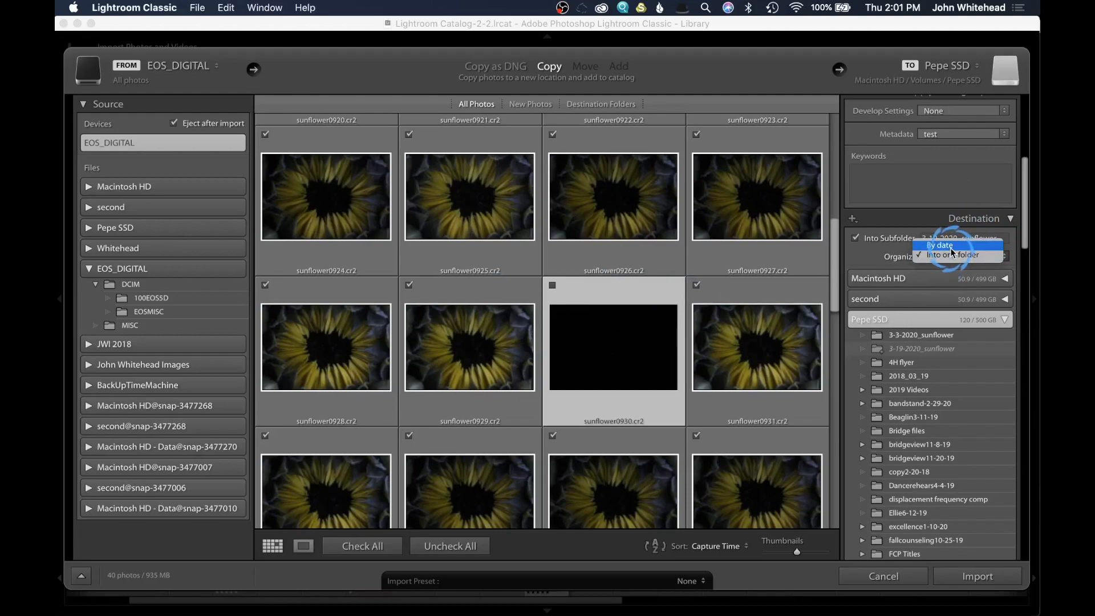
pyautogui.click(951, 255)
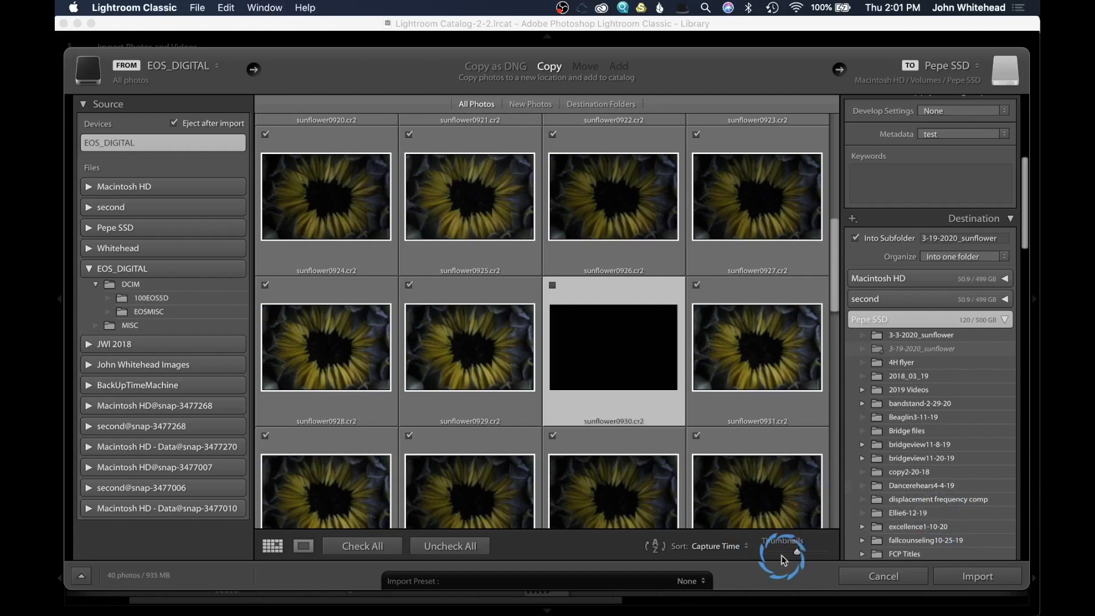
pyautogui.moveTo(716, 576)
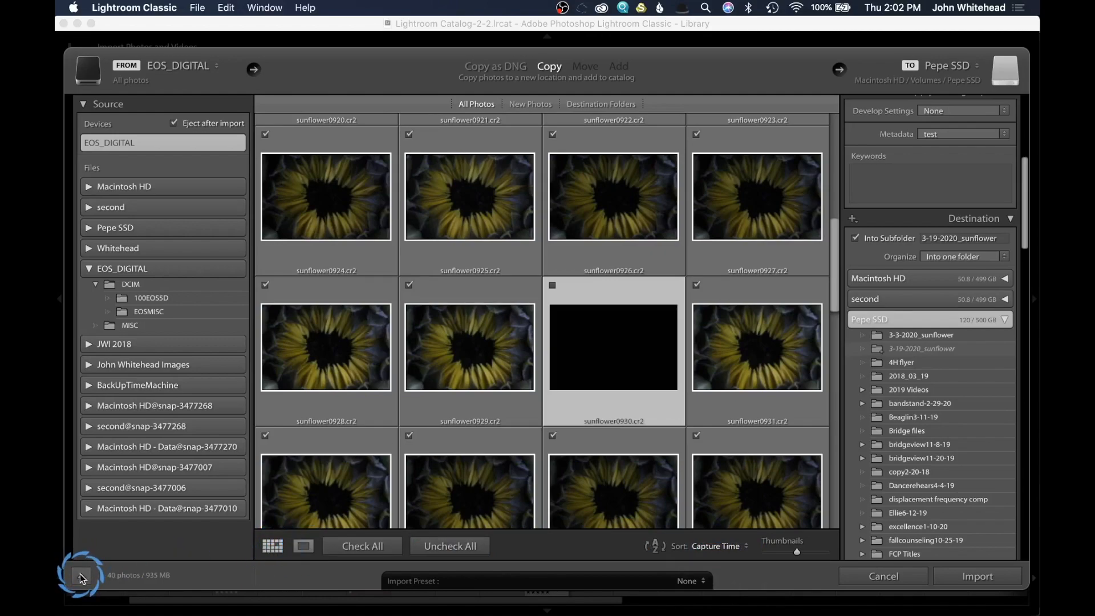
pyautogui.moveTo(80, 577)
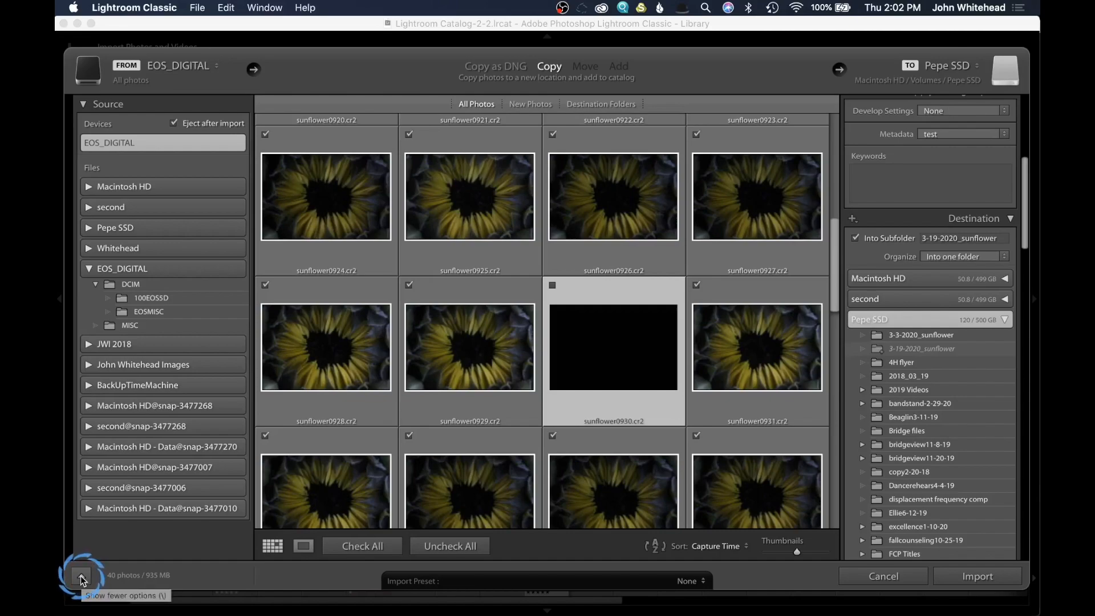
pyautogui.click(80, 575)
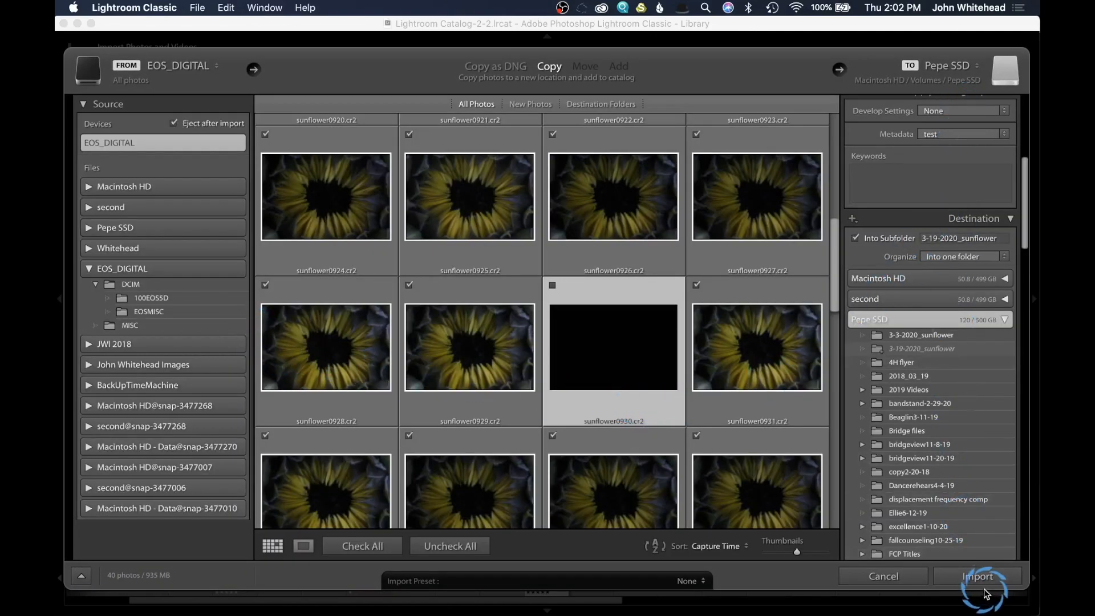
# Import the 40 checked sunflower photos into the catalog.
pyautogui.click(976, 576)
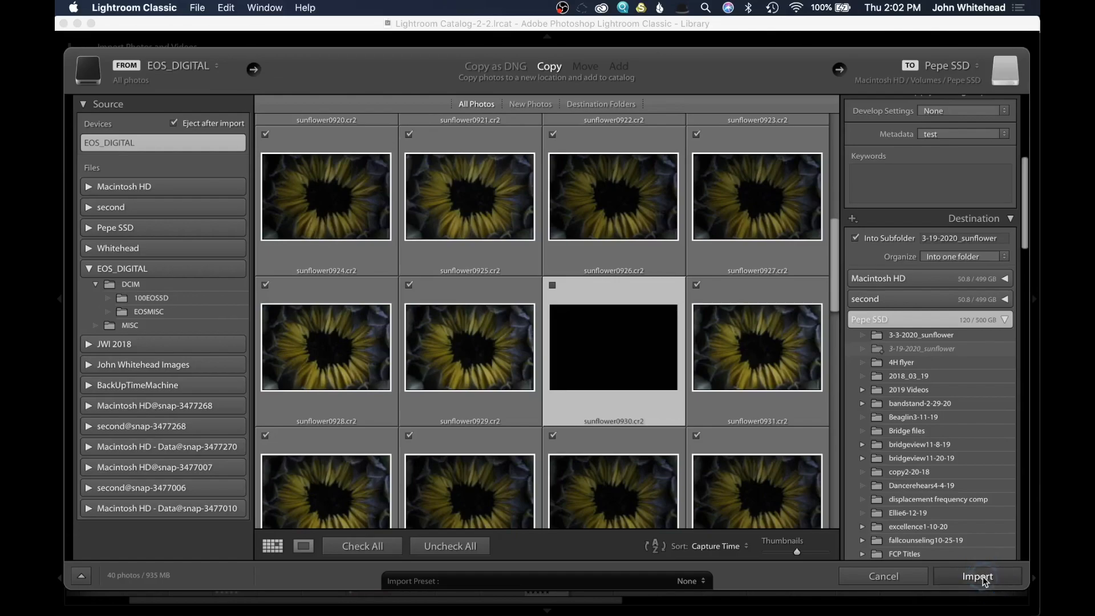
pyautogui.click(976, 576)
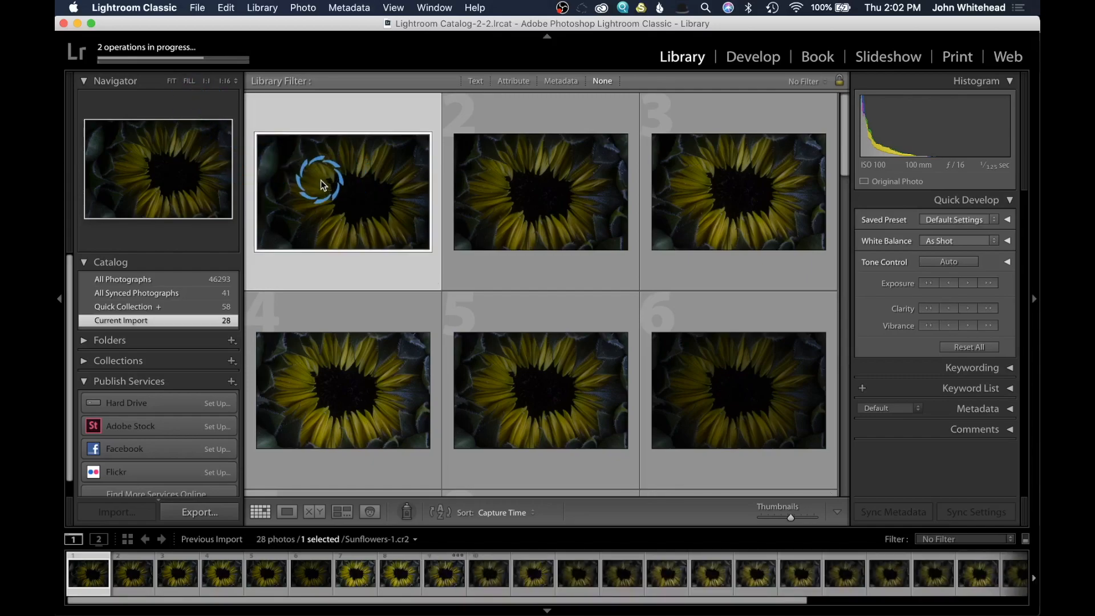
pyautogui.moveTo(529, 199)
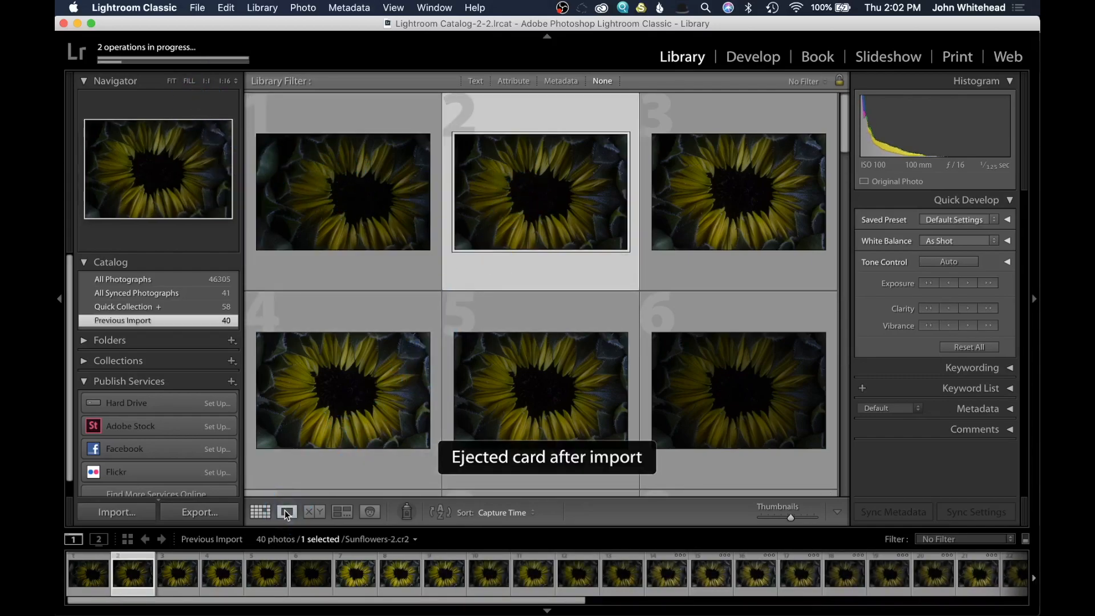
# Review the imported photos one at a time in Loupe view from the filmstrip.
pyautogui.click(286, 510)
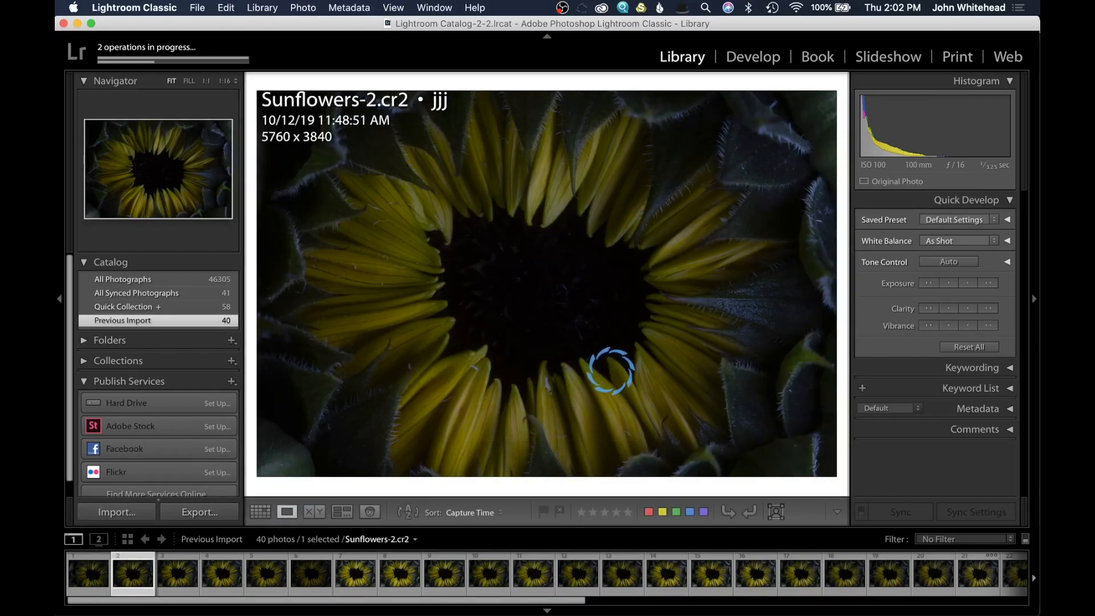
pyautogui.click(396, 581)
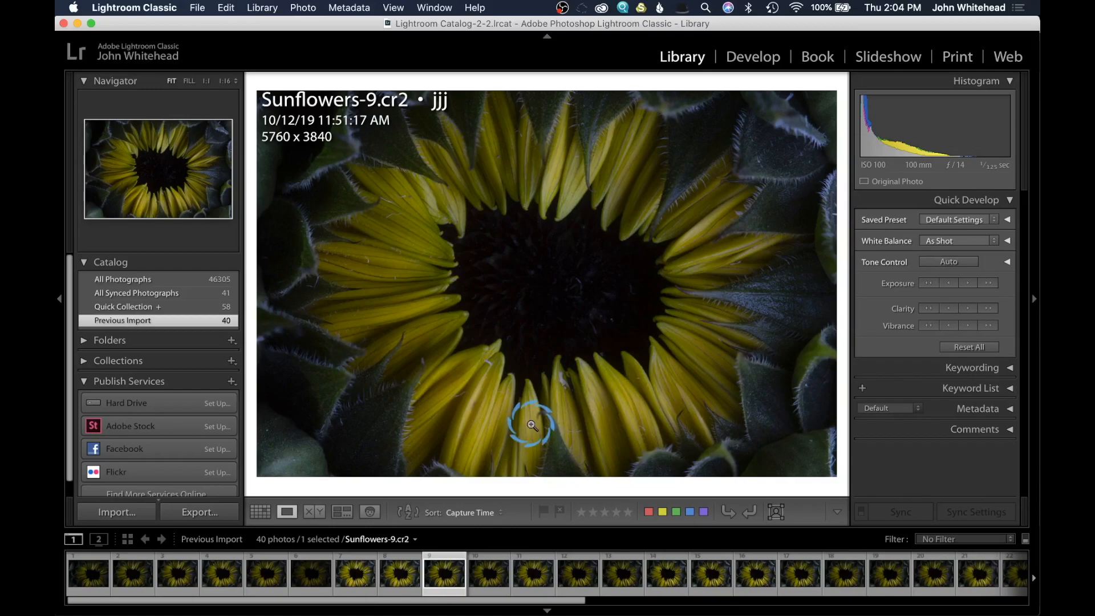
pyautogui.moveTo(578, 422)
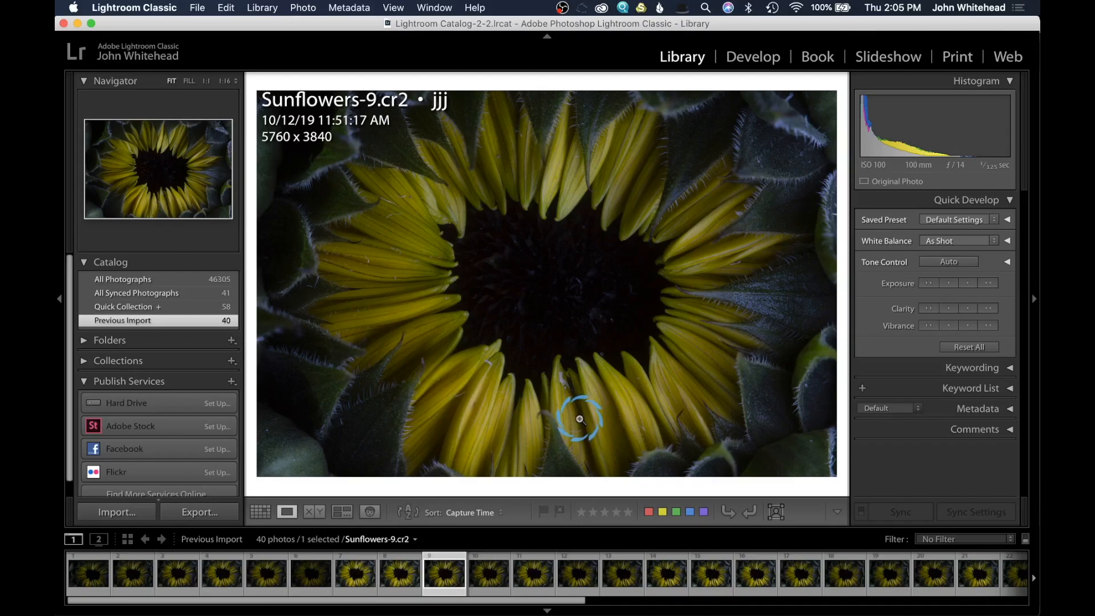
pyautogui.moveTo(574, 440)
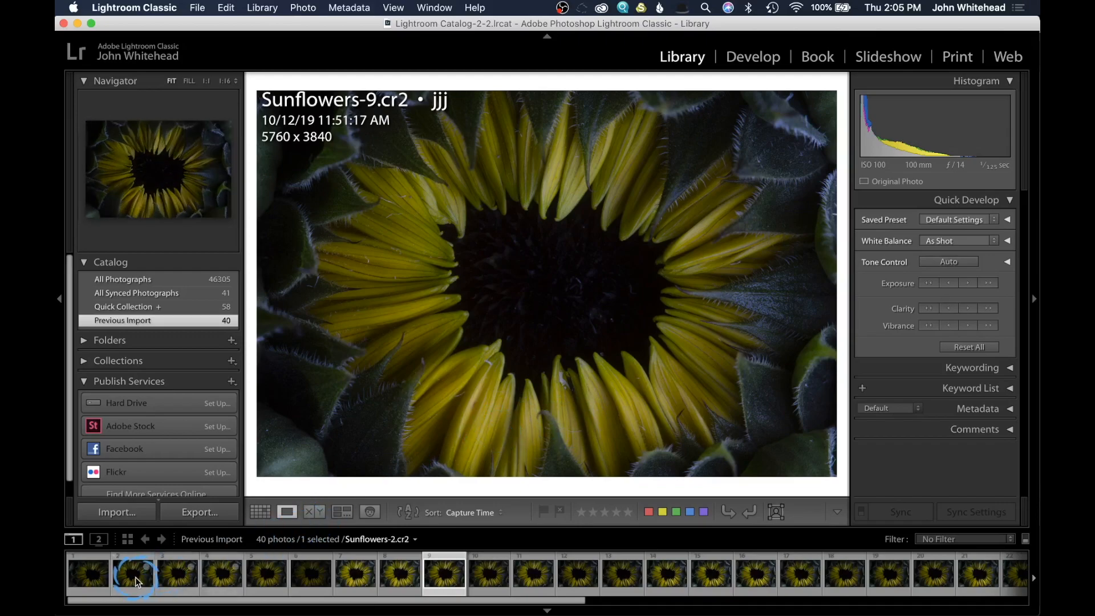
pyautogui.click(90, 578)
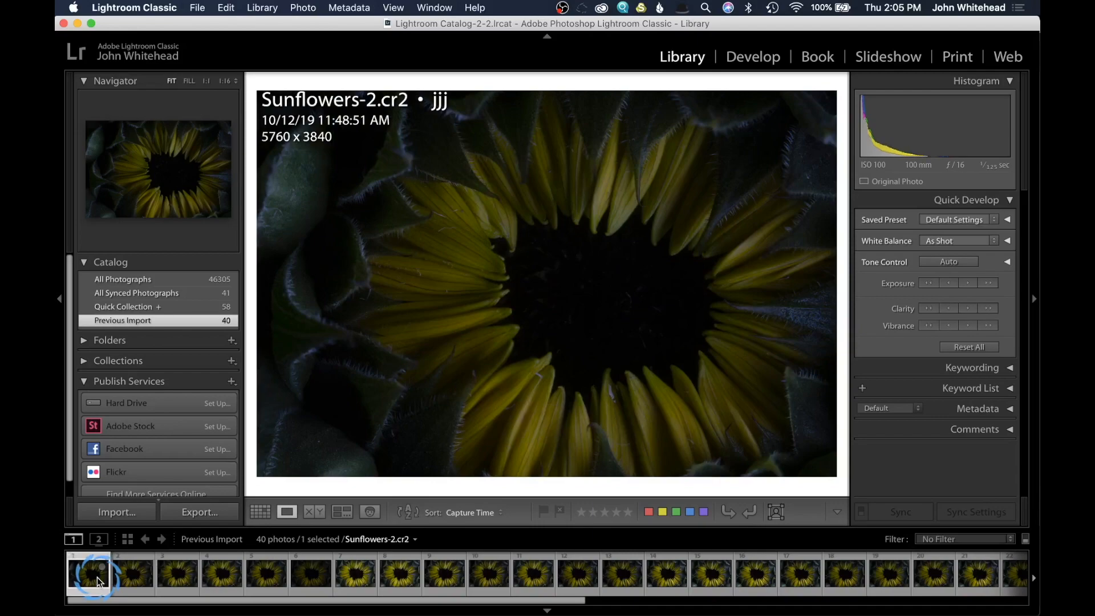
# Step through the first photos and give Sunflowers-4 a one-star rating.
pyautogui.click(87, 579)
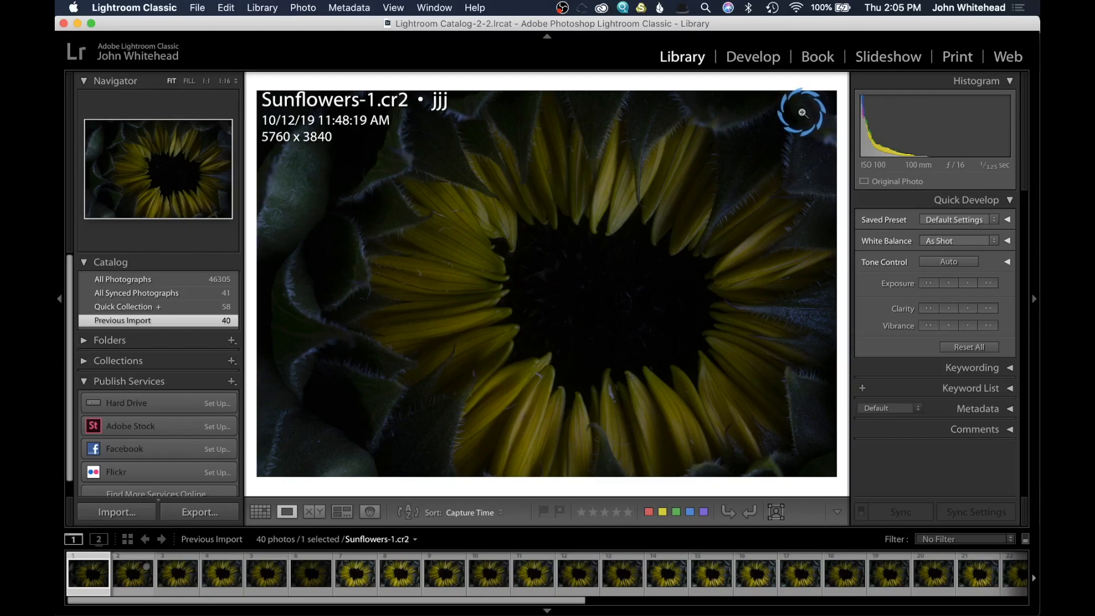
pyautogui.click(130, 581)
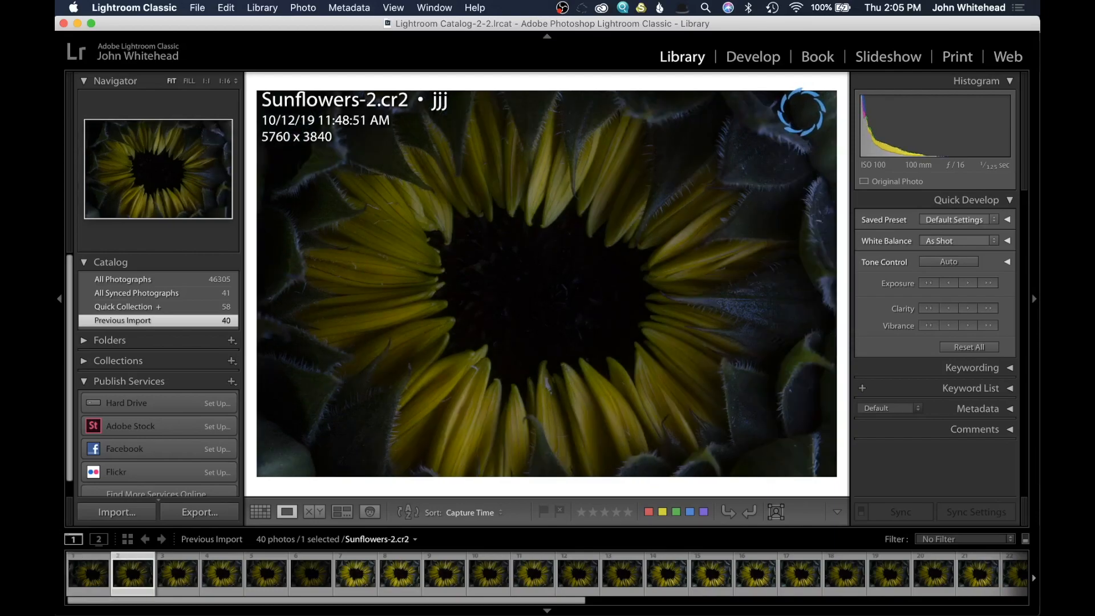
pyautogui.click(222, 584)
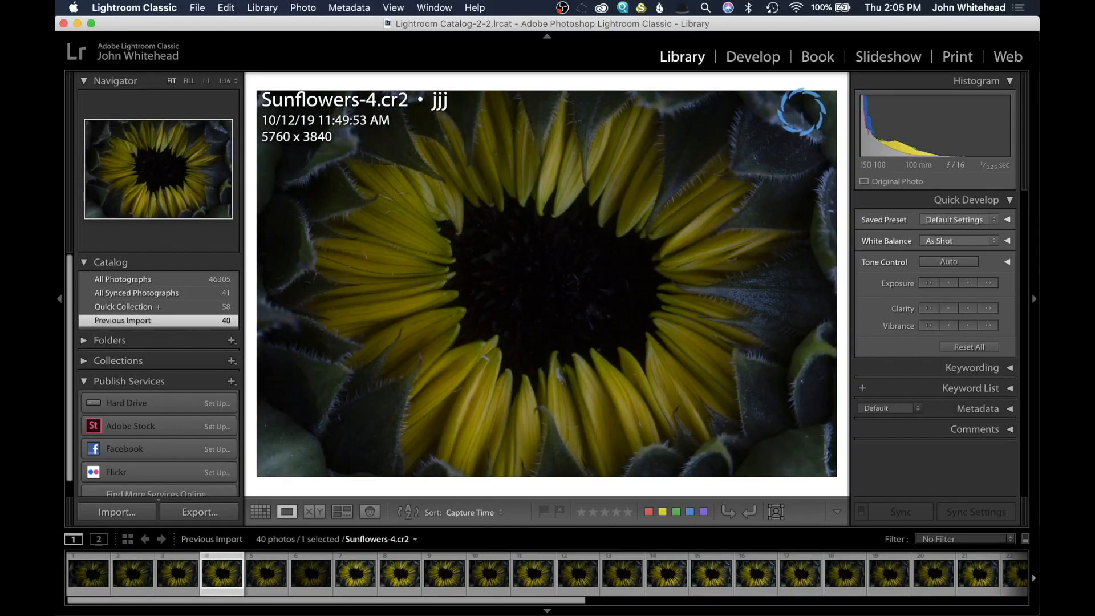
pyautogui.press('1')
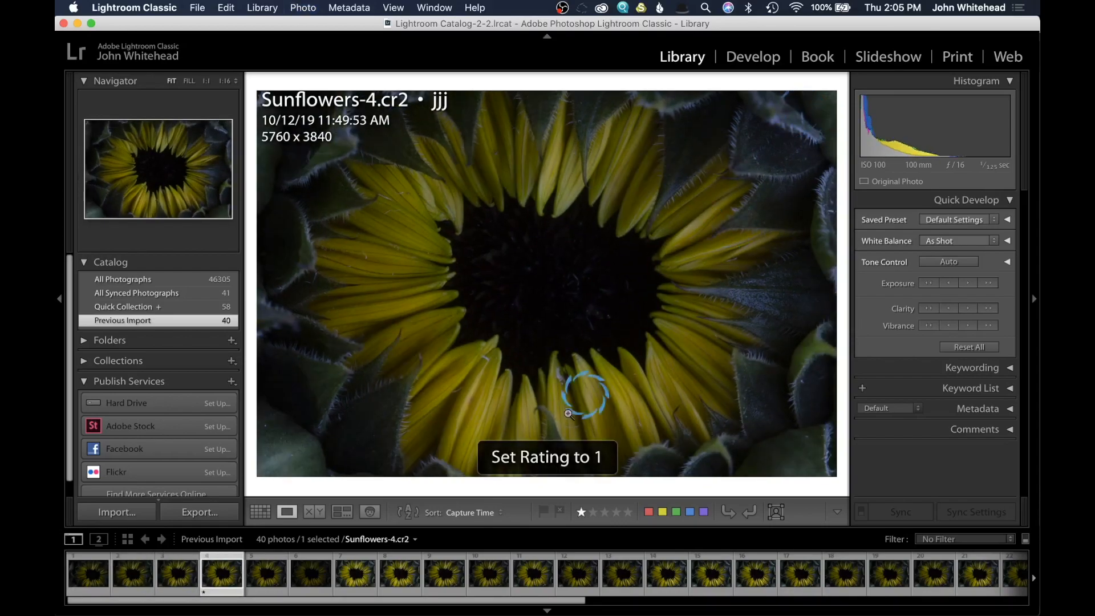
pyautogui.click(581, 513)
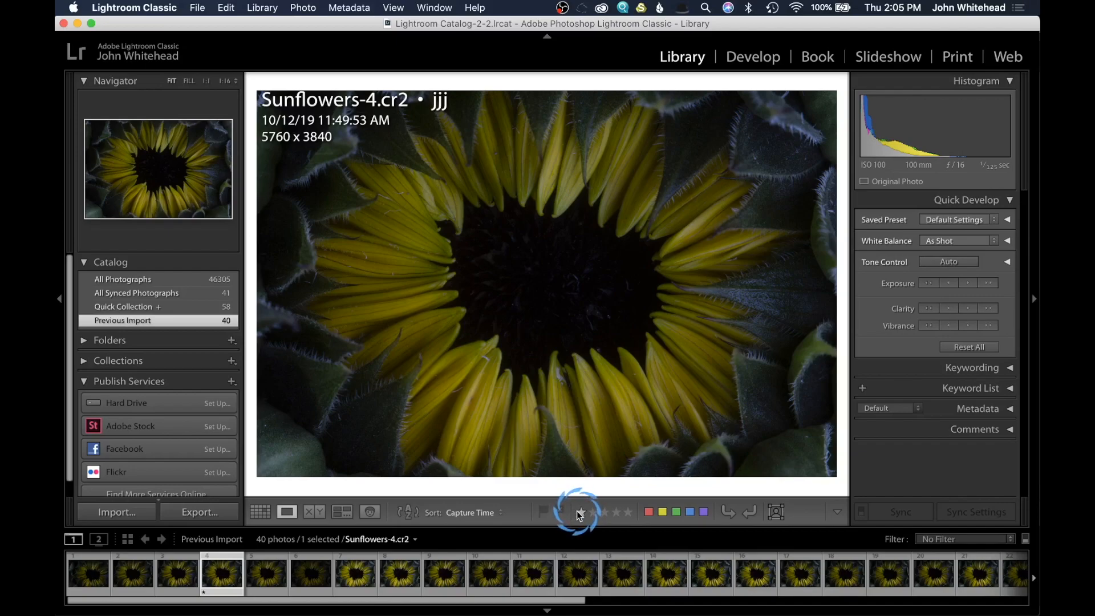
pyautogui.moveTo(580, 513)
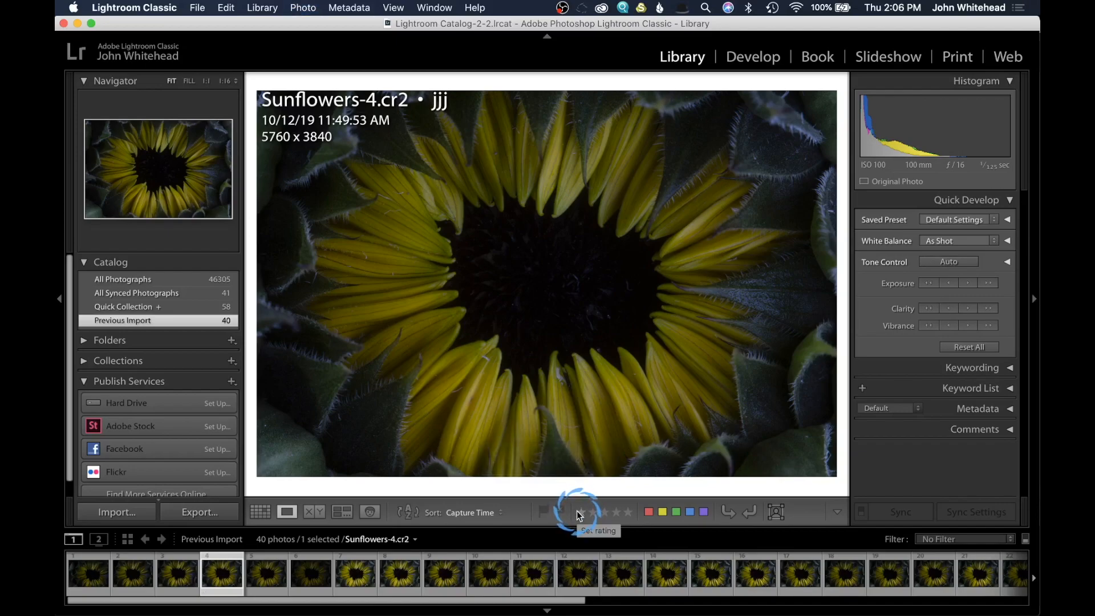
pyautogui.click(581, 511)
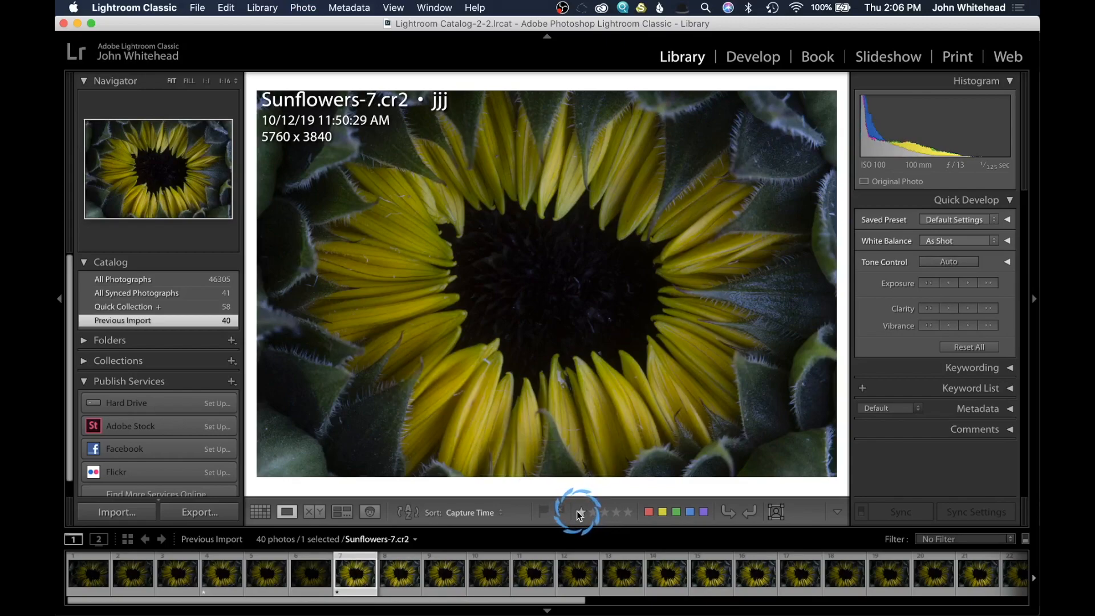
pyautogui.moveTo(581, 512)
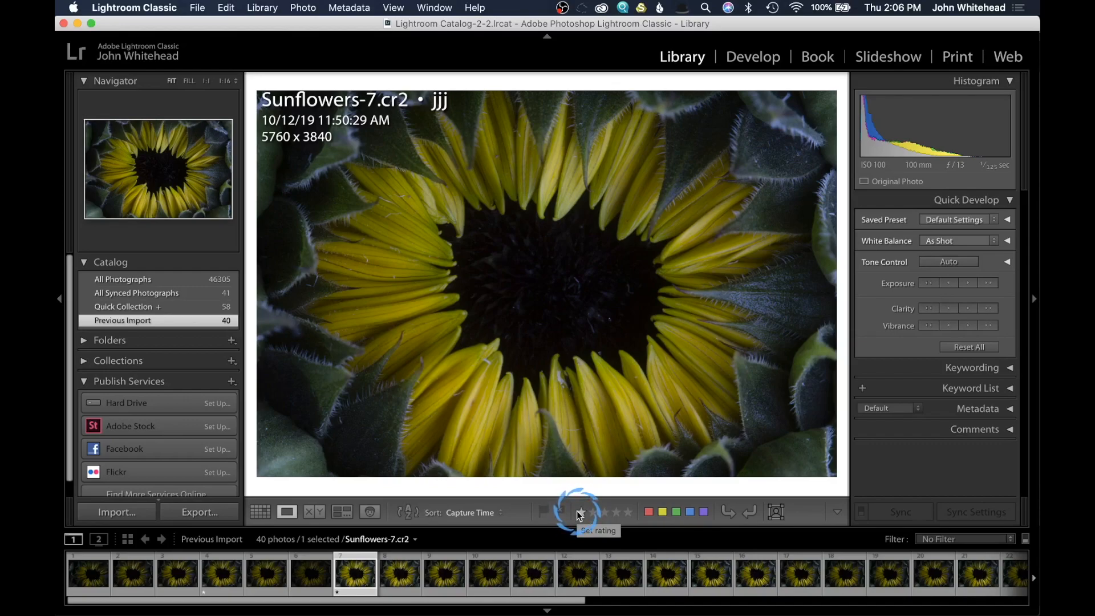
# Raise Sunflowers-7's rating up to five stars.
pyautogui.click(594, 511)
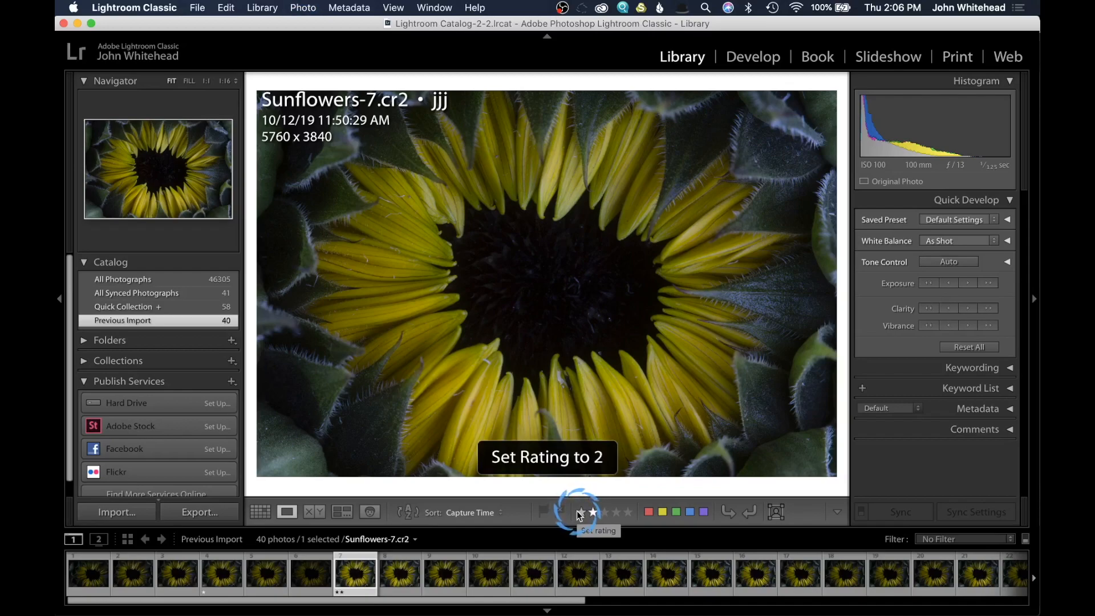
pyautogui.click(604, 510)
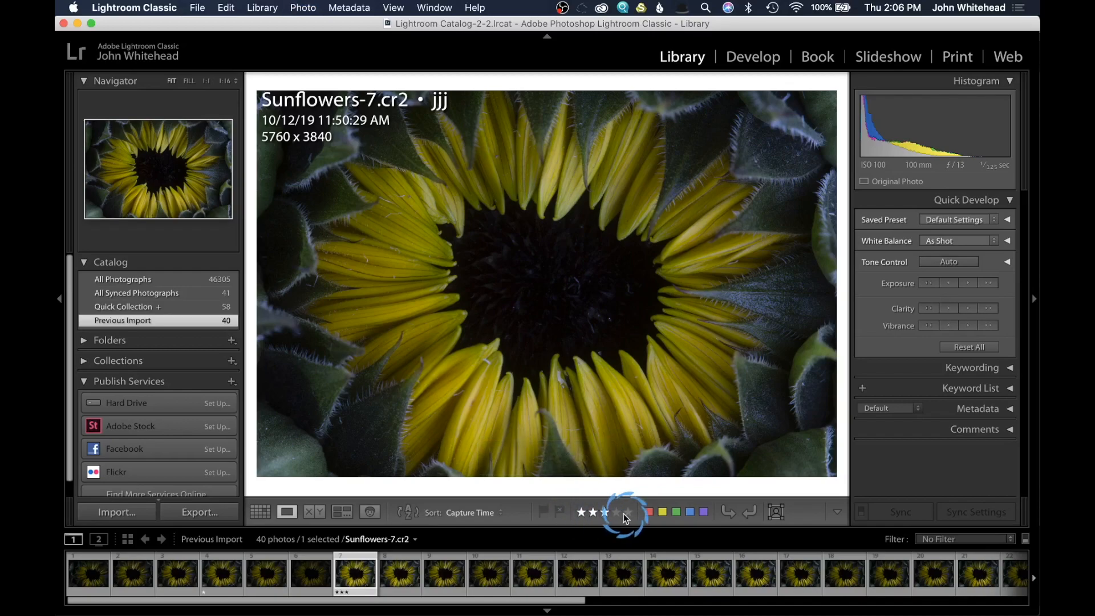
pyautogui.click(627, 512)
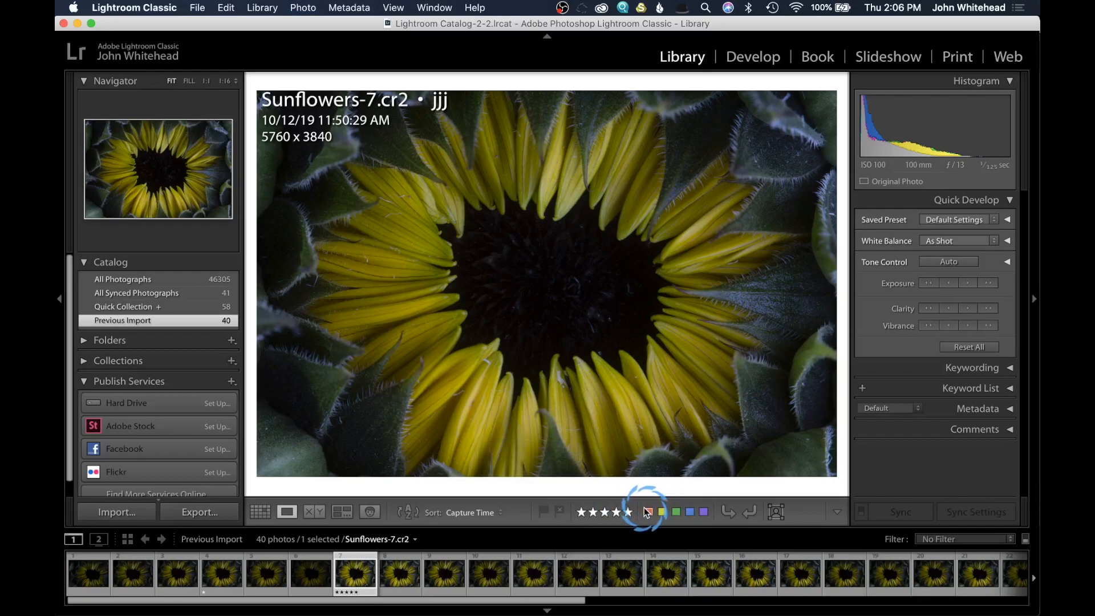
pyautogui.click(665, 511)
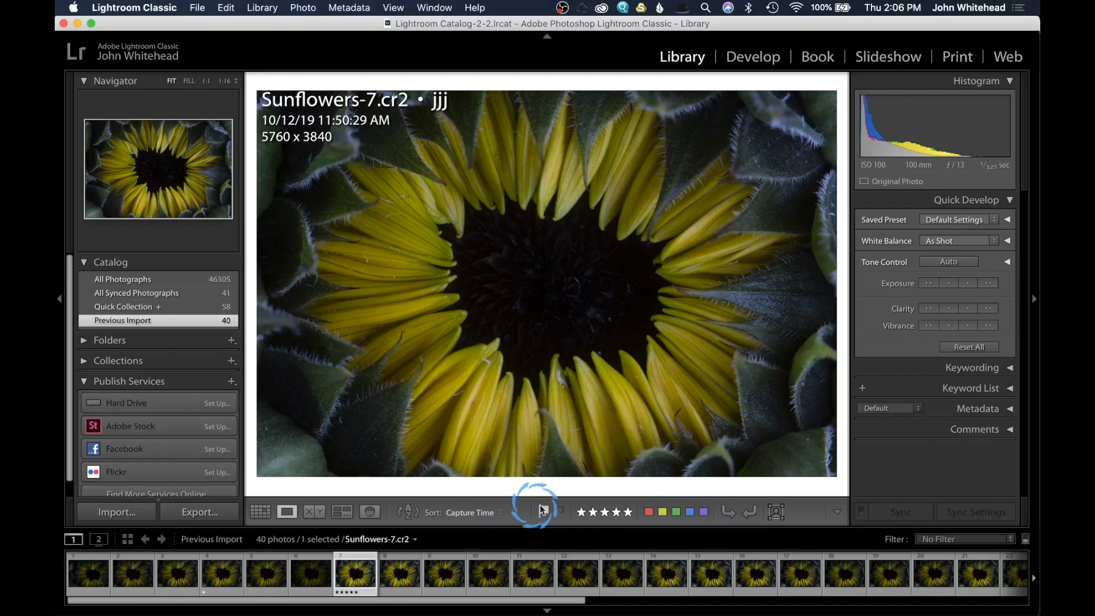
pyautogui.press('t')
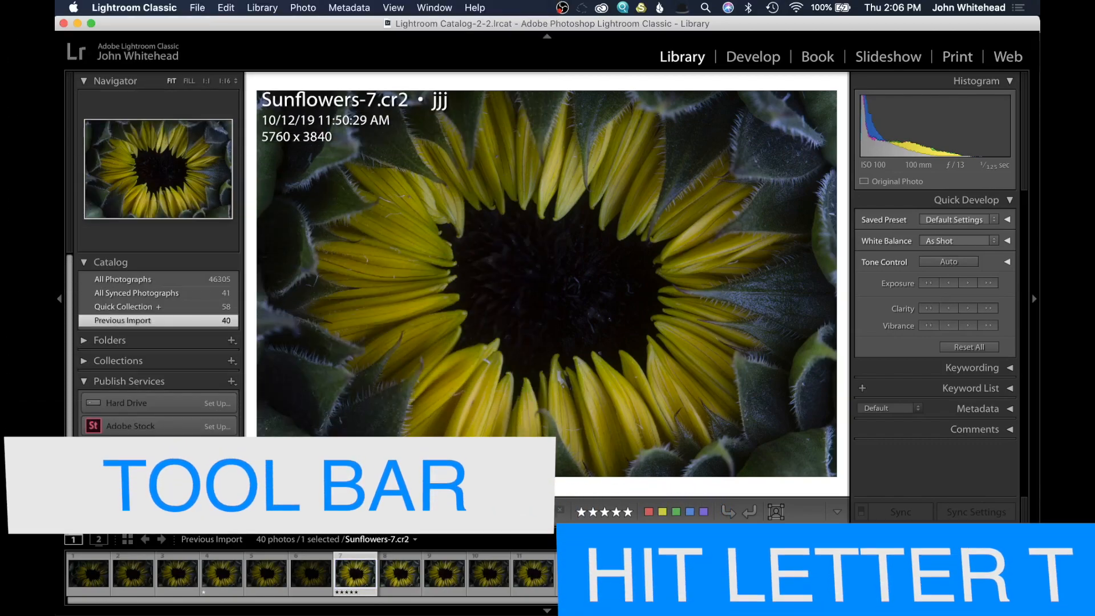
pyautogui.press('t')
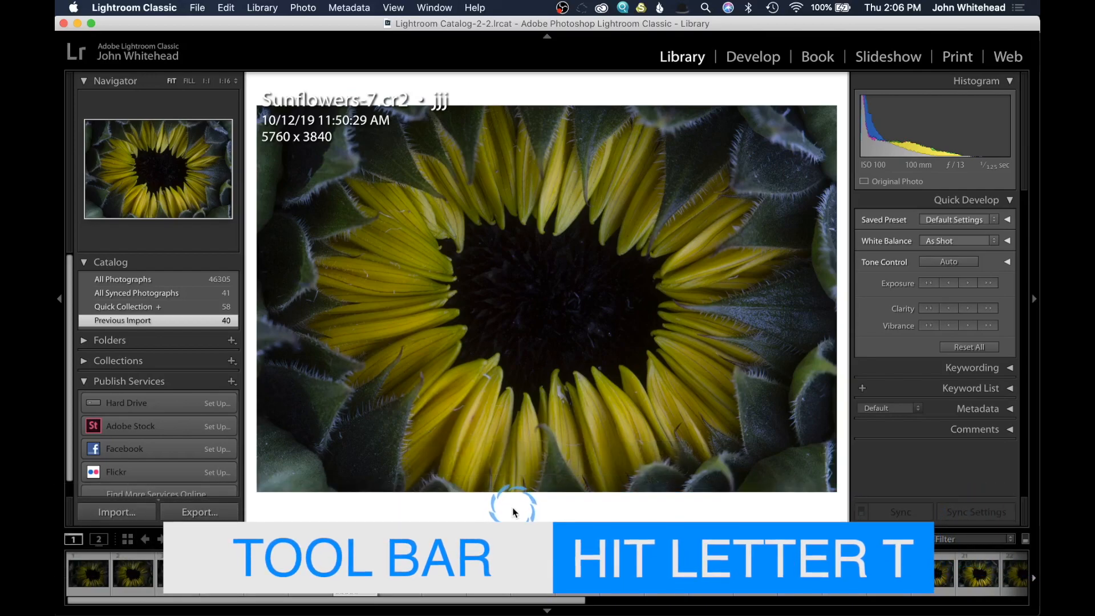
pyautogui.press('t')
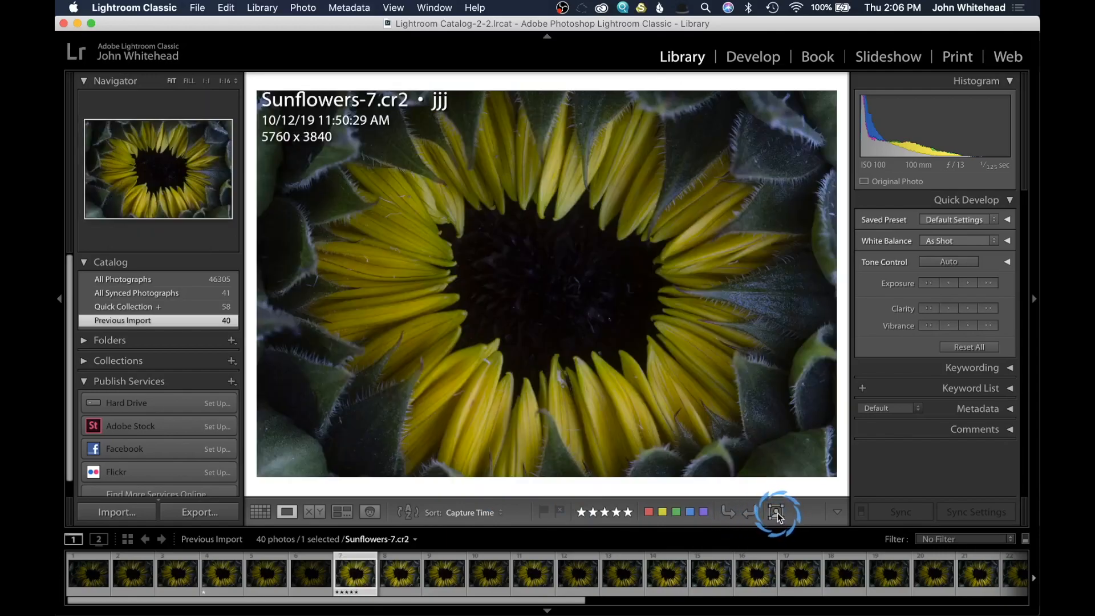
pyautogui.moveTo(775, 511)
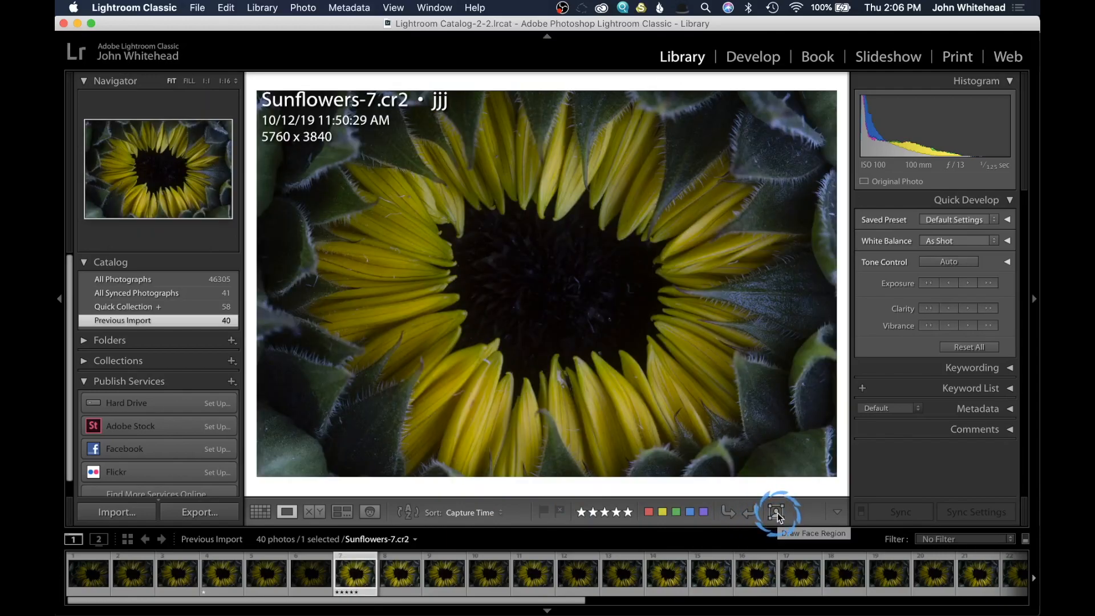
pyautogui.moveTo(545, 515)
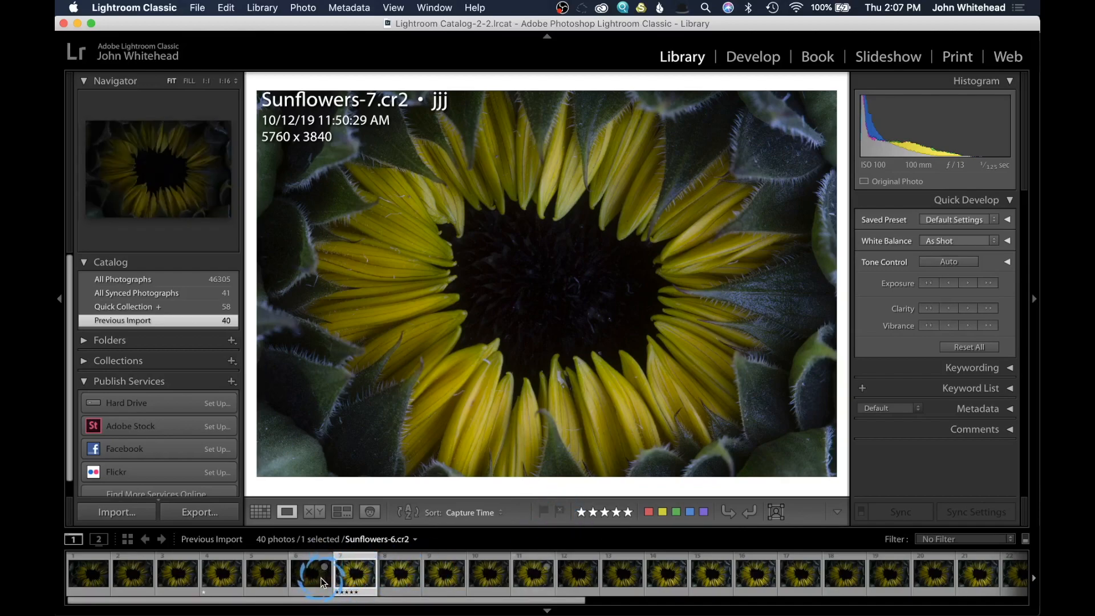
# Select Sunflowers-6, -1 and -2 and flag them as rejects.
pyautogui.click(311, 575)
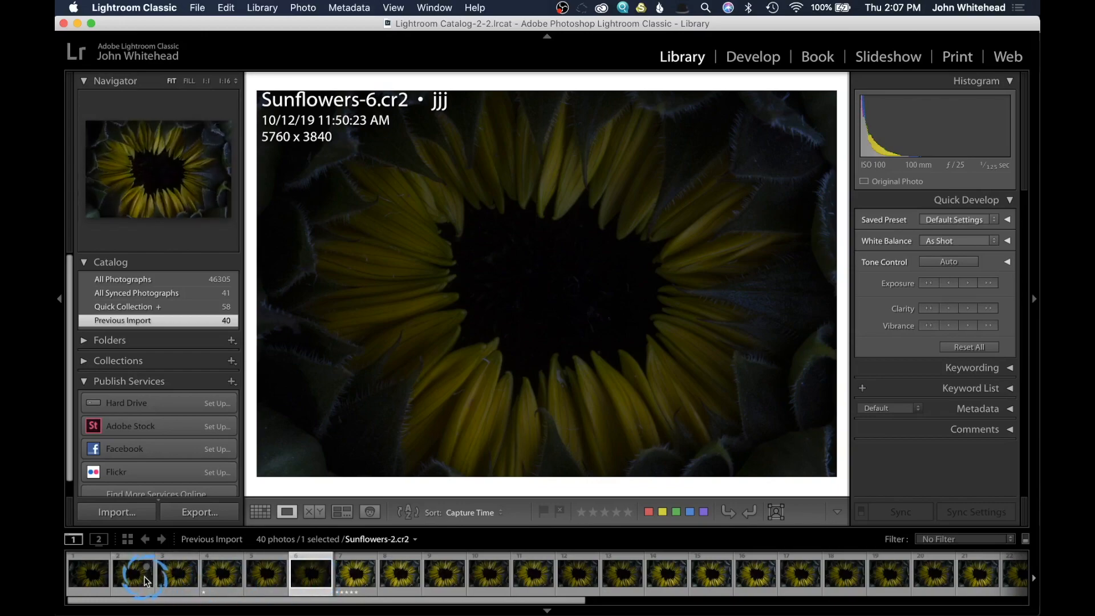
pyautogui.click(91, 584)
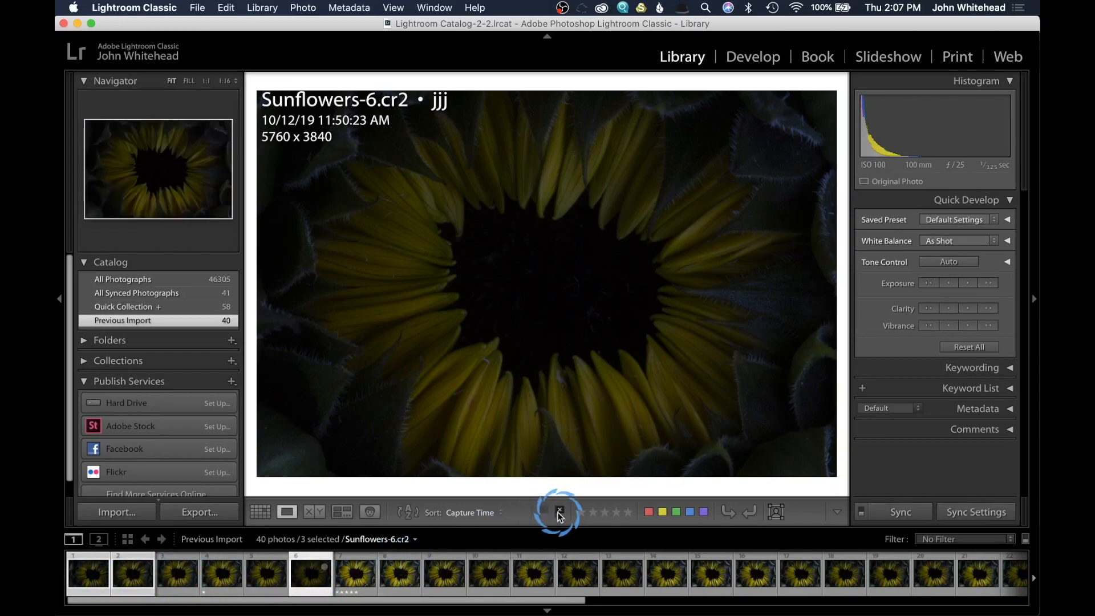
pyautogui.click(354, 581)
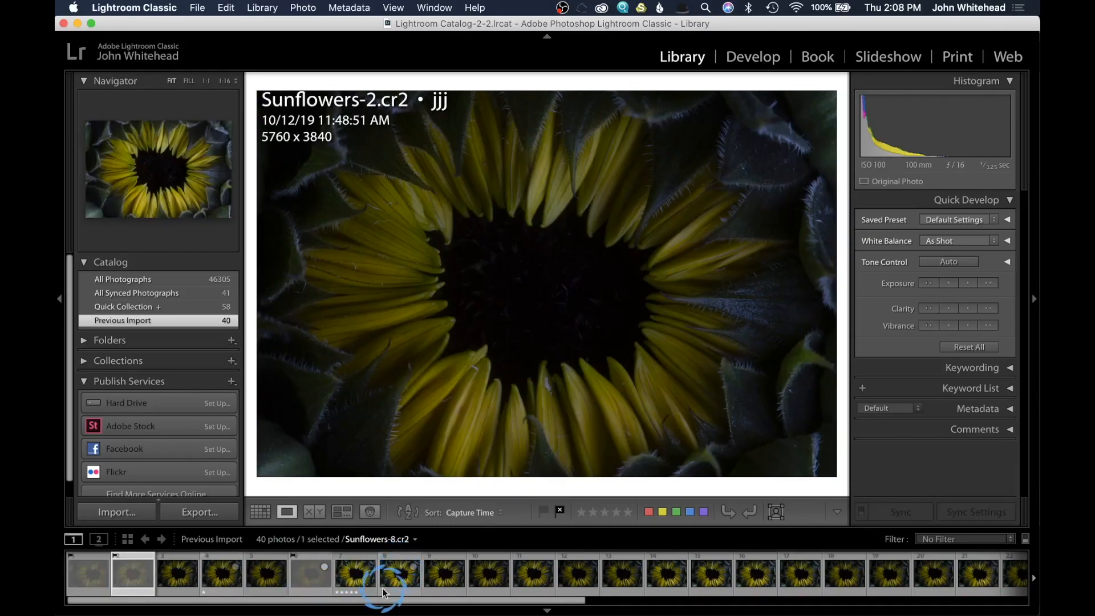
pyautogui.click(620, 576)
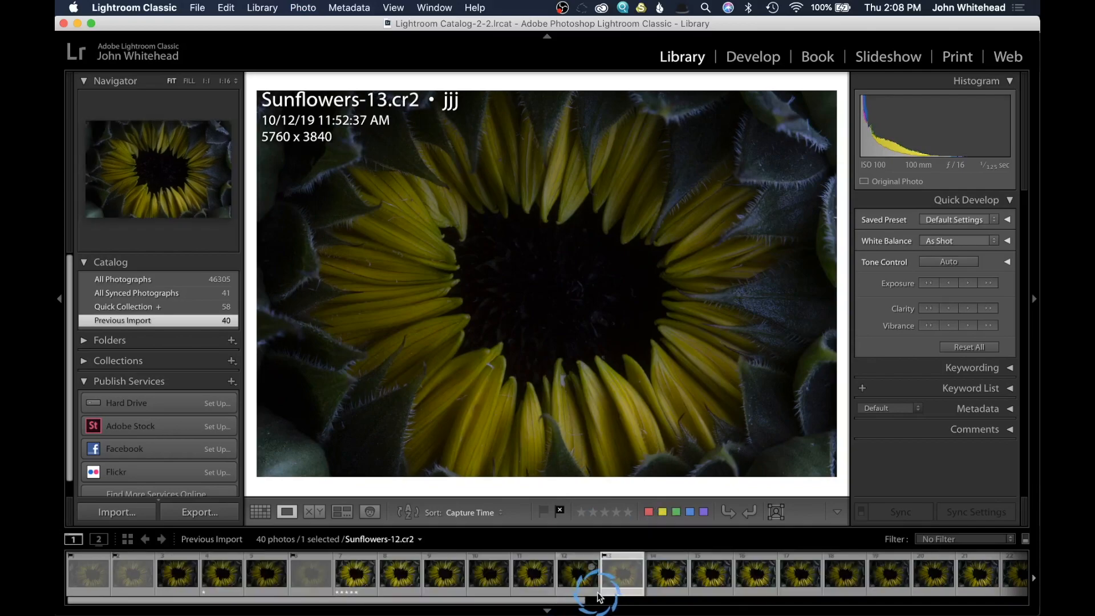
pyautogui.moveTo(629, 587)
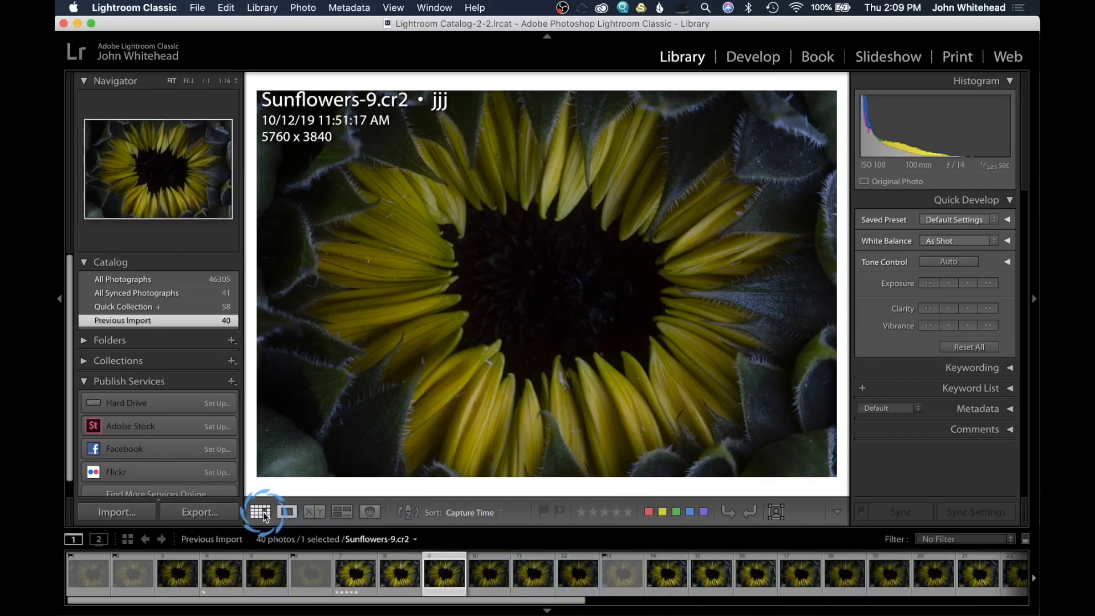
# Switch to Grid view and filter by attribute to one star or higher.
pyautogui.click(260, 511)
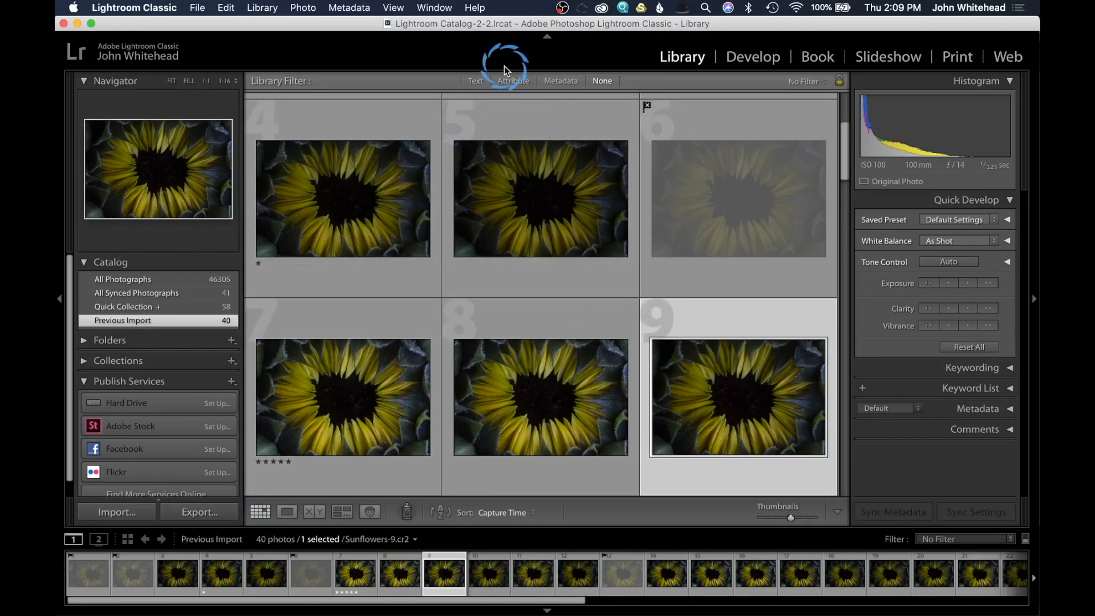
pyautogui.click(513, 80)
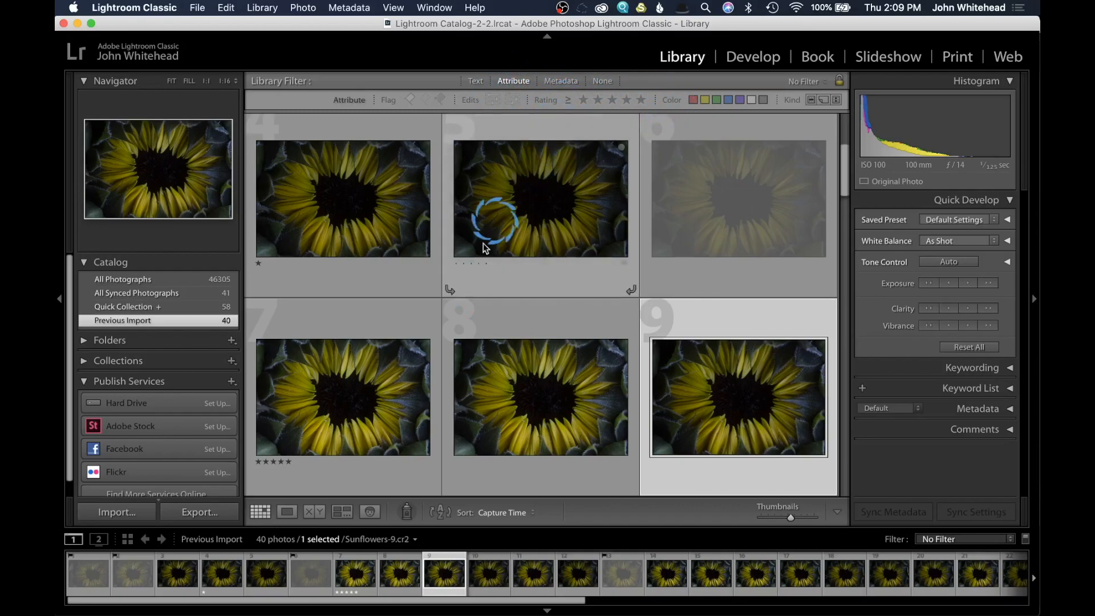
pyautogui.moveTo(544, 119)
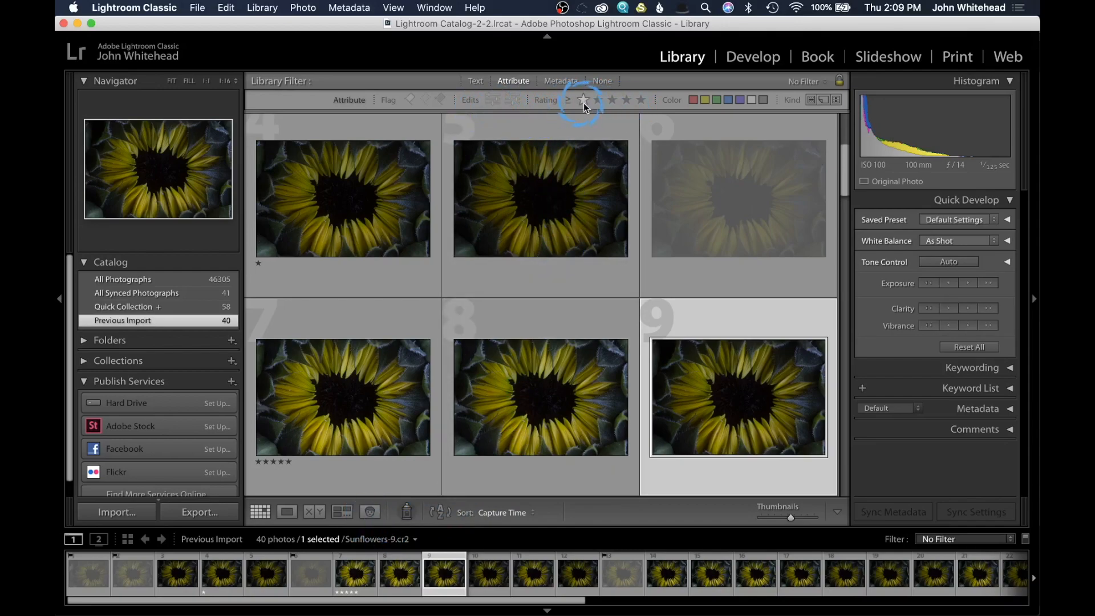
pyautogui.click(582, 100)
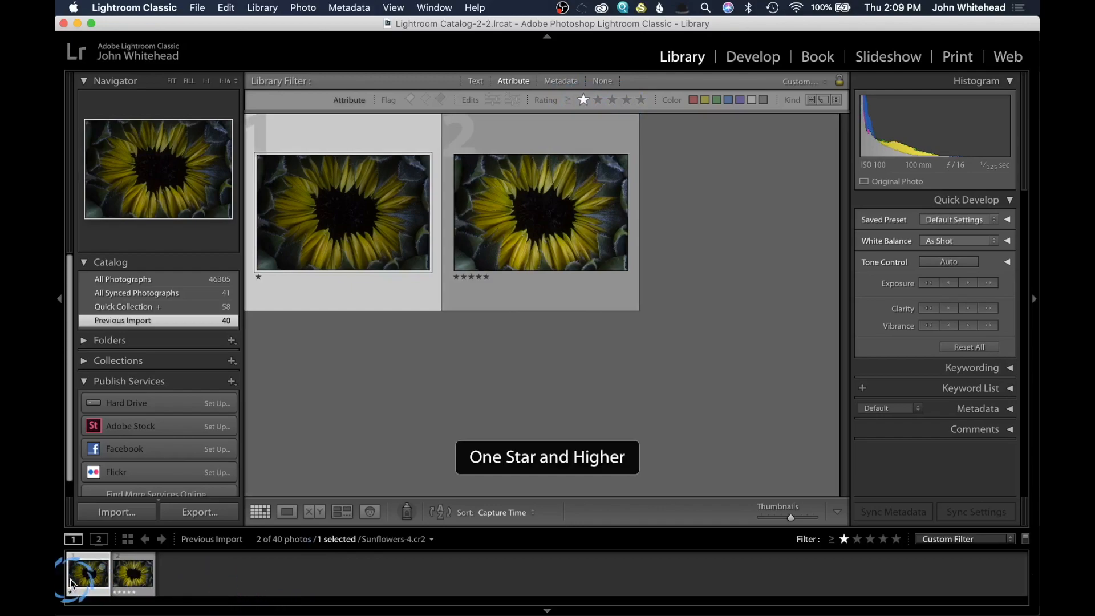
# Reveal the full set of quick filters in the filmstrip.
pyautogui.click(133, 579)
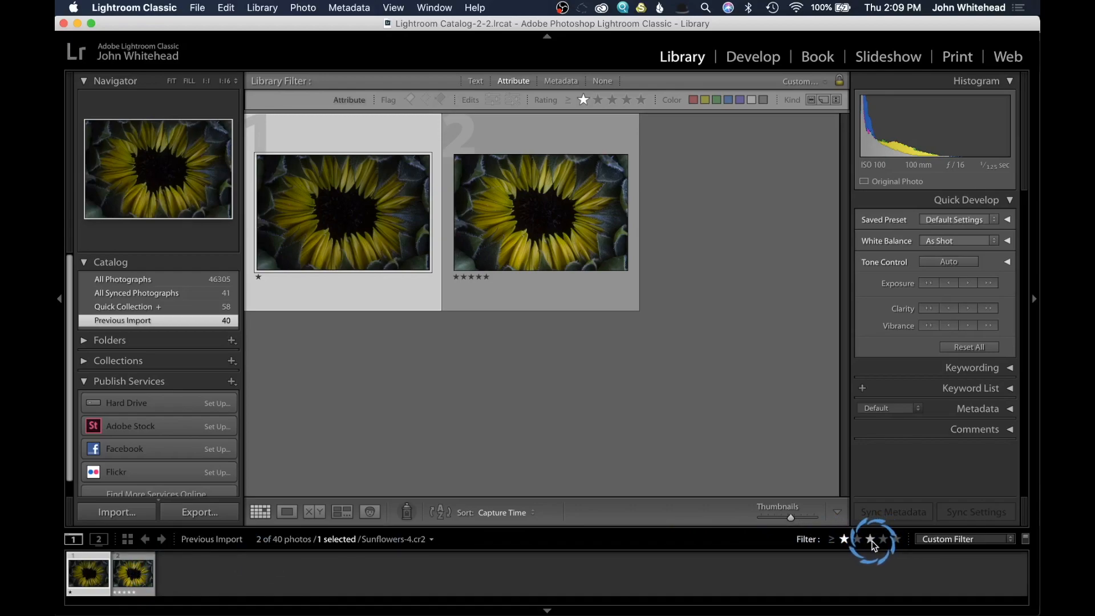
pyautogui.click(870, 538)
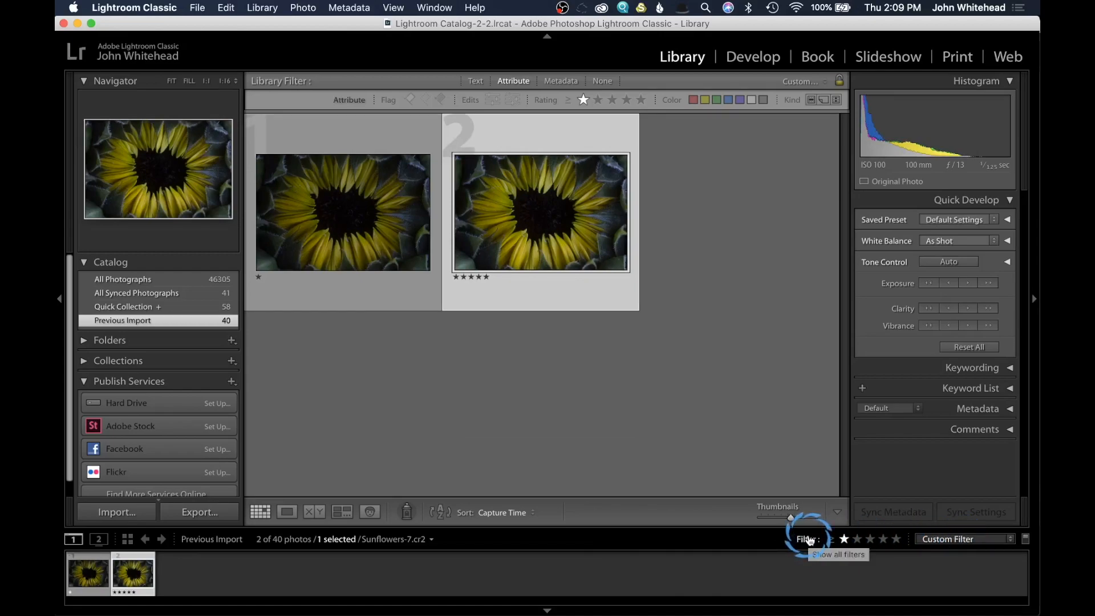
pyautogui.click(807, 538)
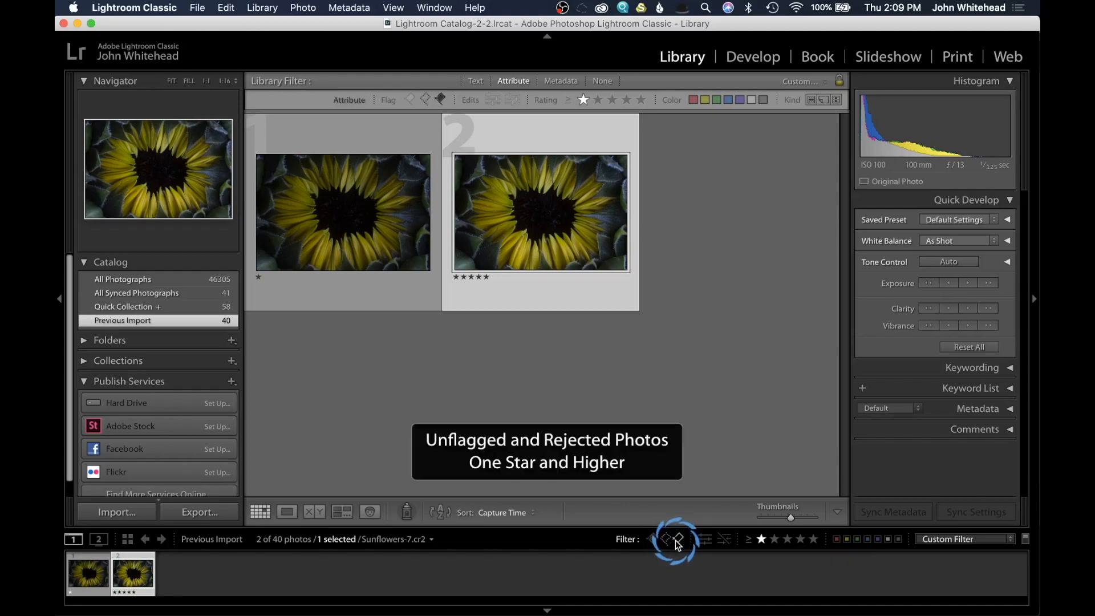
# Filter to Rejected photos and delete the four rejects from disk, leaving 36.
pyautogui.click(675, 538)
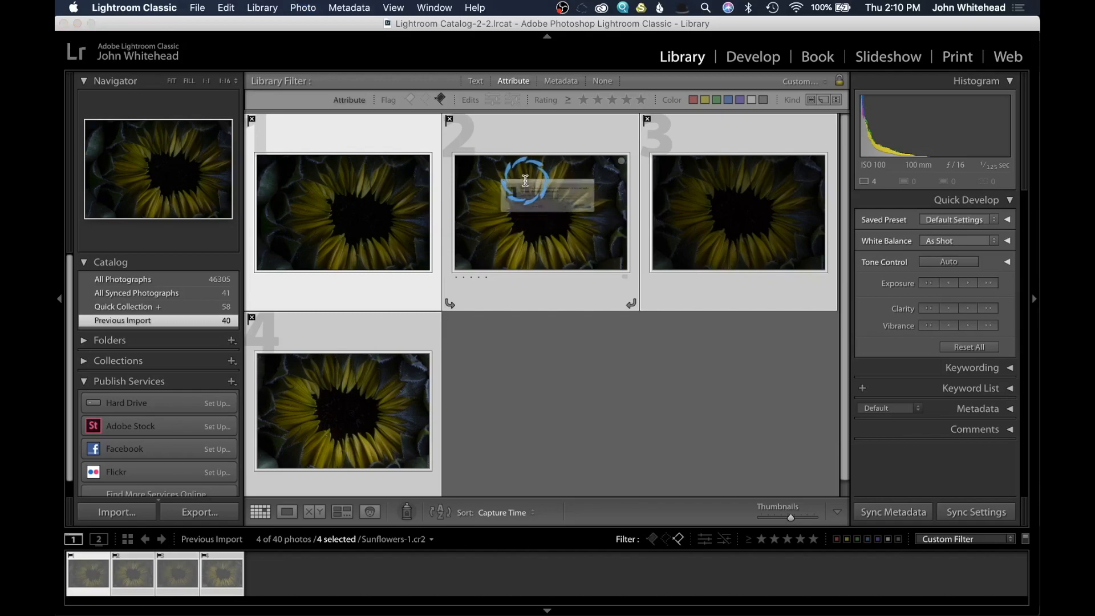
pyautogui.press('delete')
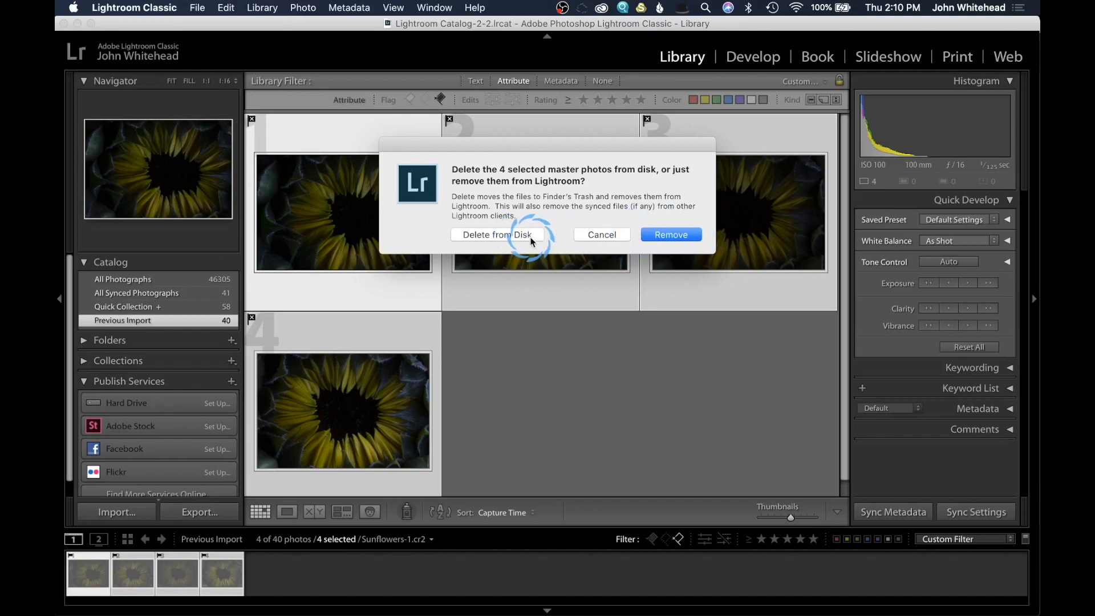
pyautogui.click(497, 235)
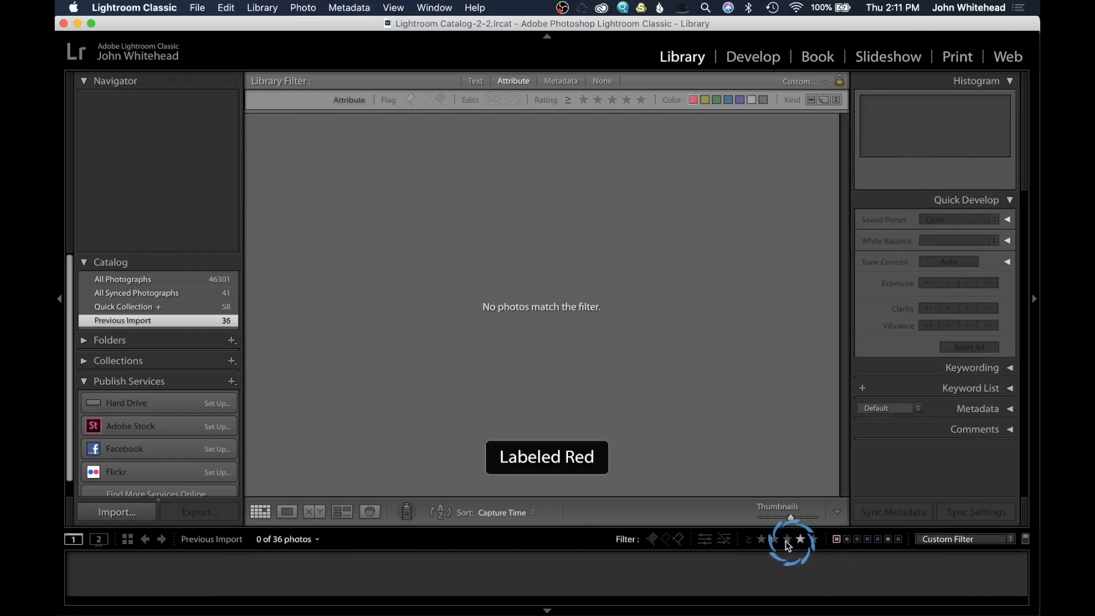
# Require one star or higher alongside the red label, matching 0 of 36 photos.
pyautogui.click(761, 539)
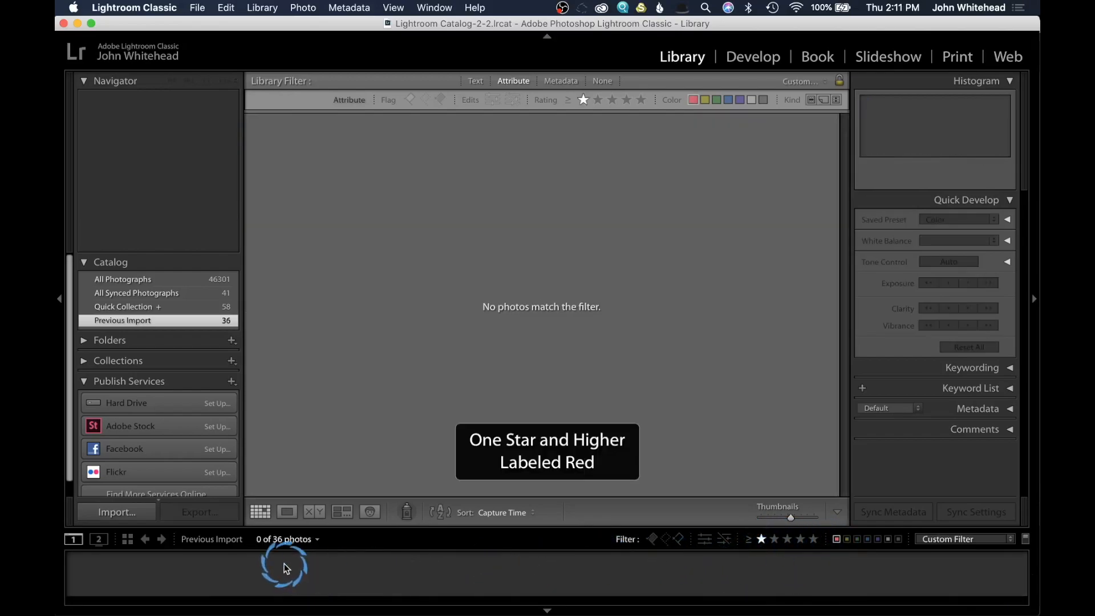